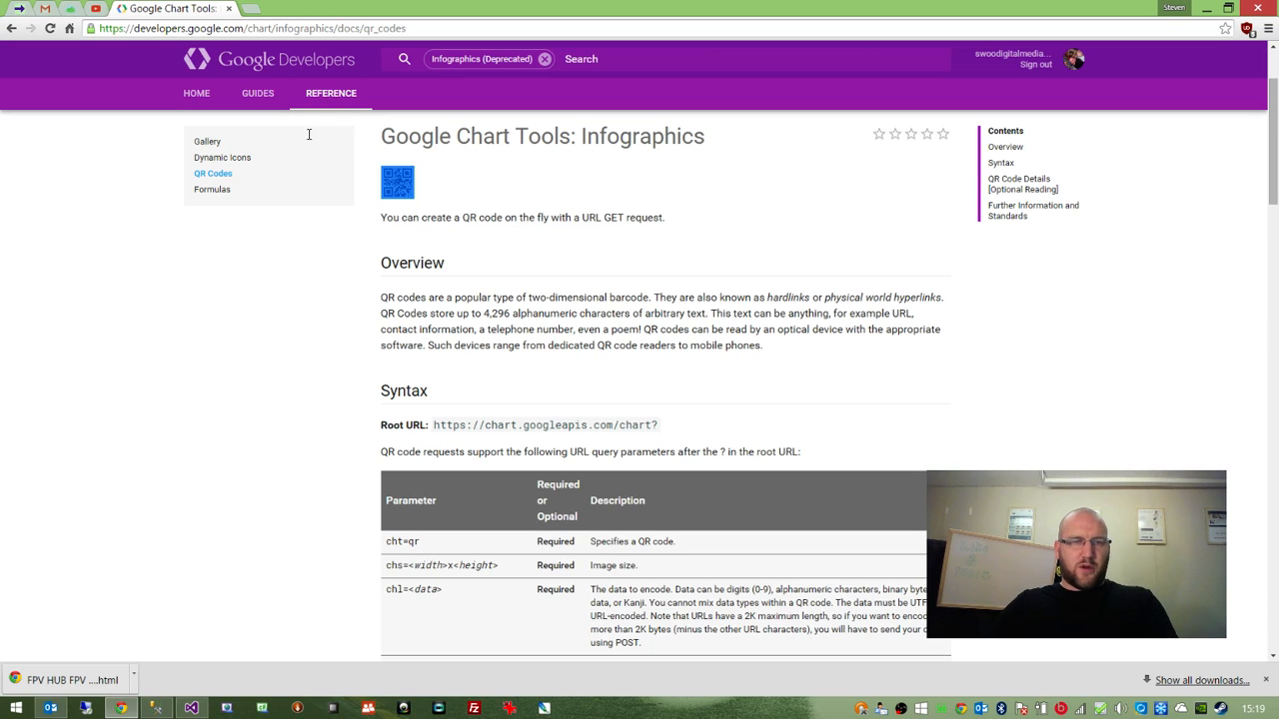
pyautogui.moveTo(387, 155)
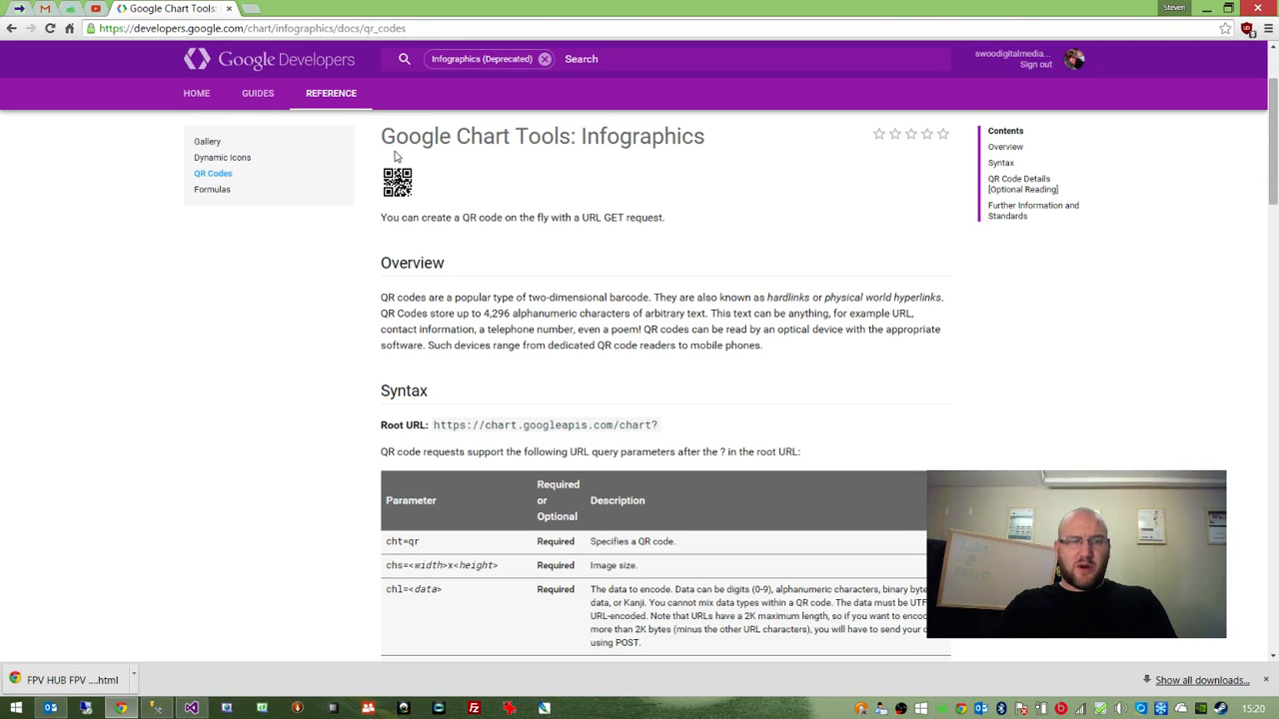
# - Scroll the QR Codes docs page down to the Syntax section and its parameter table
pyautogui.scroll(-3)
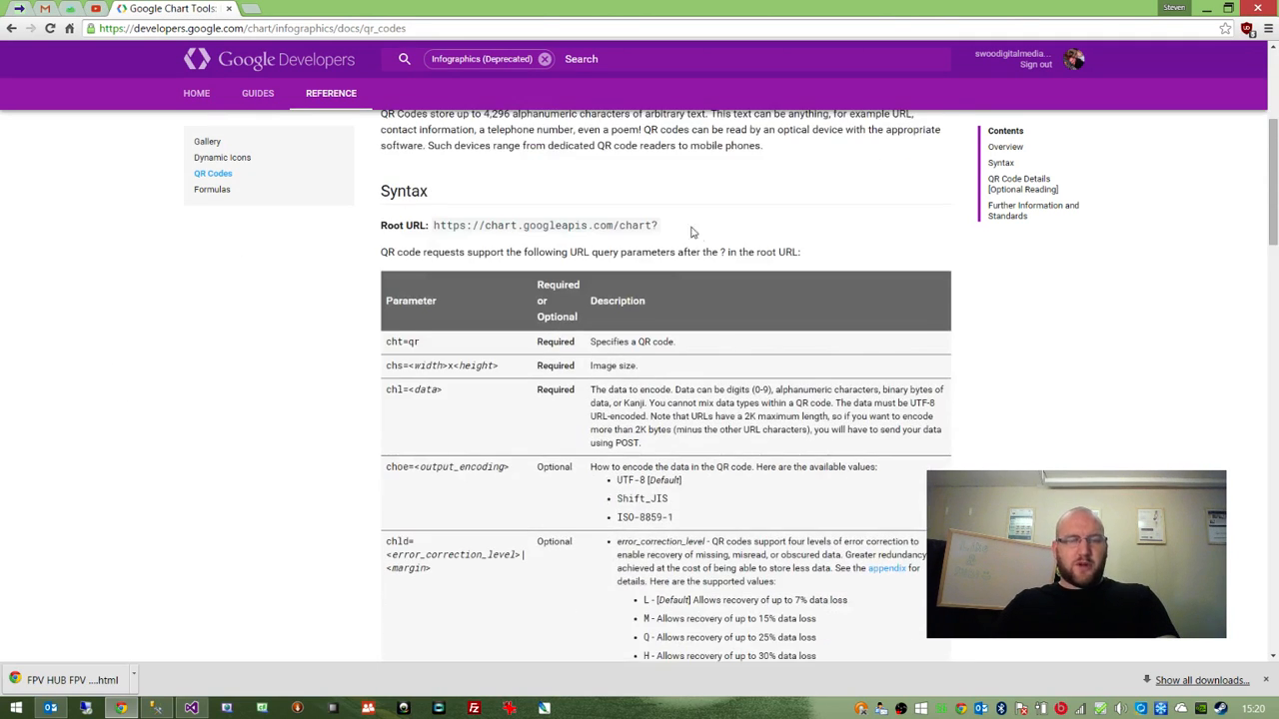
pyautogui.scroll(-3)
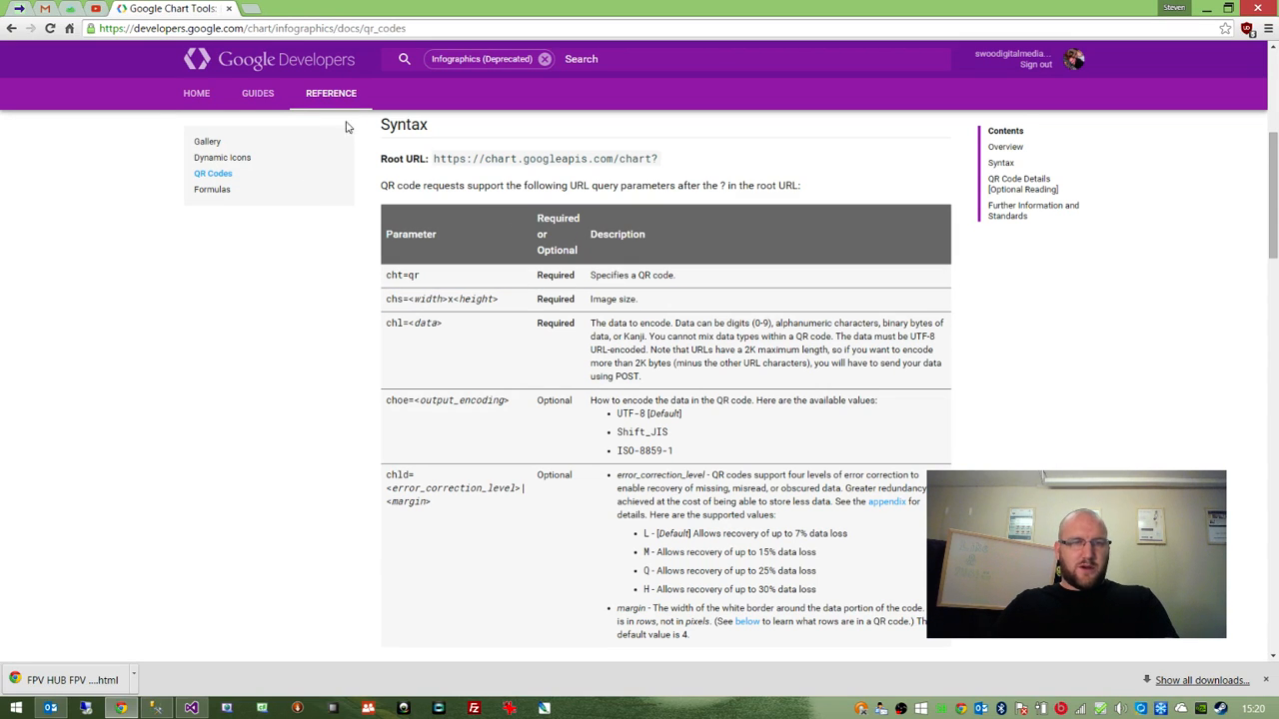
pyautogui.moveTo(543, 132)
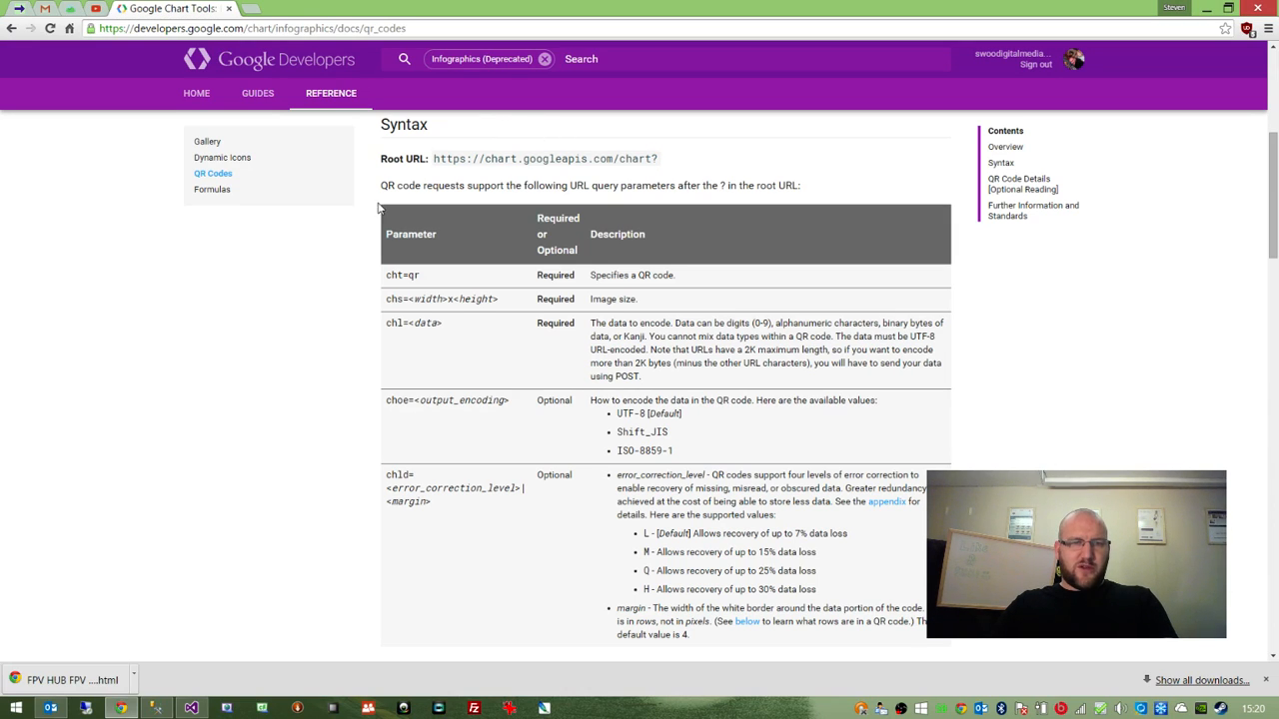
pyautogui.doubleClick(402, 276)
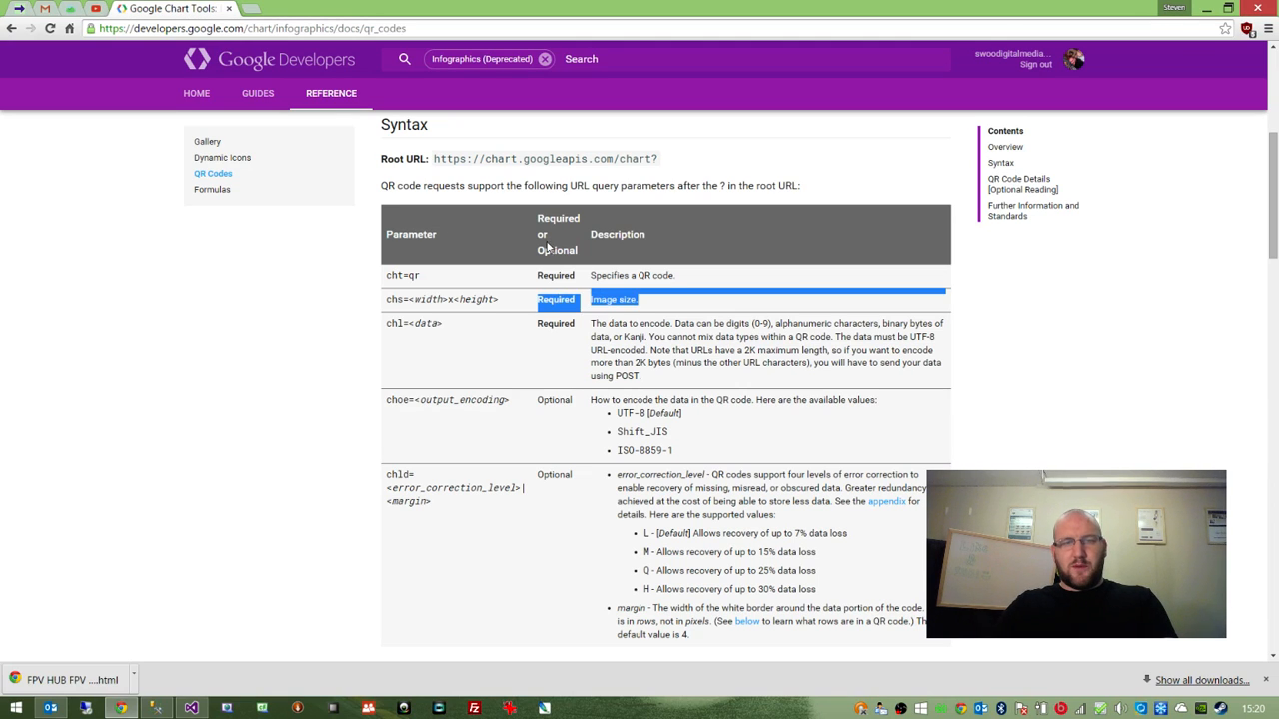
pyautogui.doubleClick(450, 300)
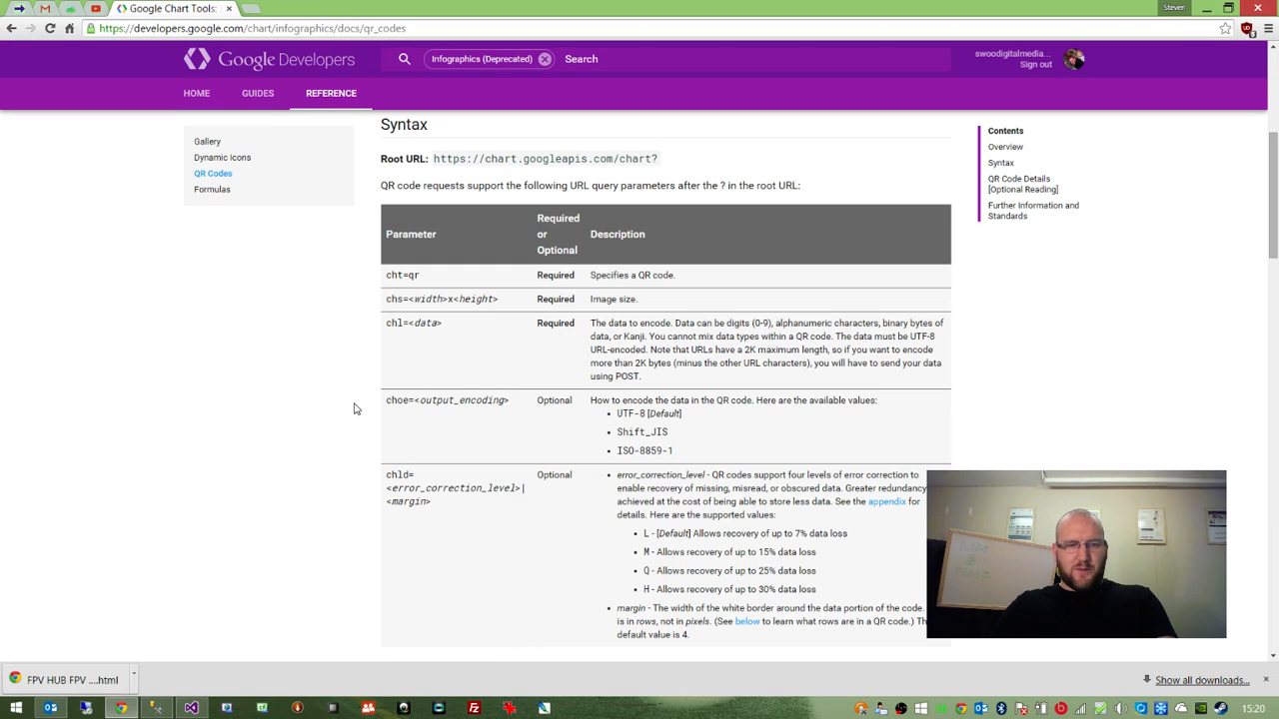
pyautogui.doubleClick(408, 500)
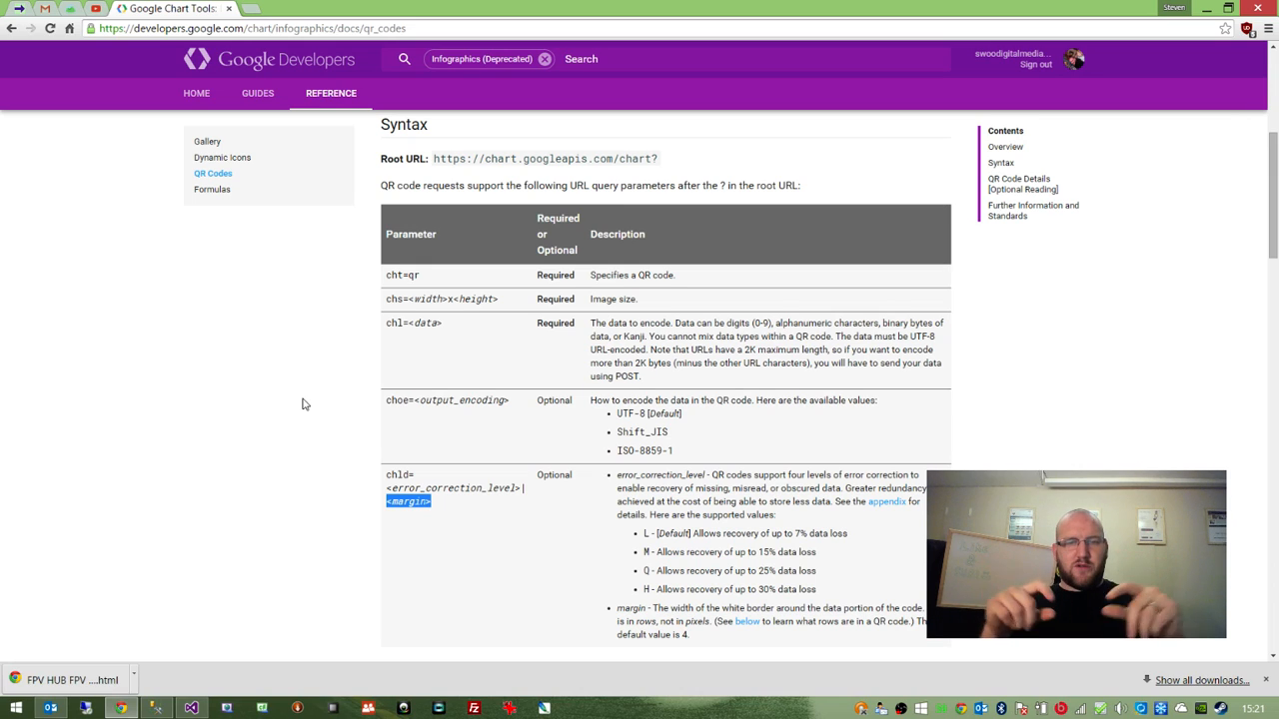
pyautogui.scroll(-3)
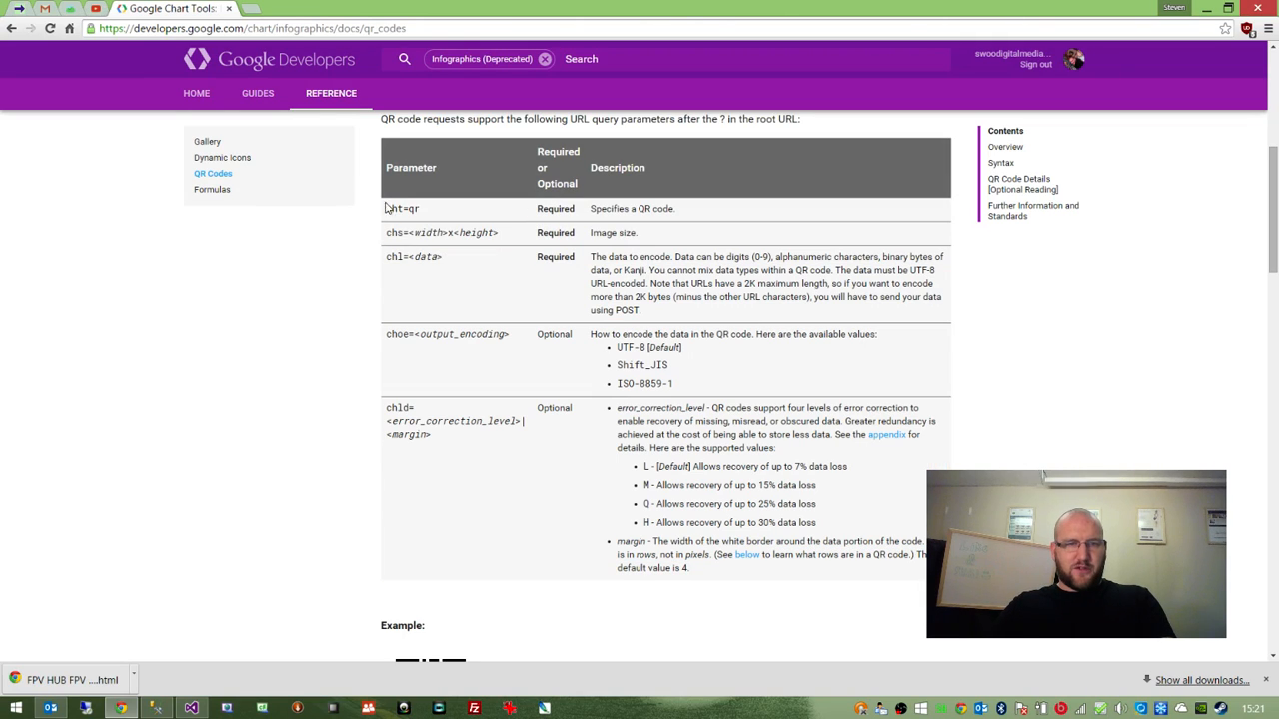
pyautogui.moveTo(310, 130)
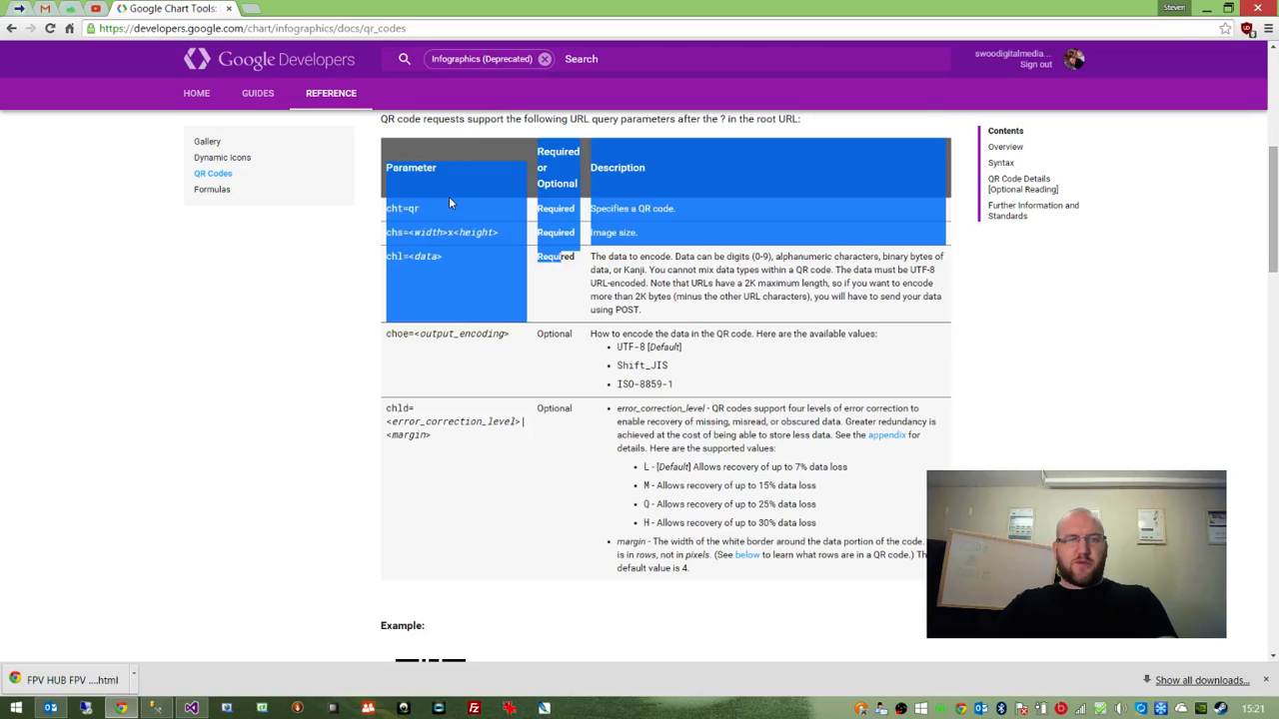
pyautogui.scroll(3)
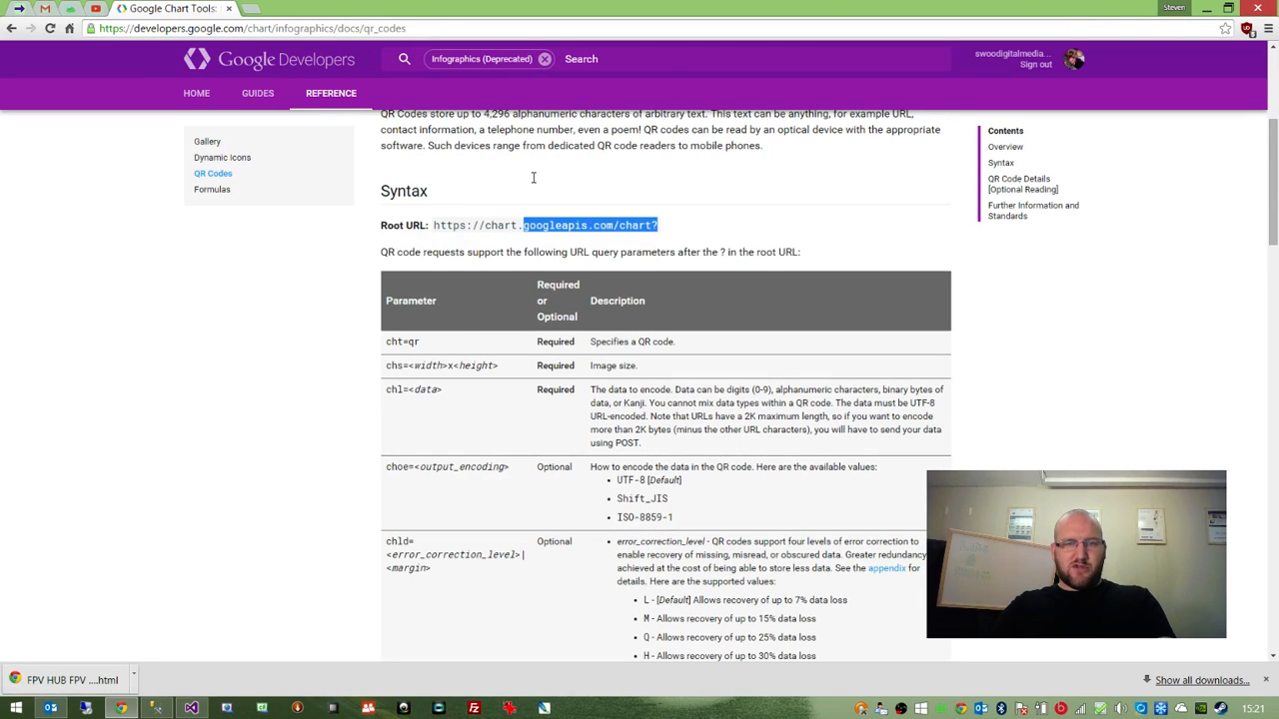
pyautogui.scroll(-3)
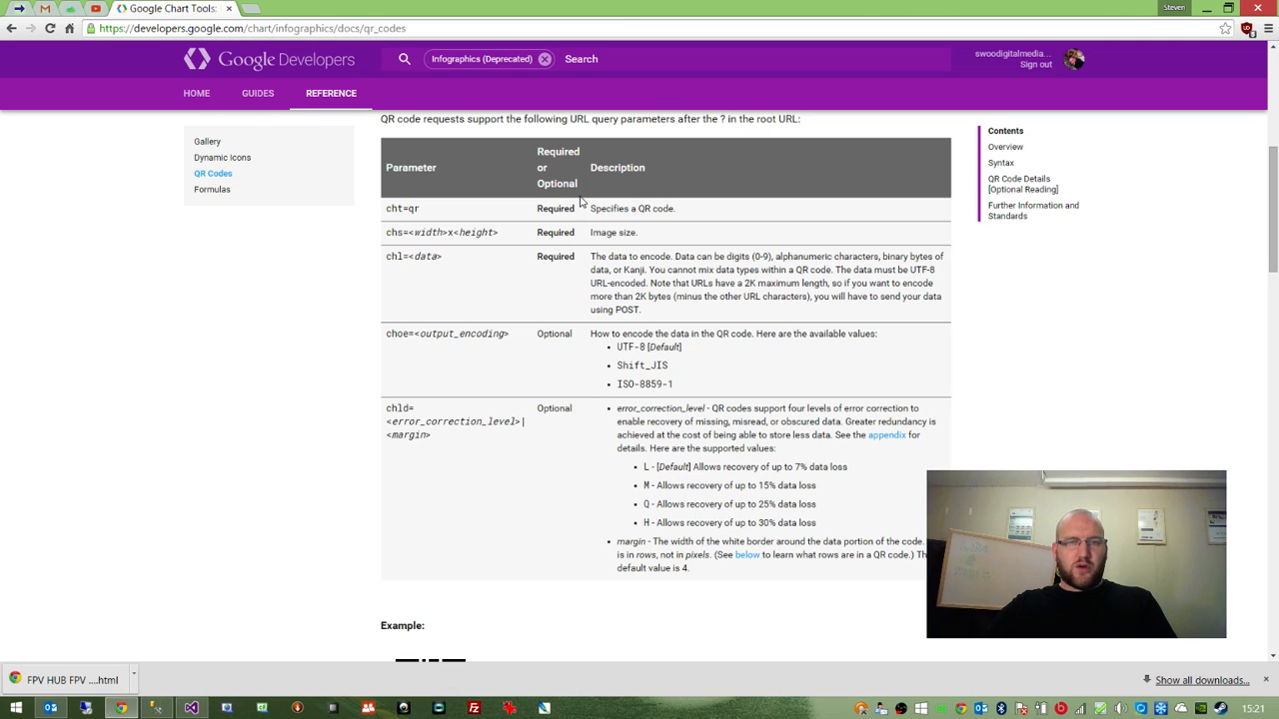
pyautogui.moveTo(652, 474)
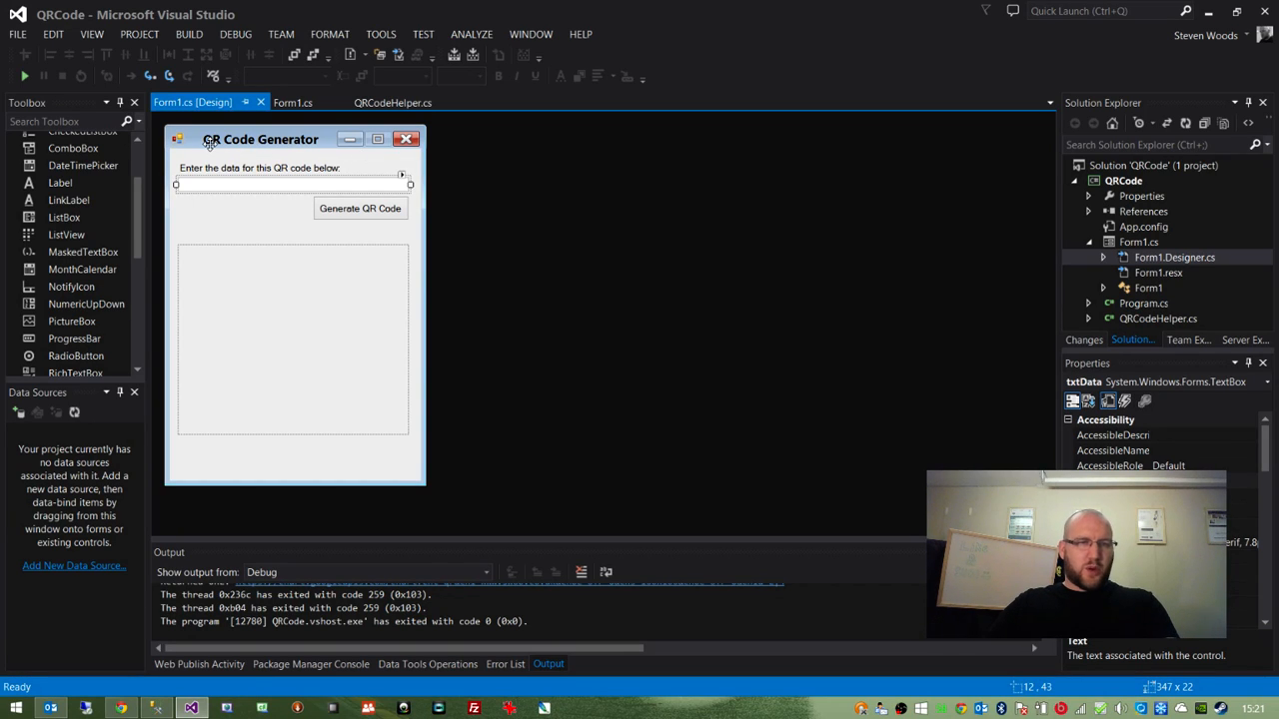
# - Select the form's picture box and then its data text box to inspect their properties
pyautogui.click(360, 208)
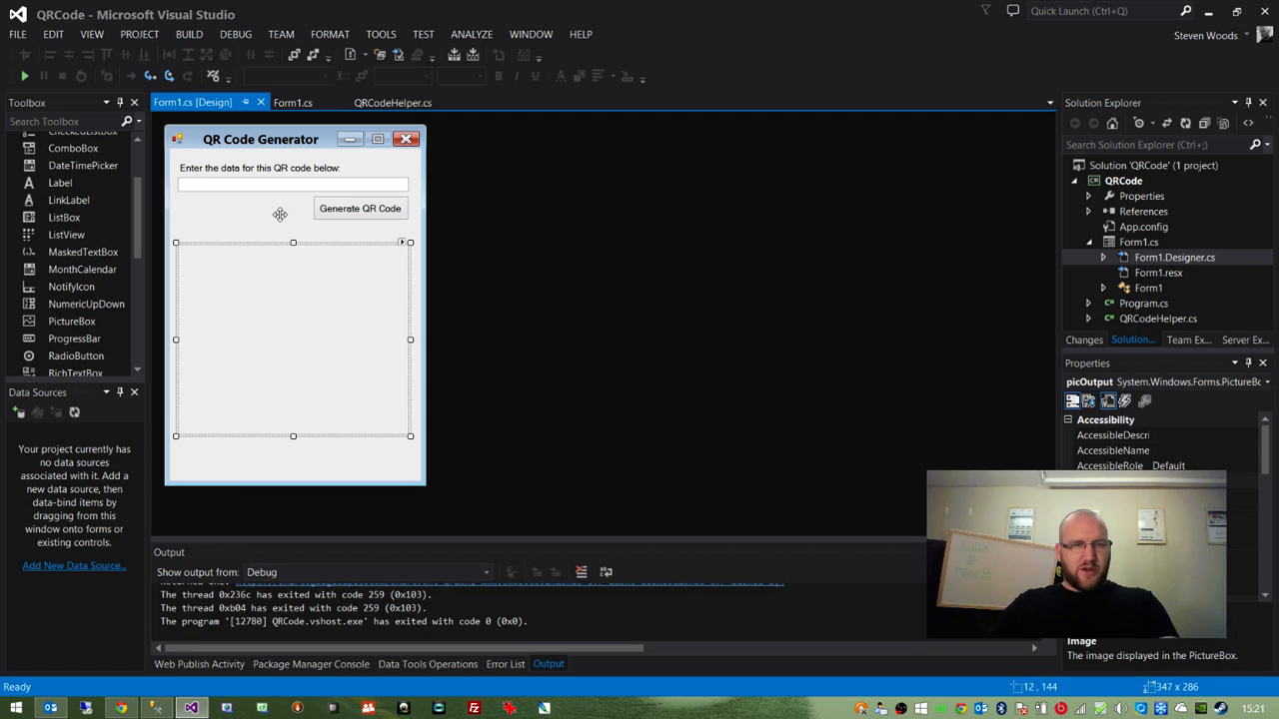
pyautogui.moveTo(216, 214)
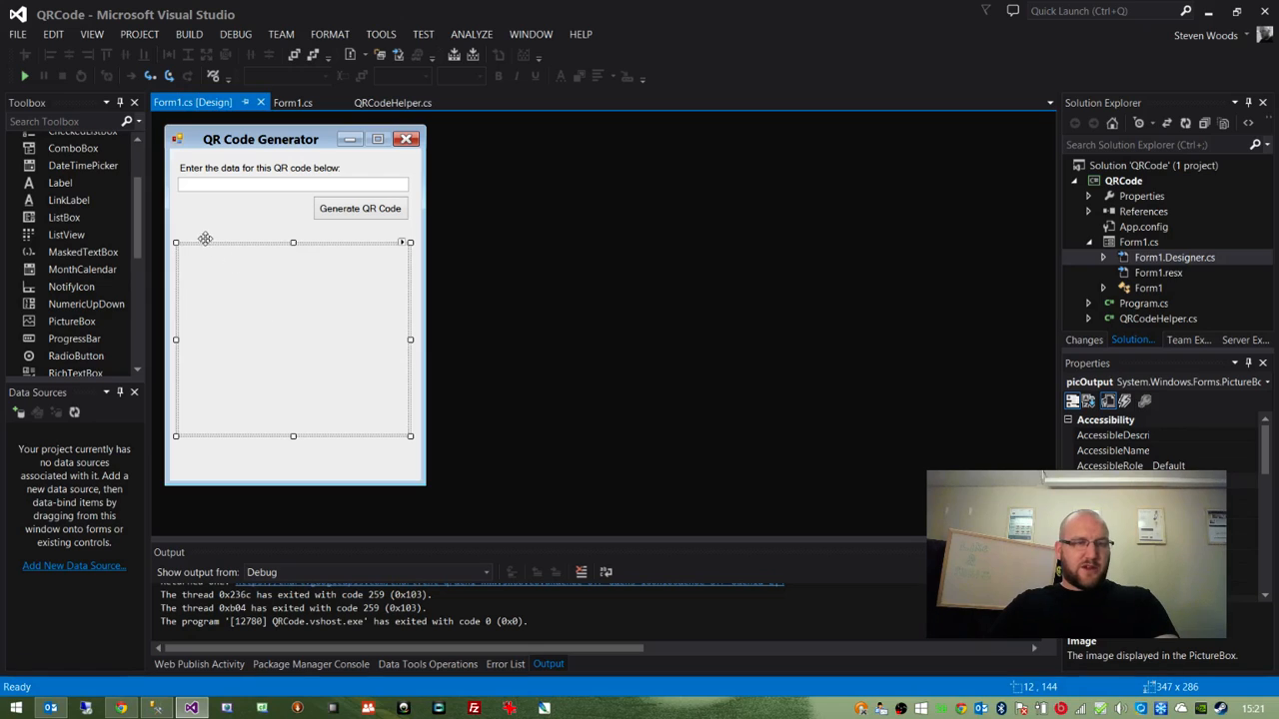
pyautogui.moveTo(240, 268)
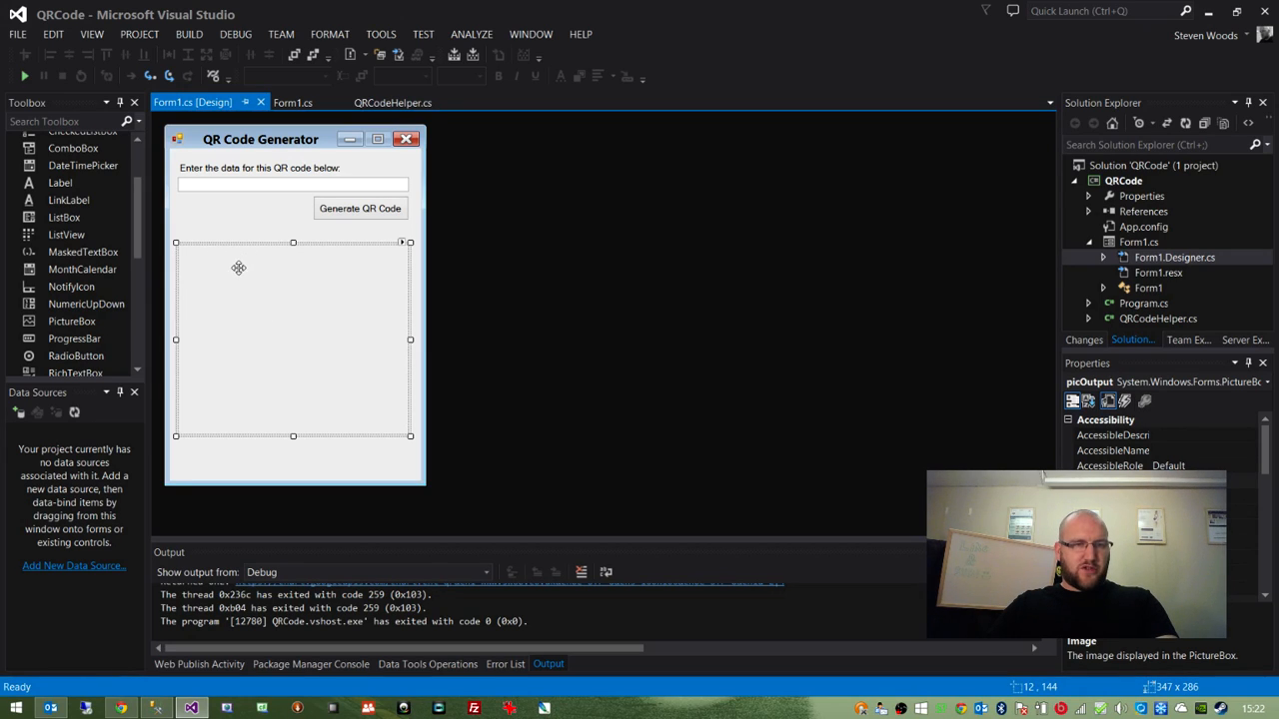
pyautogui.moveTo(1017, 360)
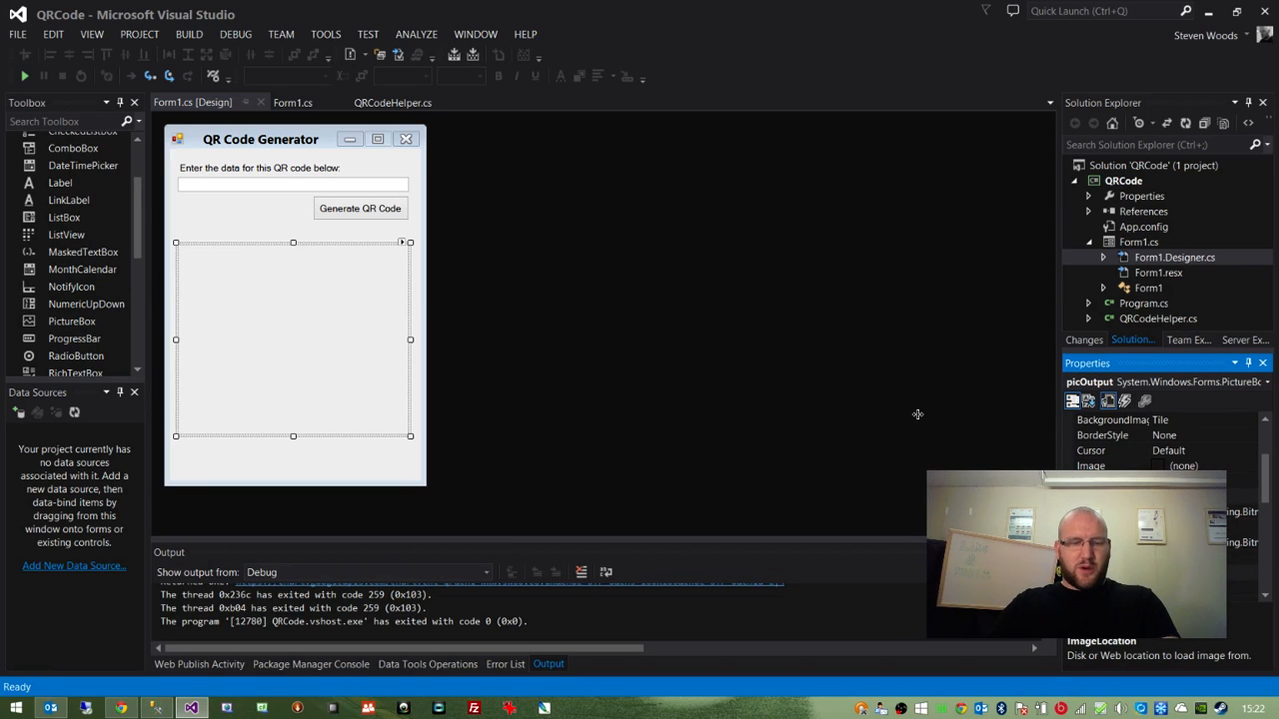
pyautogui.moveTo(704, 344)
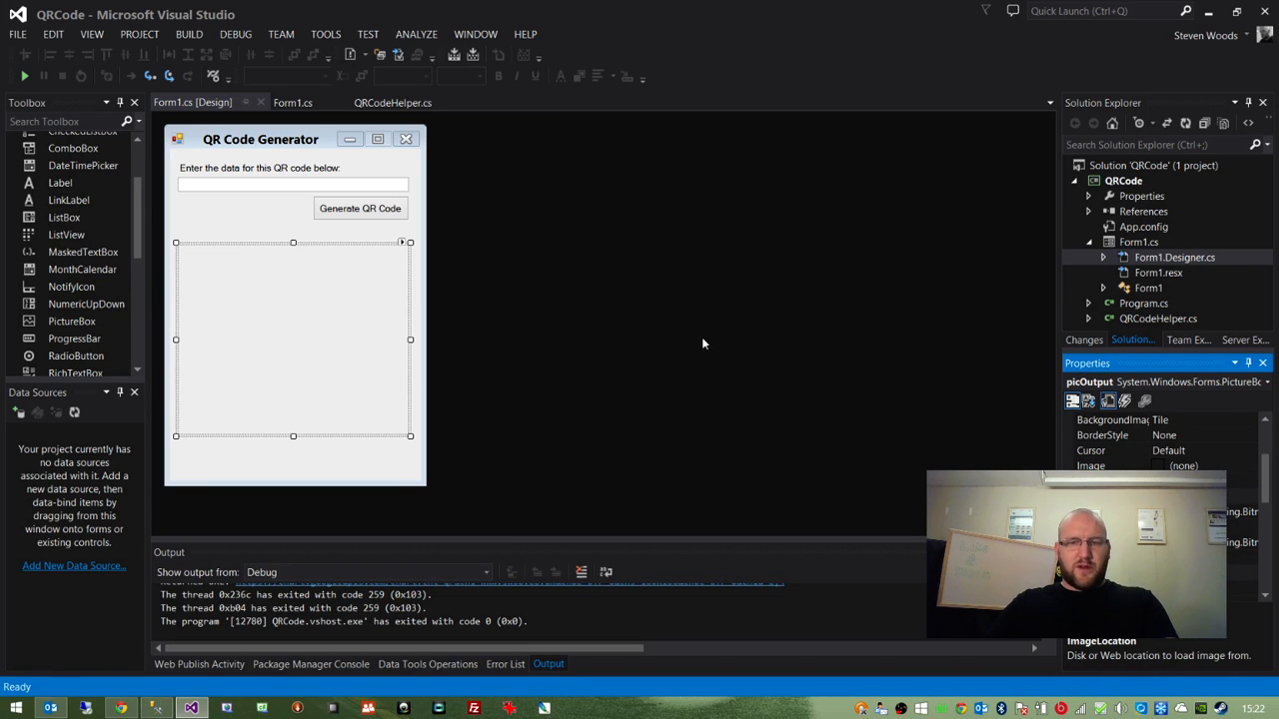
pyautogui.moveTo(596, 300)
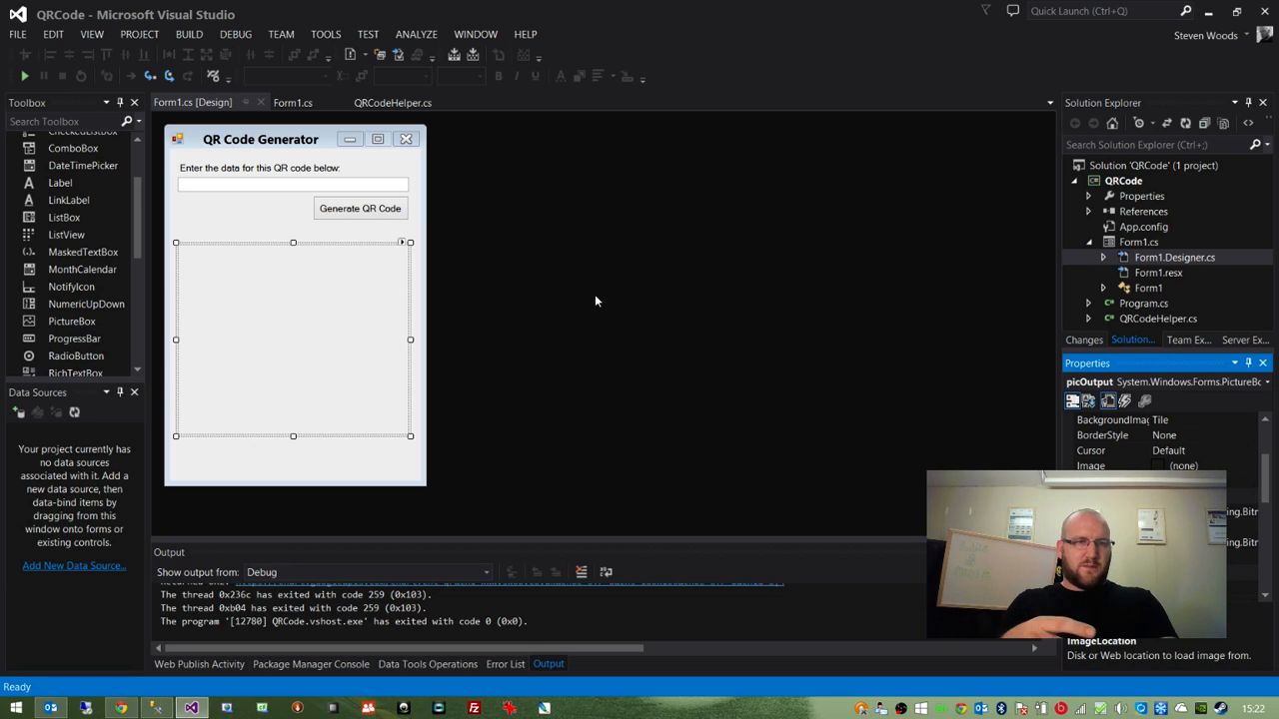
pyautogui.moveTo(252, 228)
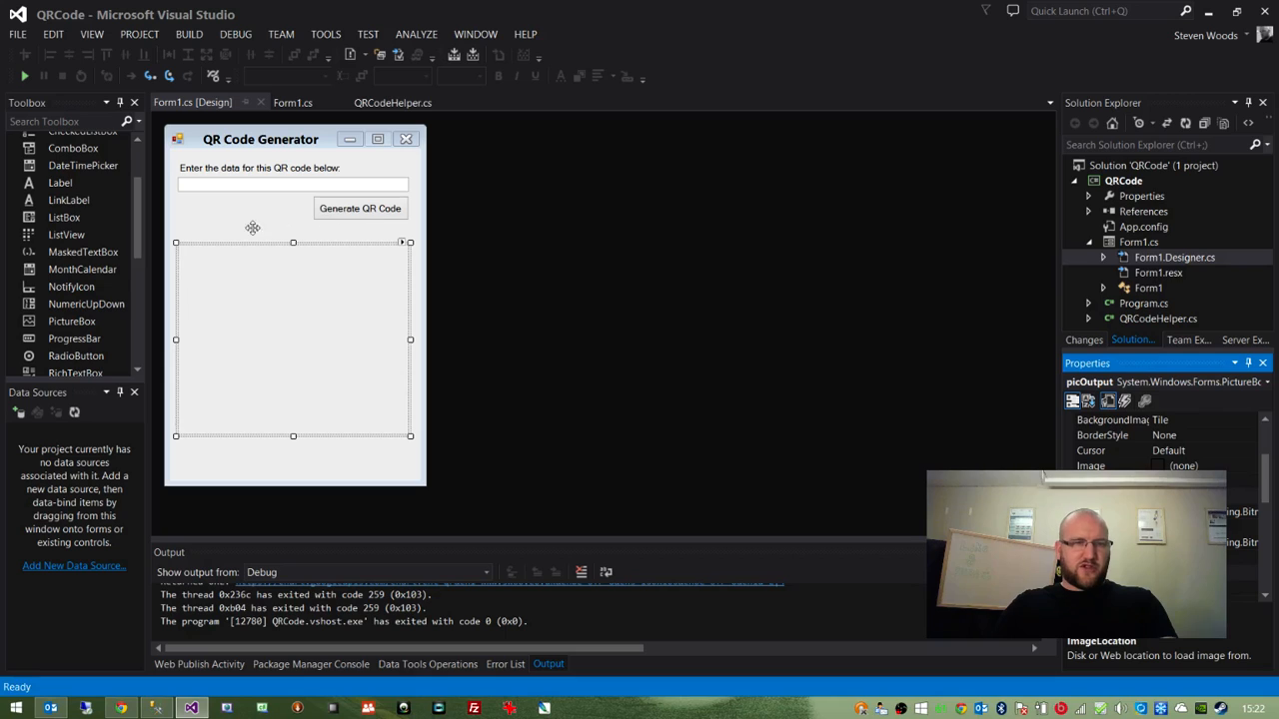
pyautogui.moveTo(292, 174)
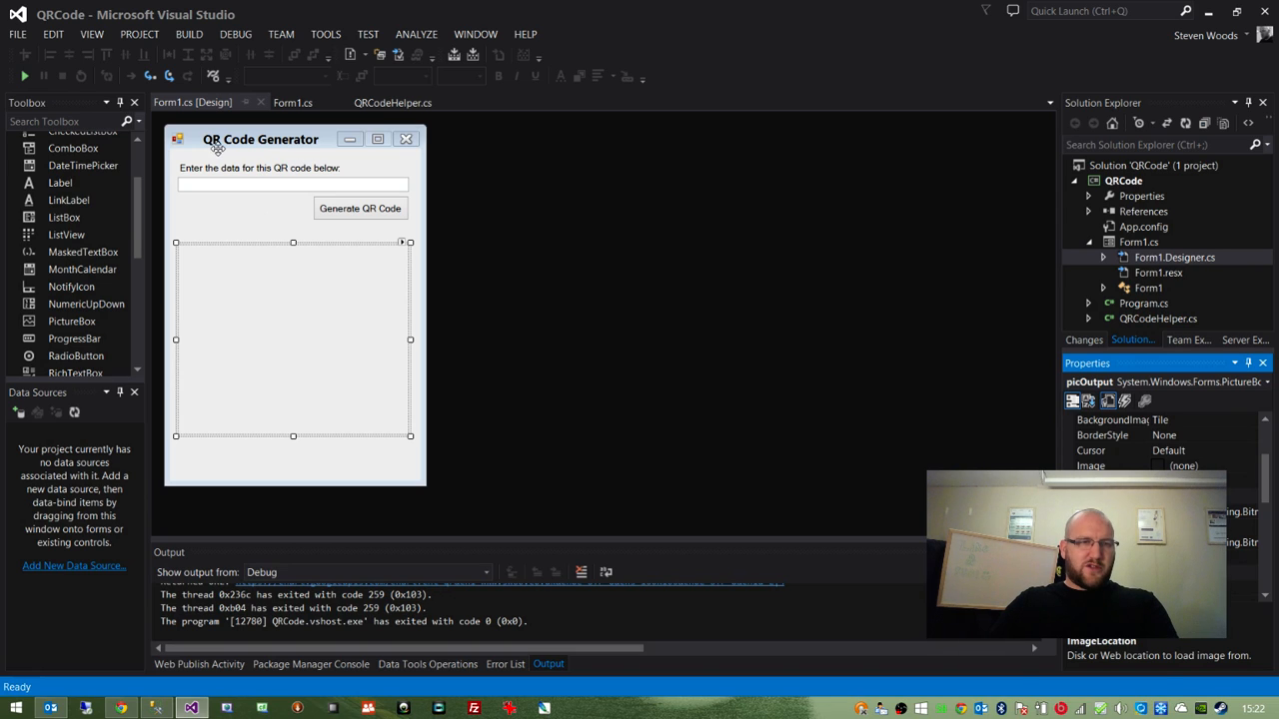
pyautogui.click(292, 183)
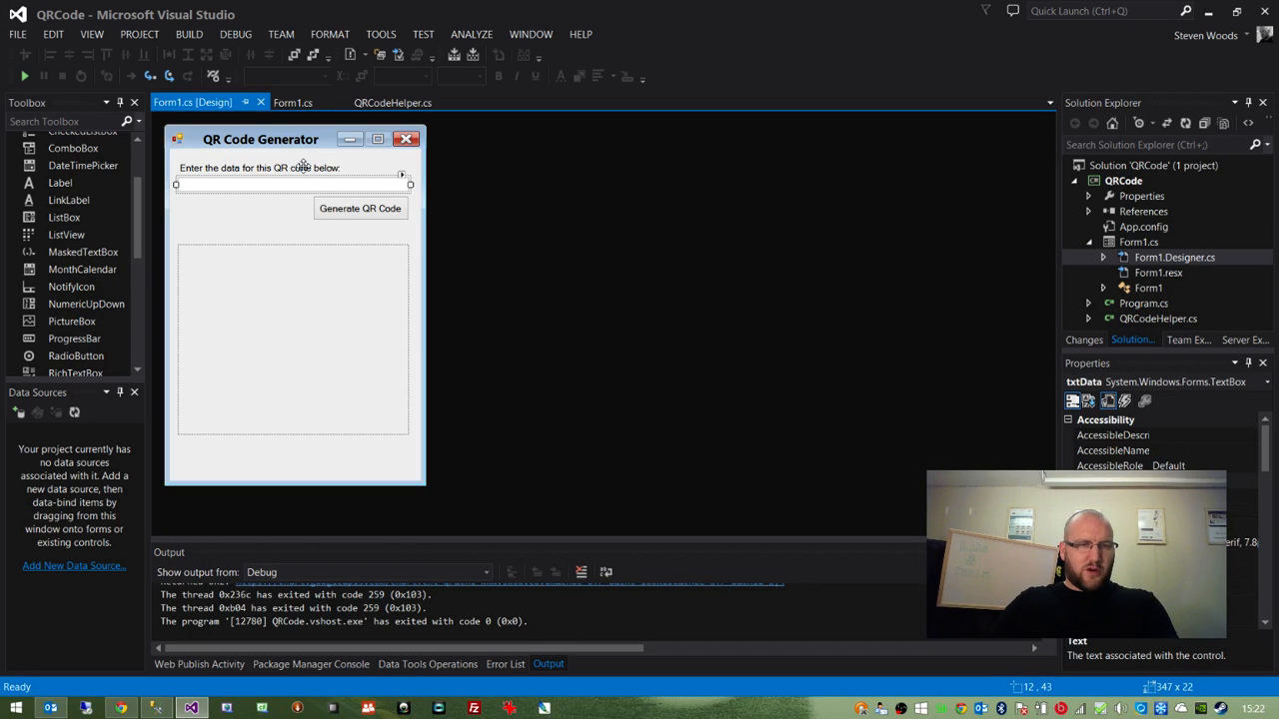
# - Review the Form1.cs handler's Data variable, empty-input check and assignment from the text box
pyautogui.click(291, 102)
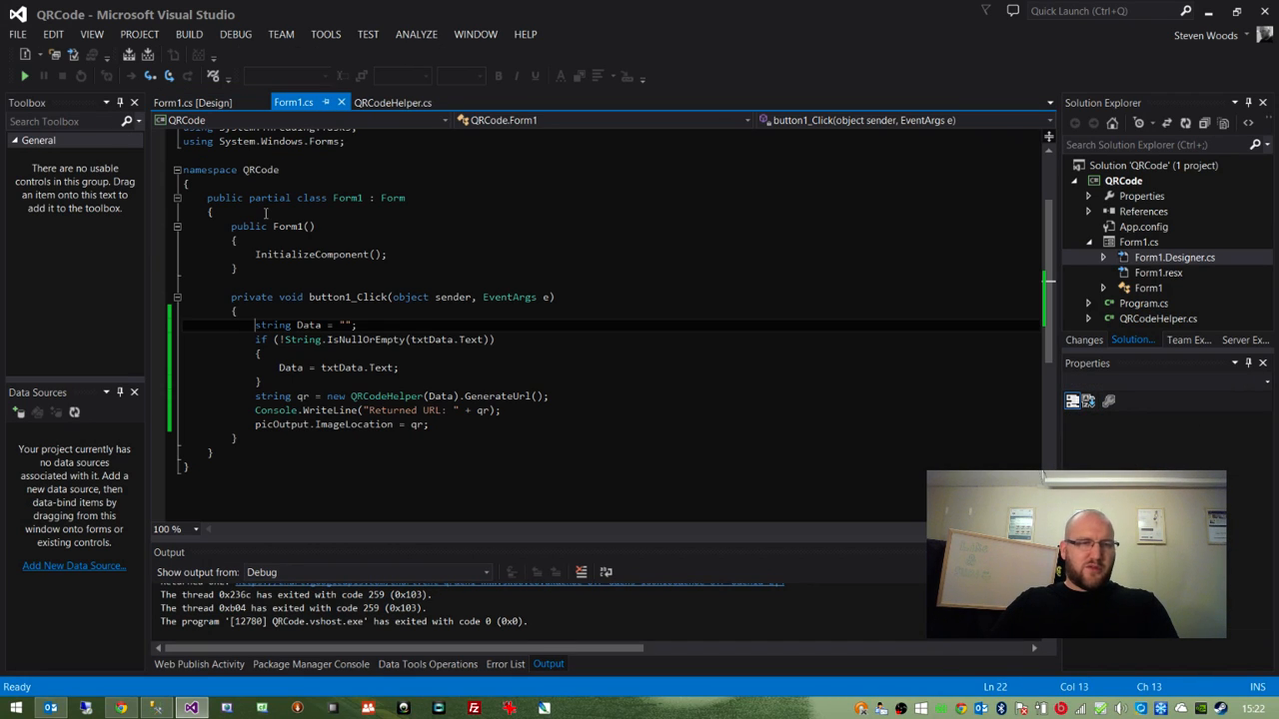
pyautogui.tripleClick(304, 323)
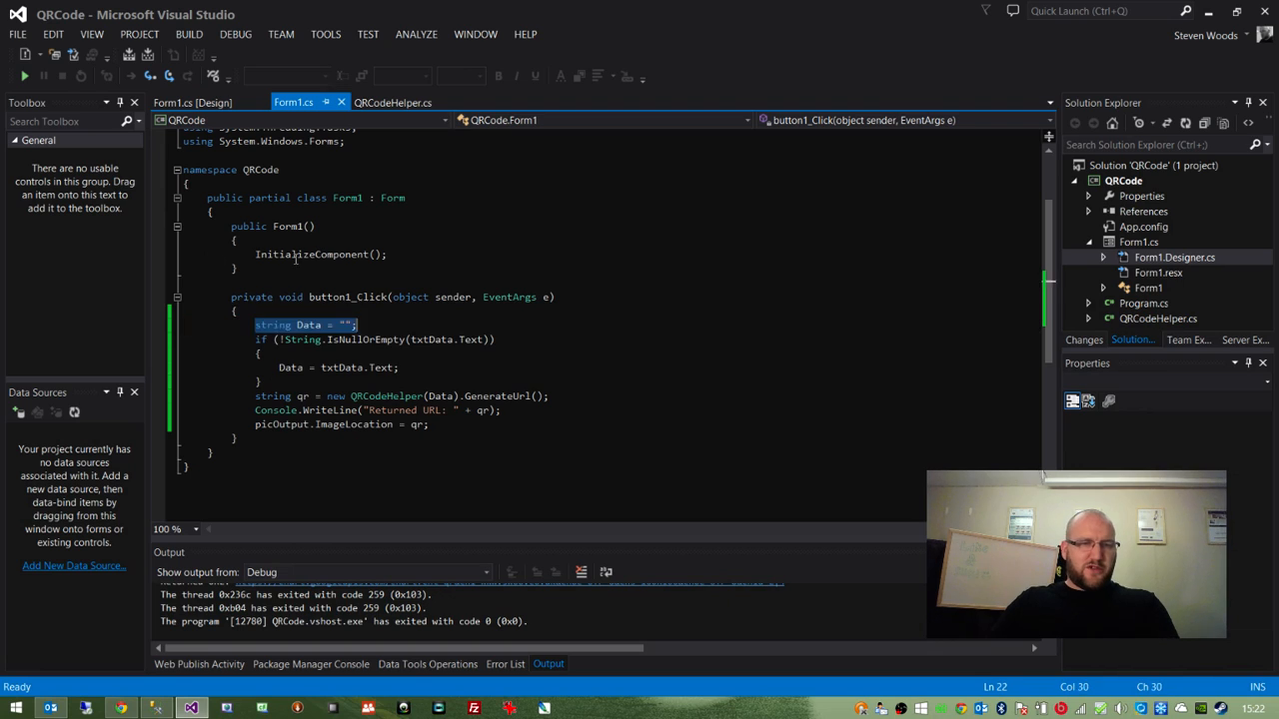
pyautogui.doubleClick(308, 324)
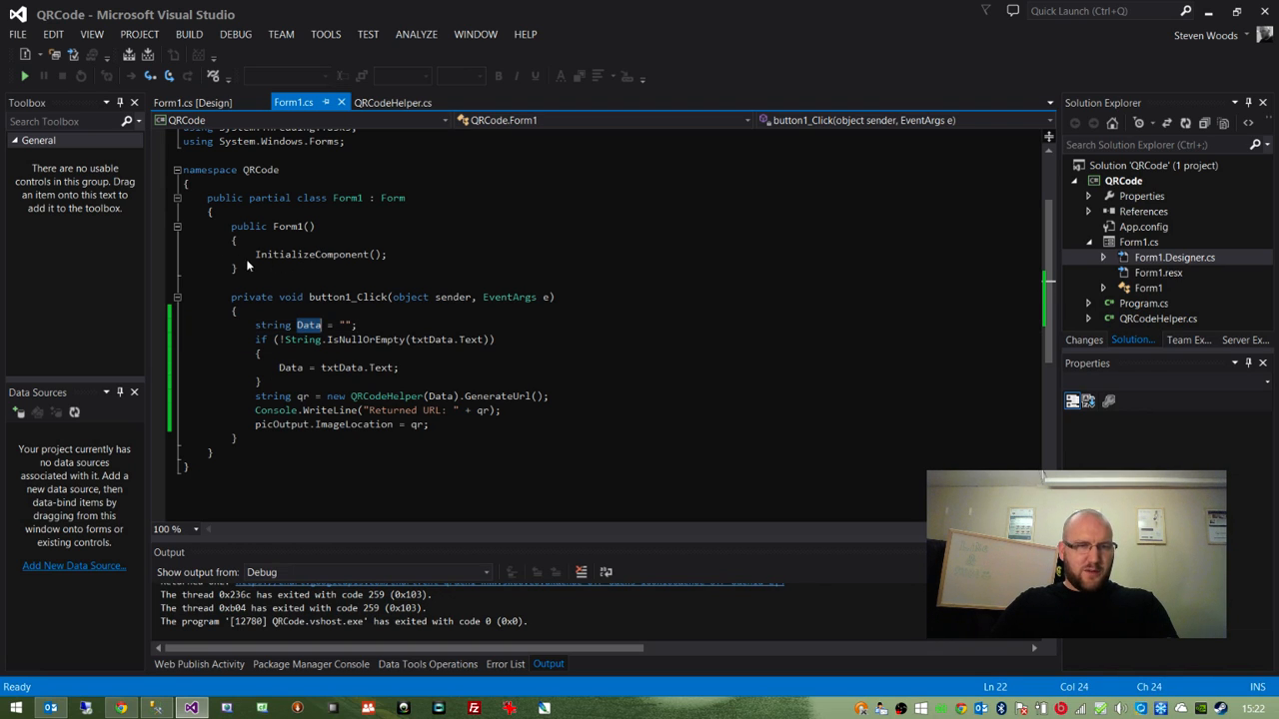
pyautogui.click(352, 324)
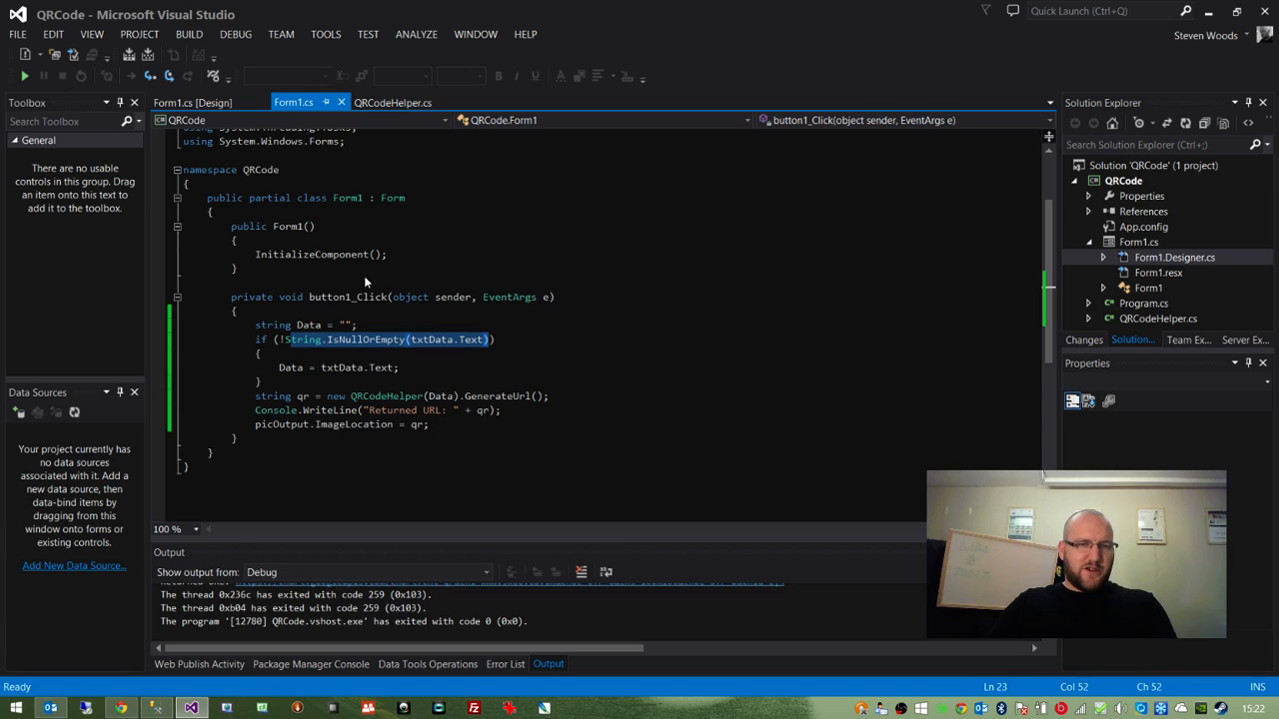
pyautogui.moveTo(347, 284)
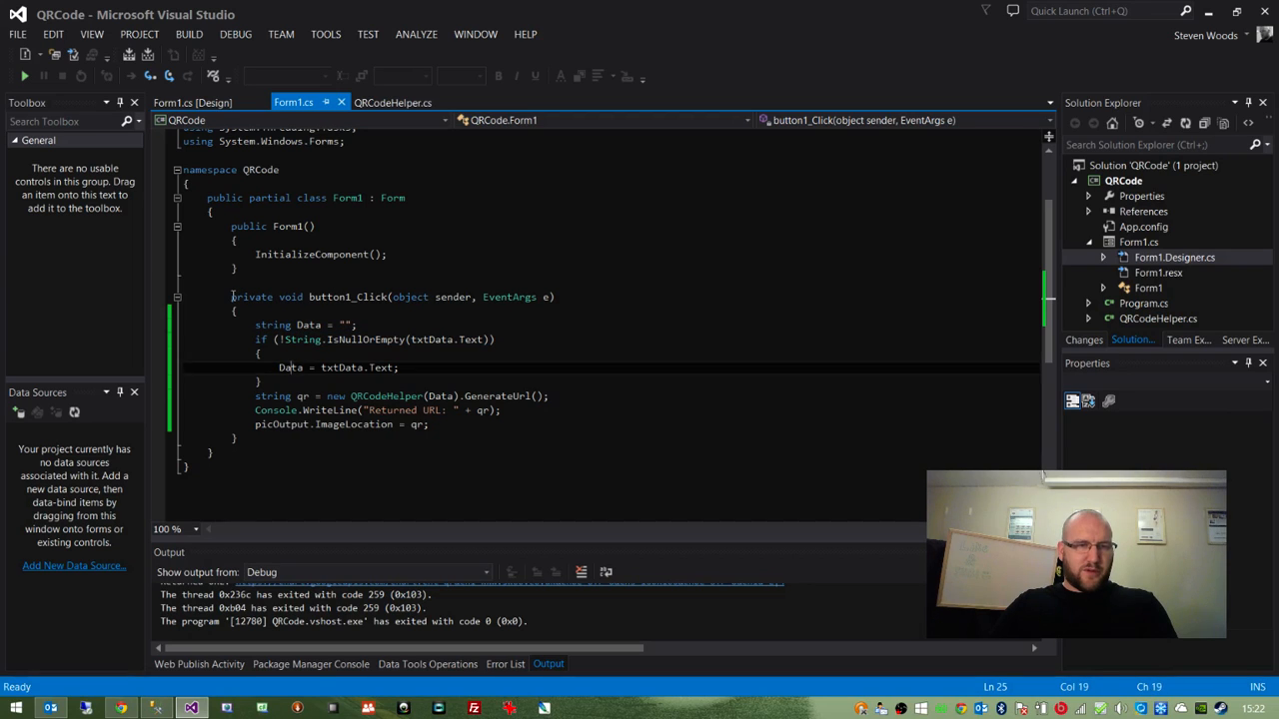
pyautogui.doubleClick(290, 367)
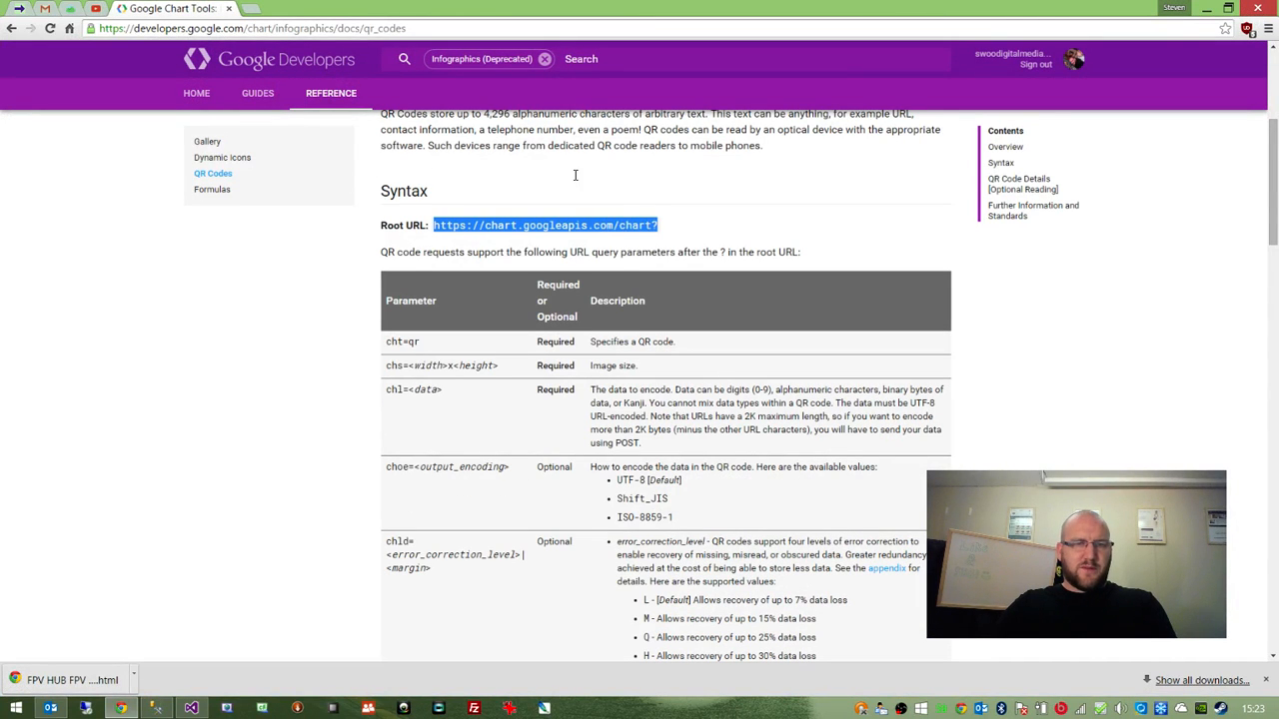
# - Return from the documentation to the project and show the QRCodeHelper.cs class
pyautogui.click(192, 708)
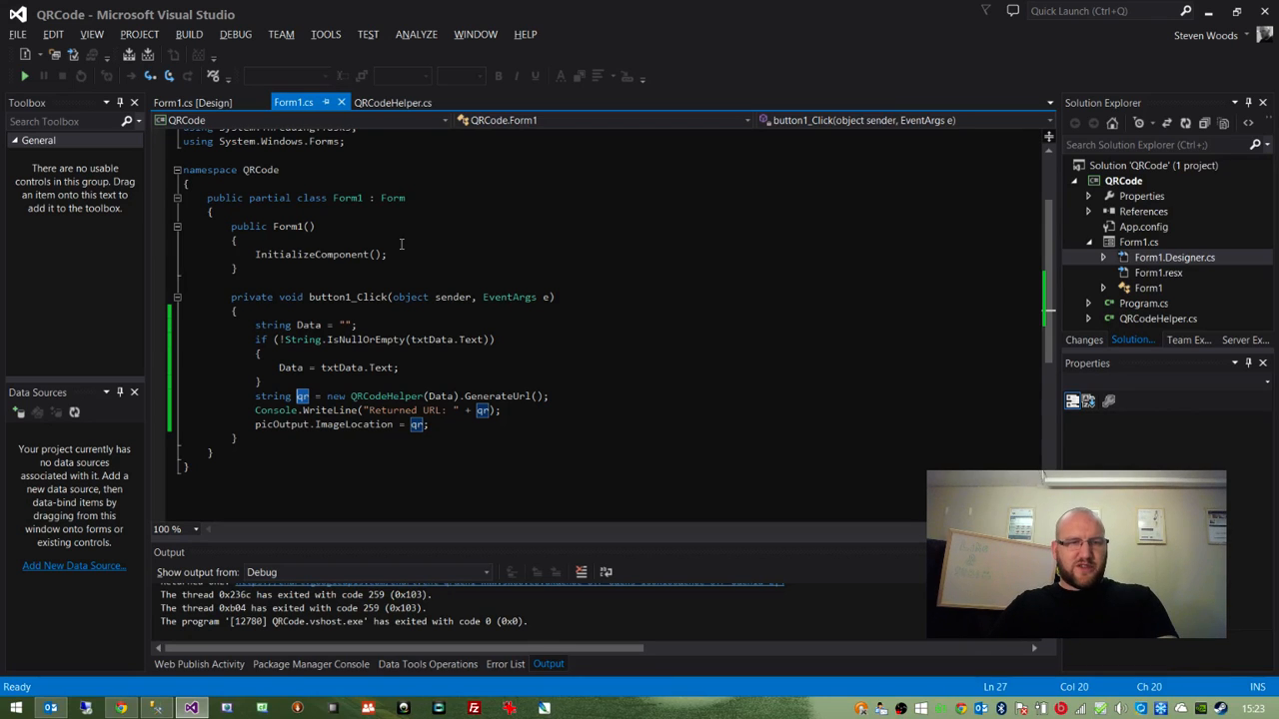
pyautogui.click(391, 102)
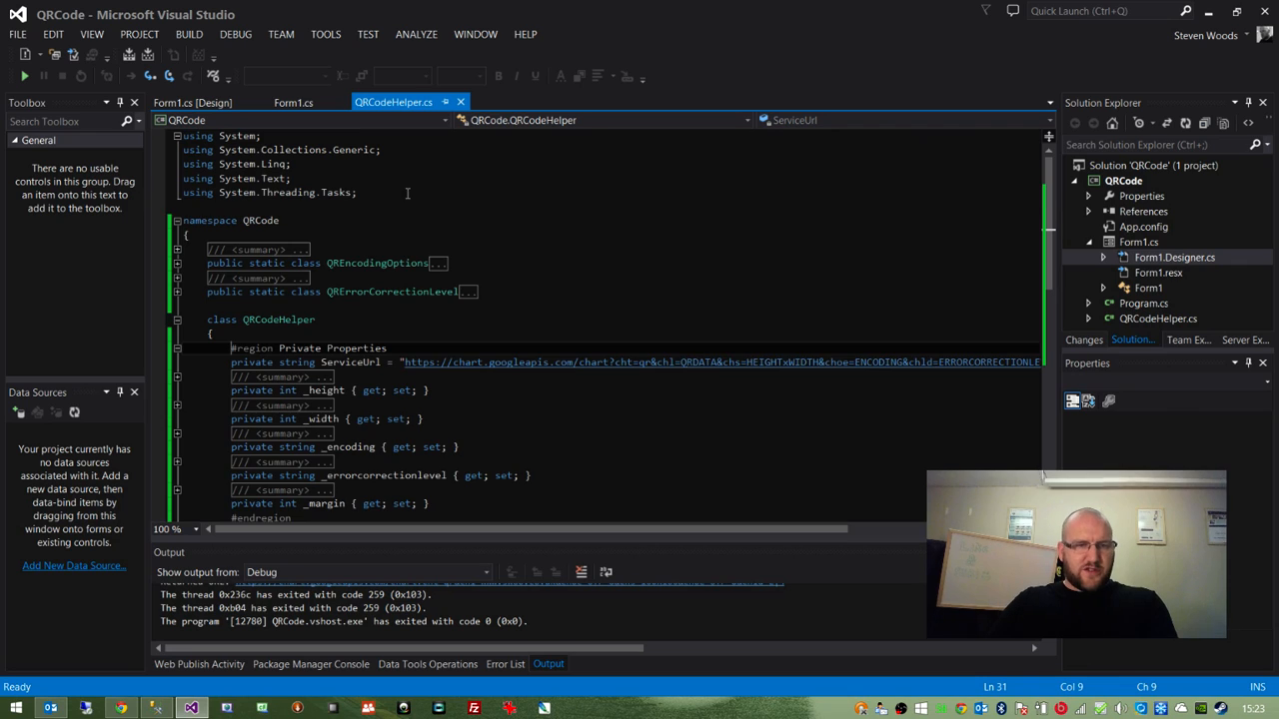
pyautogui.scroll(-3)
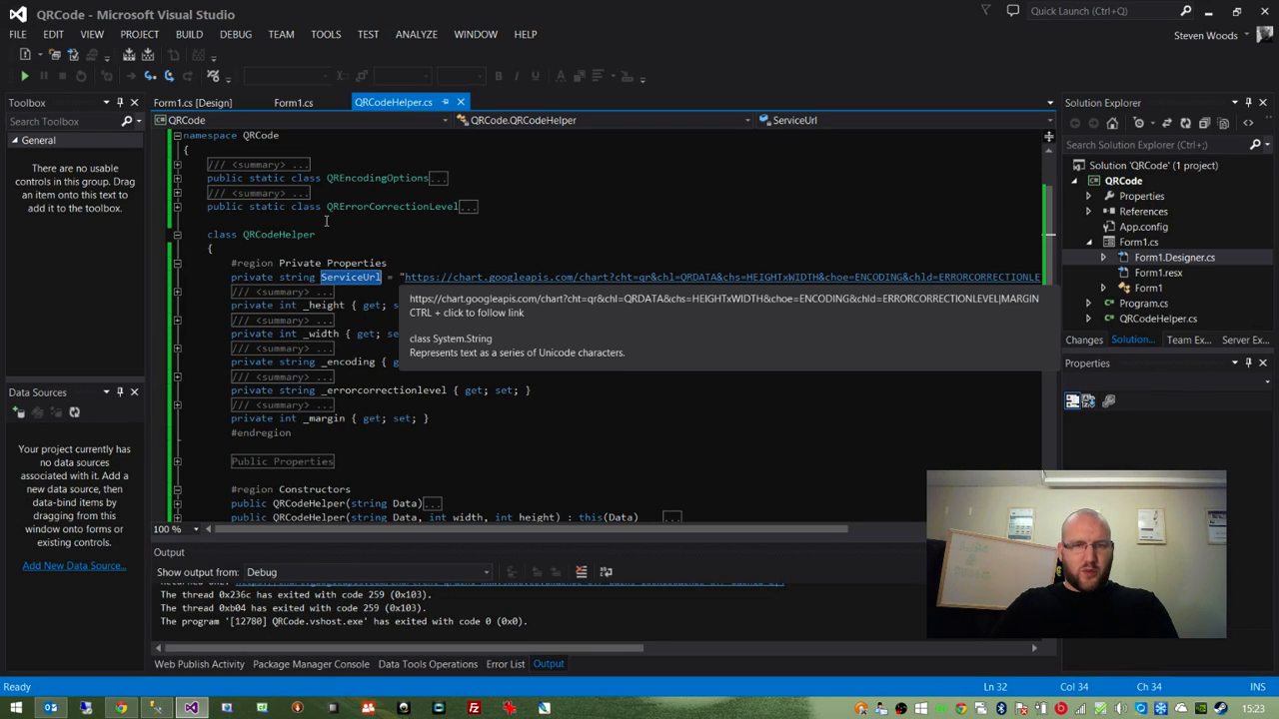
pyautogui.moveTo(575, 220)
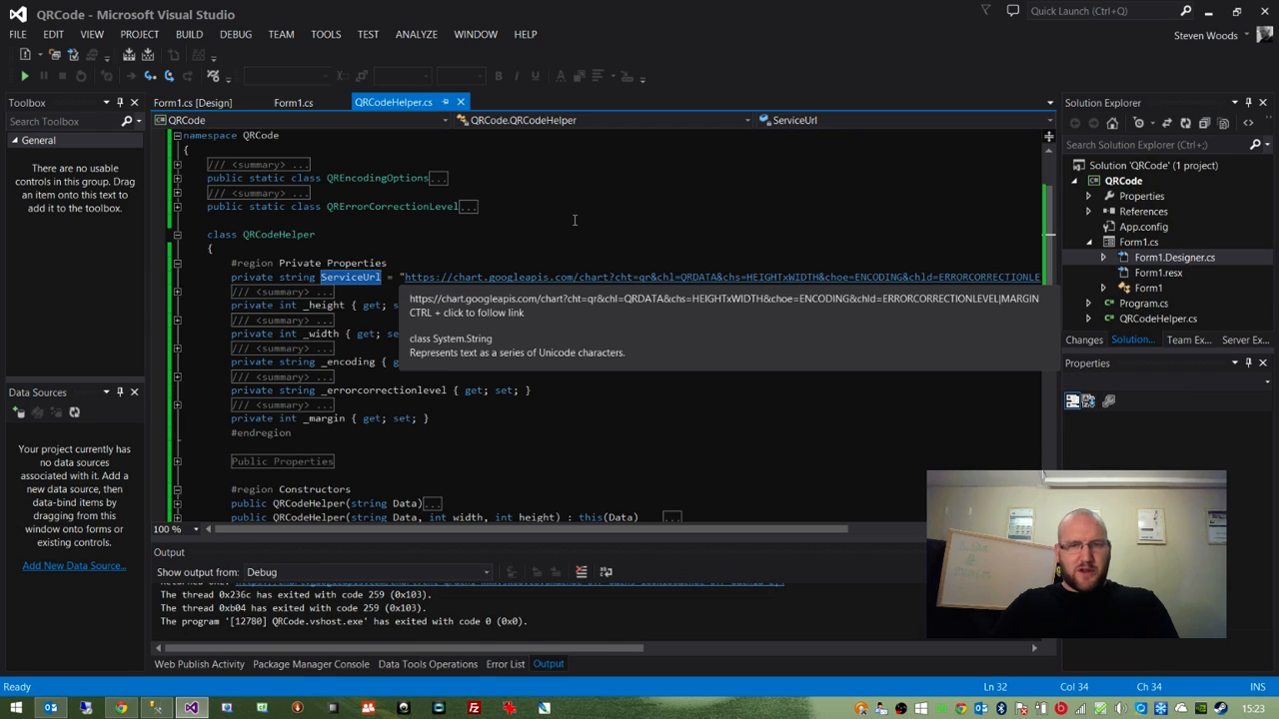
pyautogui.doubleClick(698, 276)
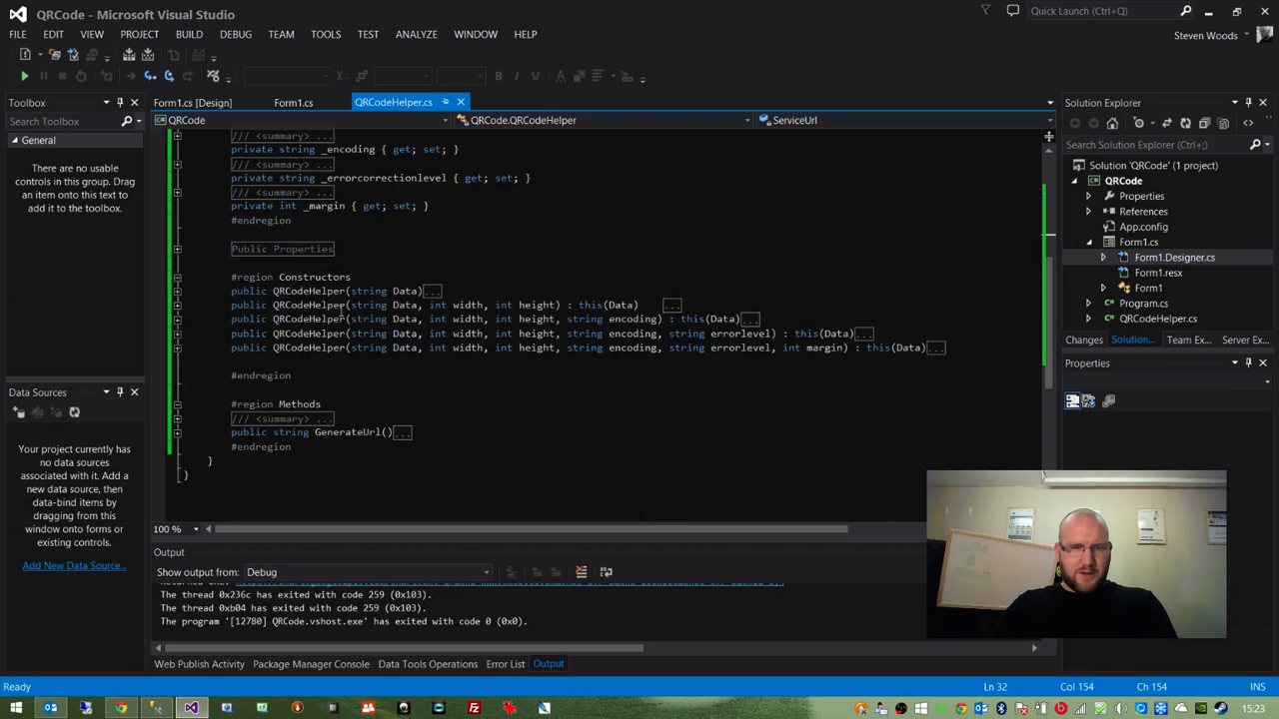
# - Review the QRCodeHelper constructors, their Data and margin parameters and the basic one's defaults
pyautogui.scroll(-3)
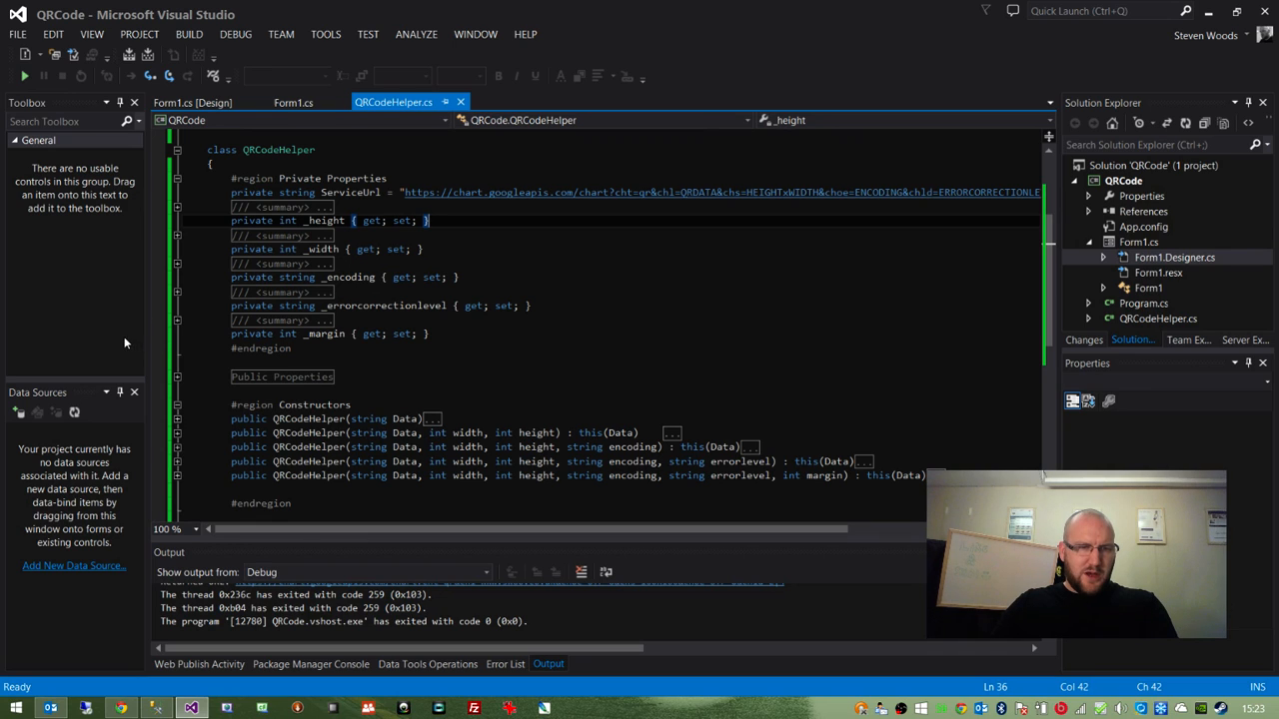
pyautogui.scroll(-3)
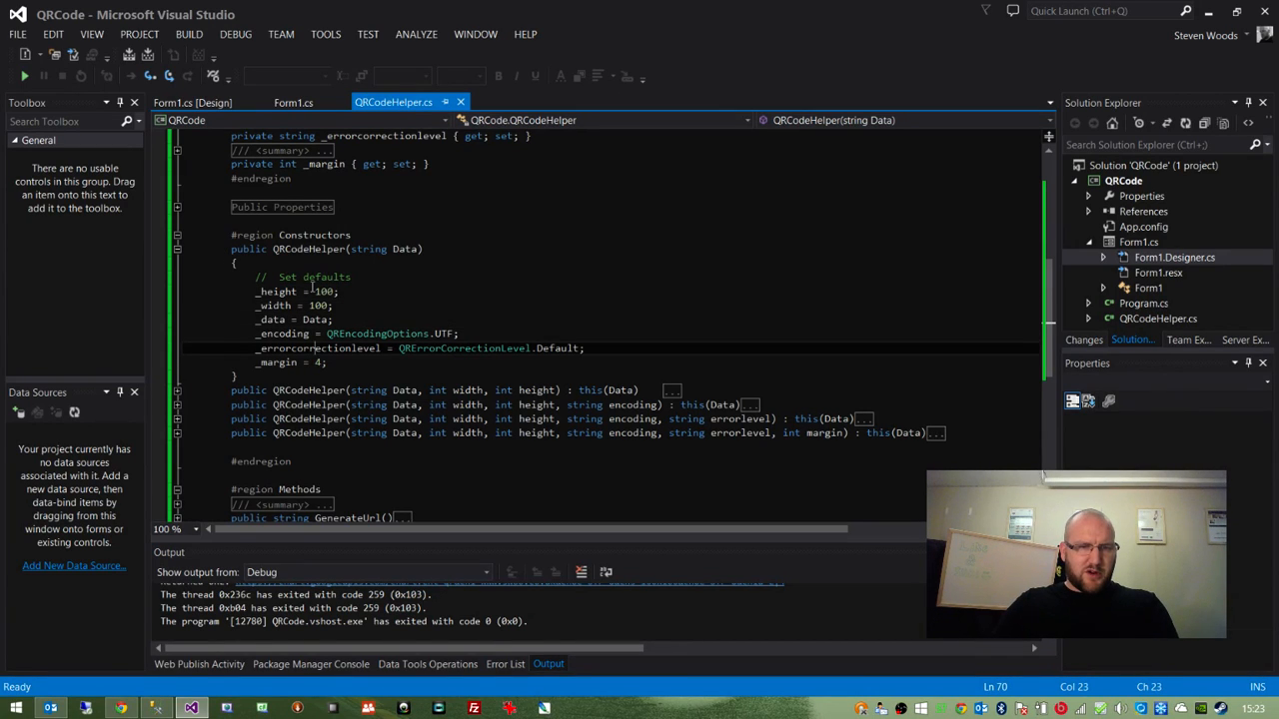
pyautogui.doubleClick(278, 361)
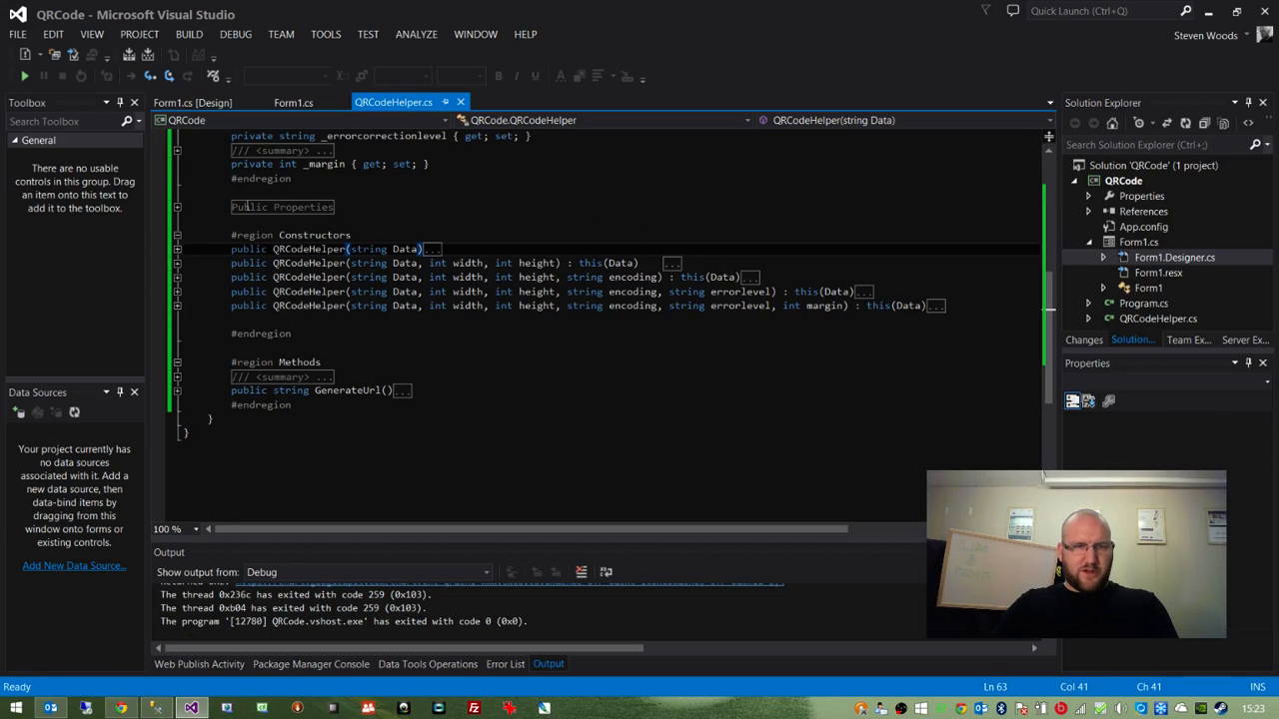
pyautogui.doubleClick(309, 248)
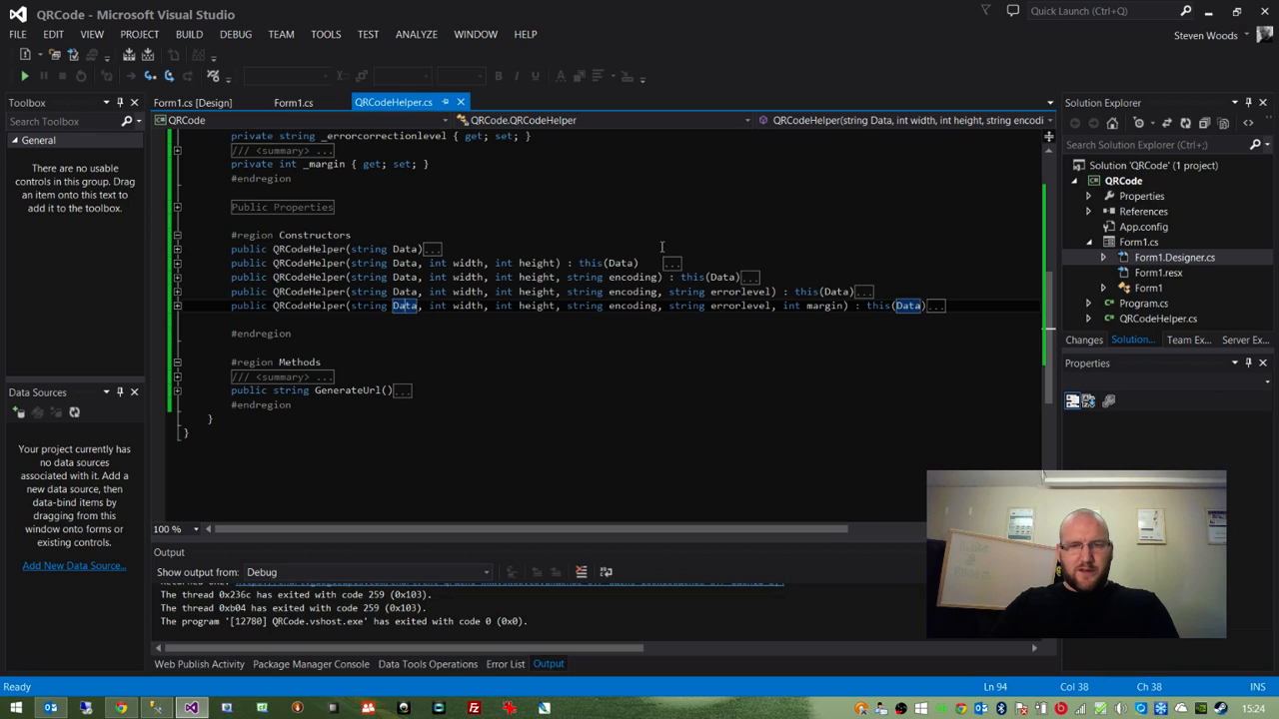
pyautogui.doubleClick(823, 306)
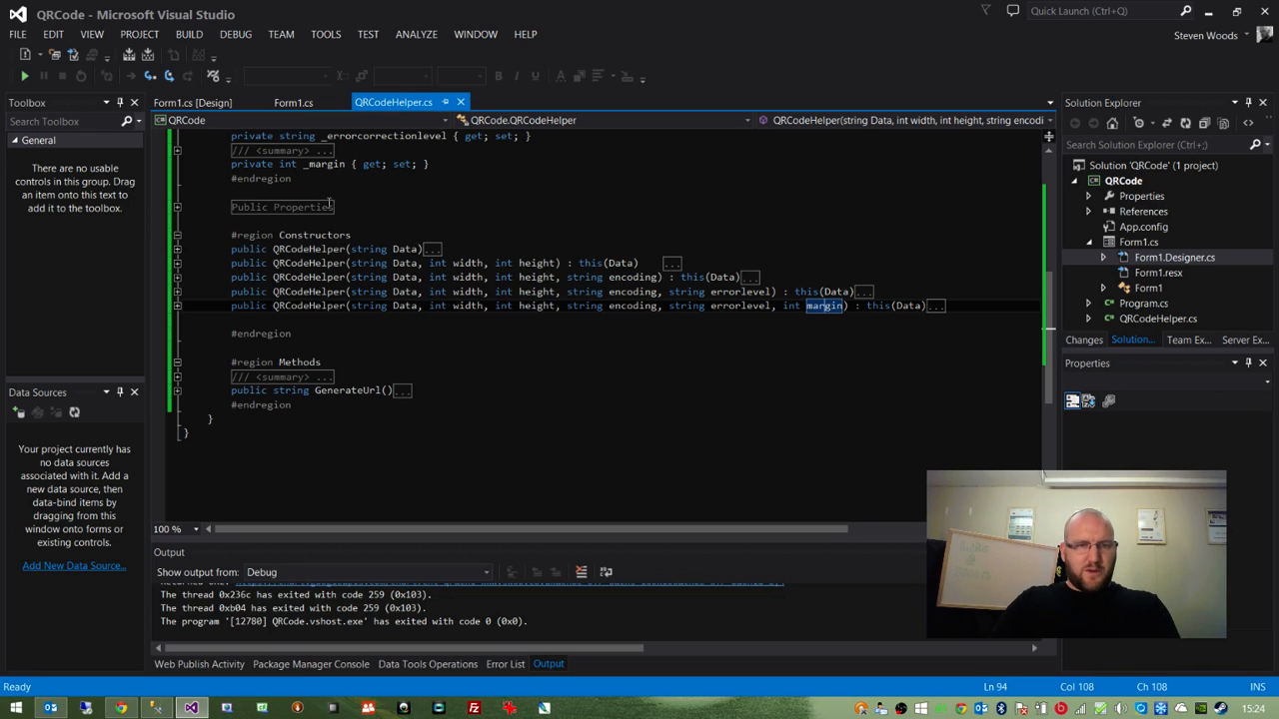
pyautogui.doubleClick(404, 248)
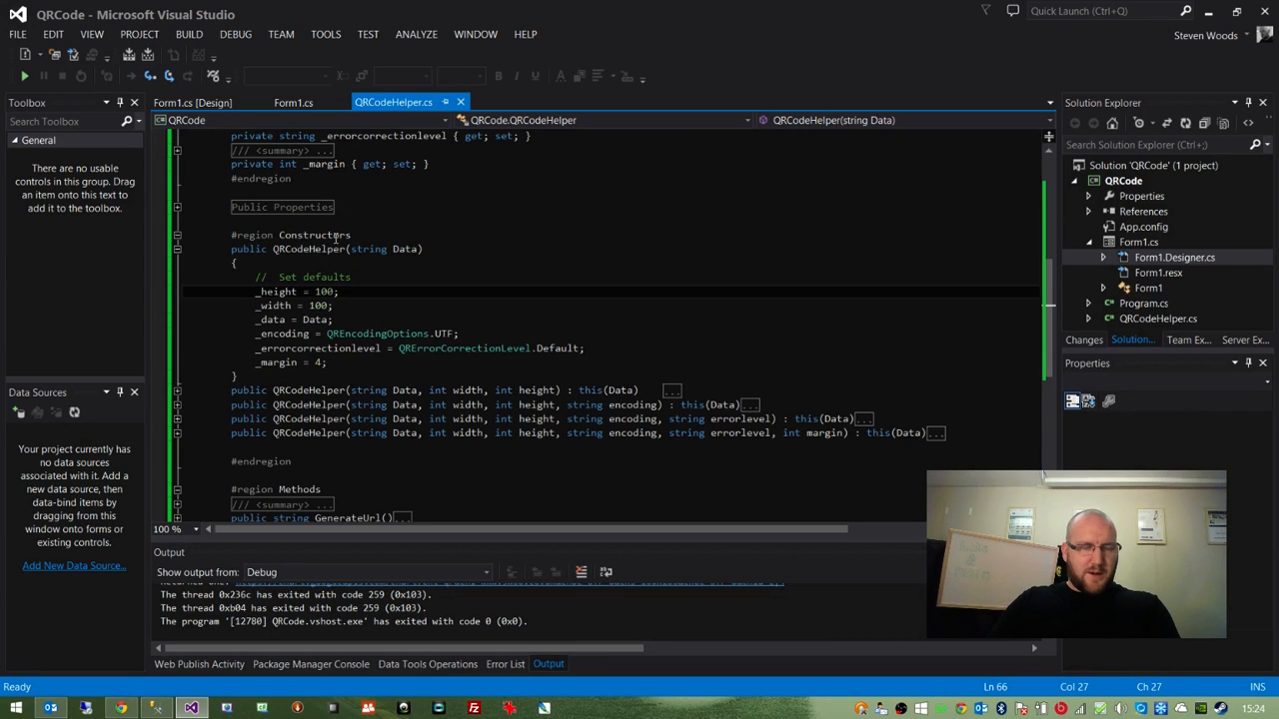
pyautogui.moveTo(320, 304)
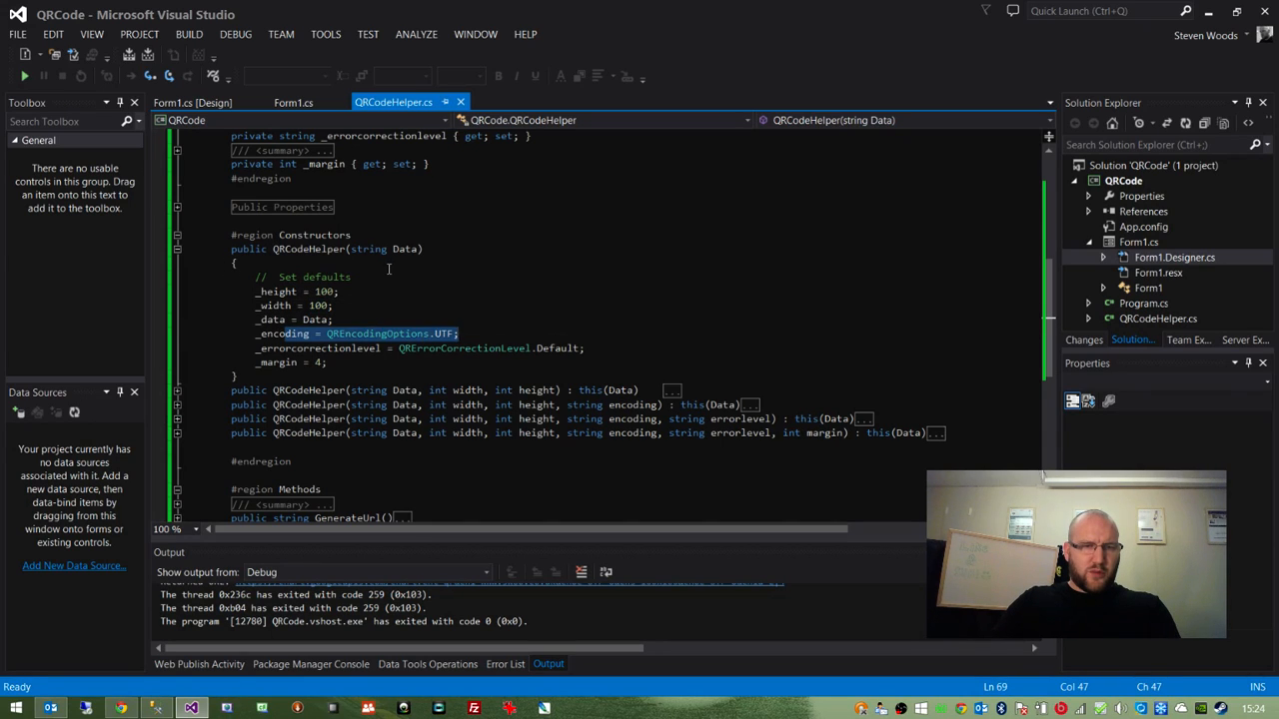
# - Show the QREncodingOptions values (UTF-8 etc.) and expand the QRErrorCorrectionLevel class
pyautogui.doubleClick(442, 334)
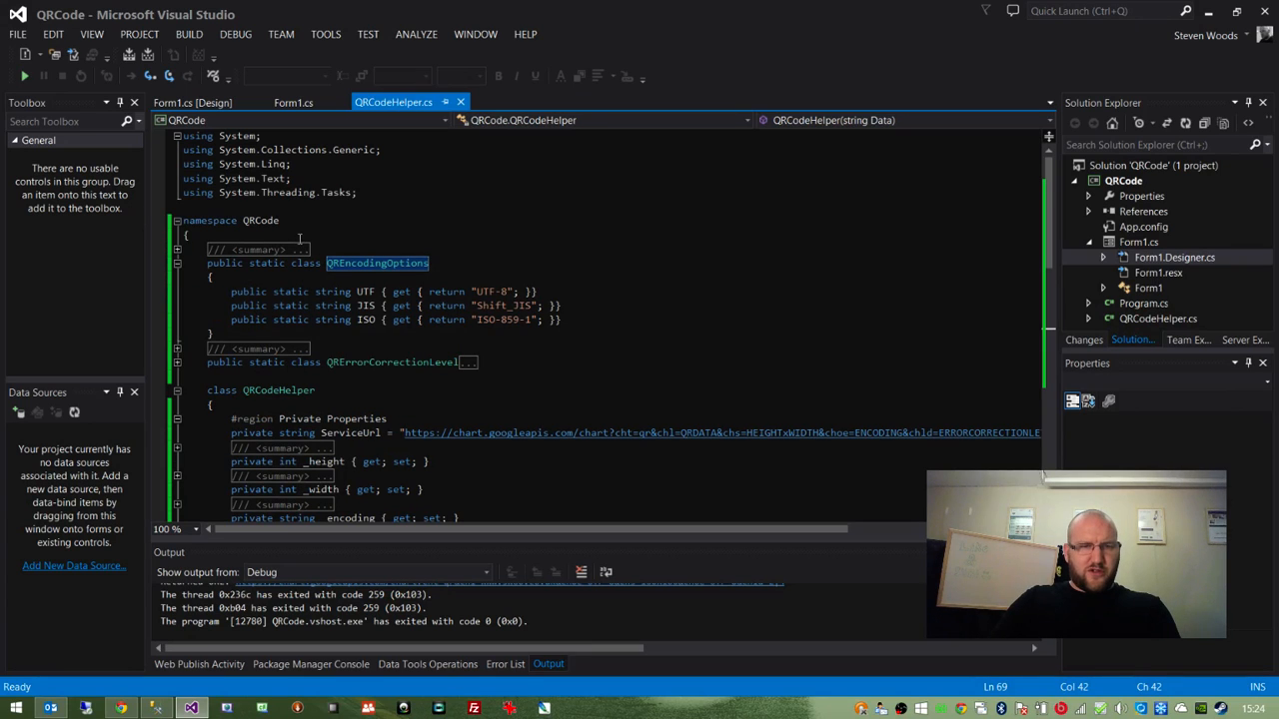
pyautogui.doubleClick(364, 292)
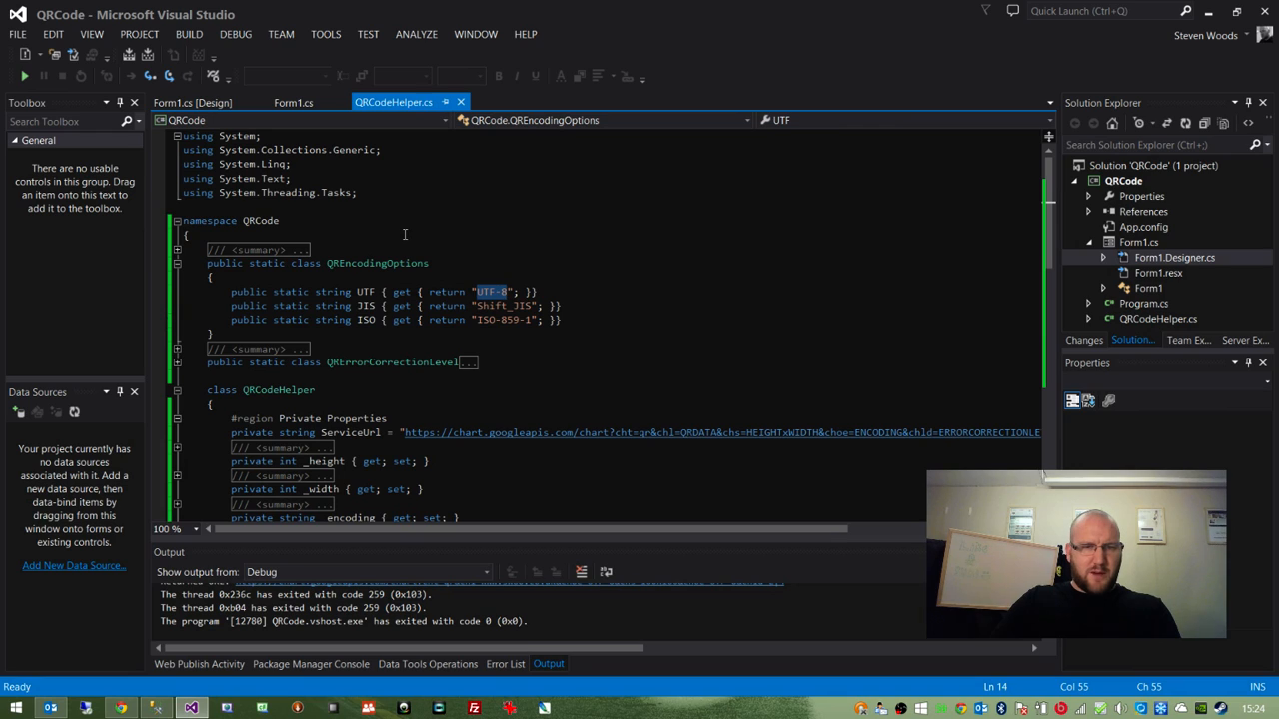
pyautogui.moveTo(284, 252)
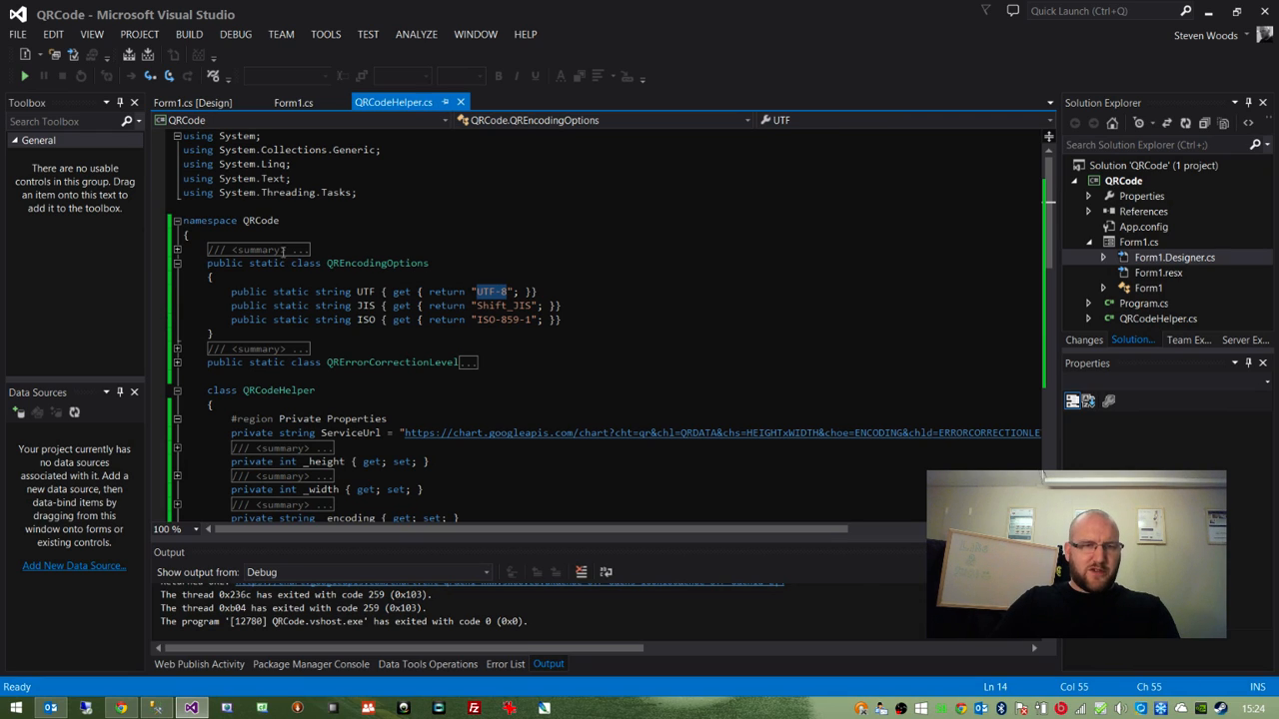
pyautogui.doubleClick(376, 264)
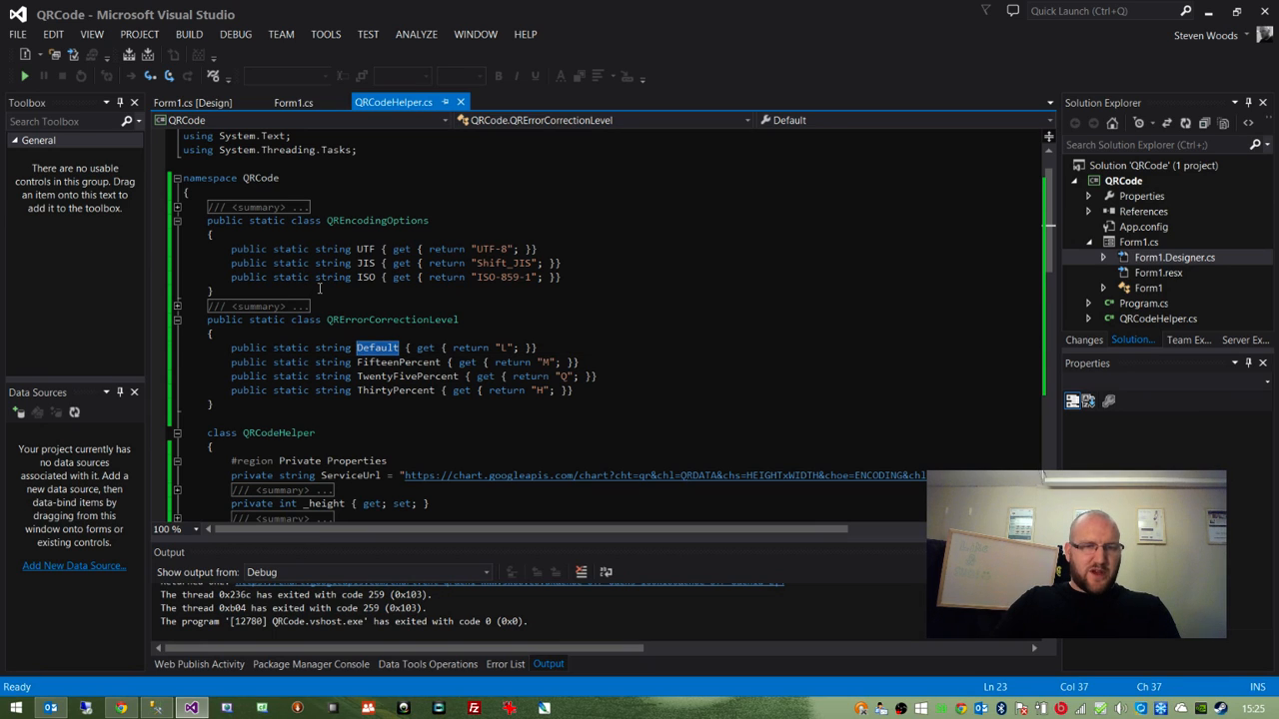
pyautogui.doubleClick(398, 361)
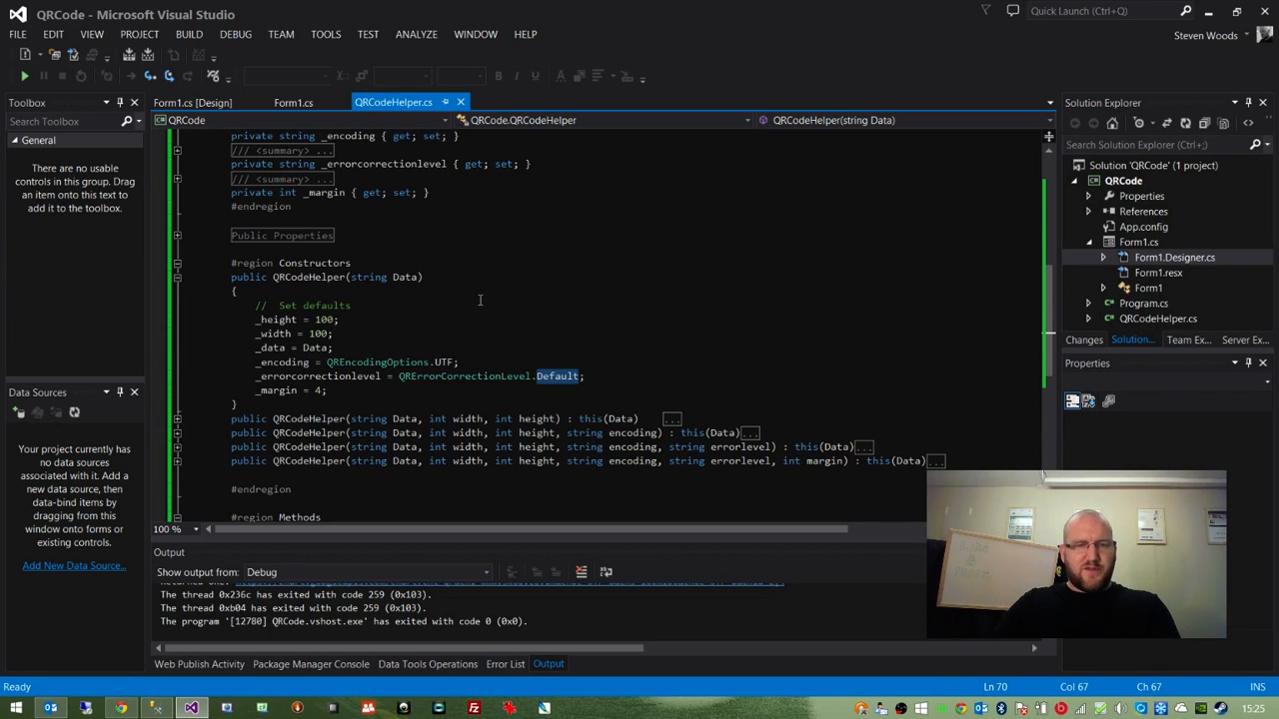
pyautogui.doubleClick(556, 376)
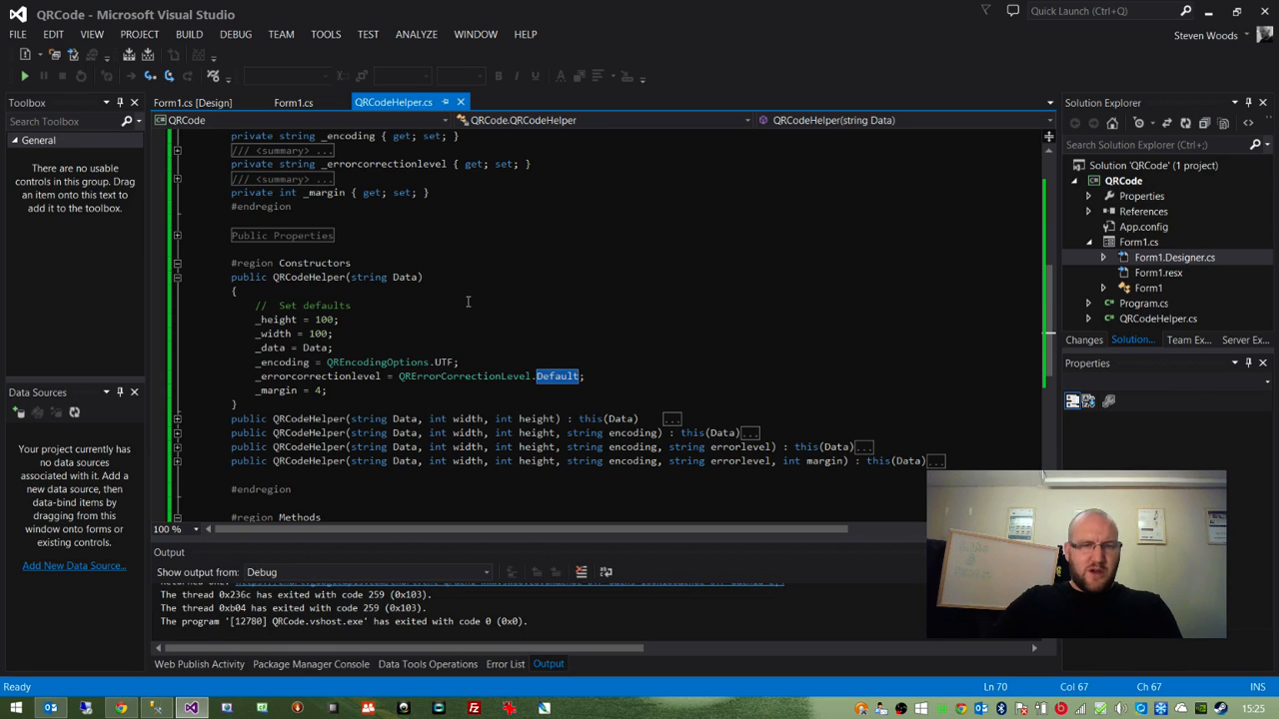
pyautogui.scroll(-3)
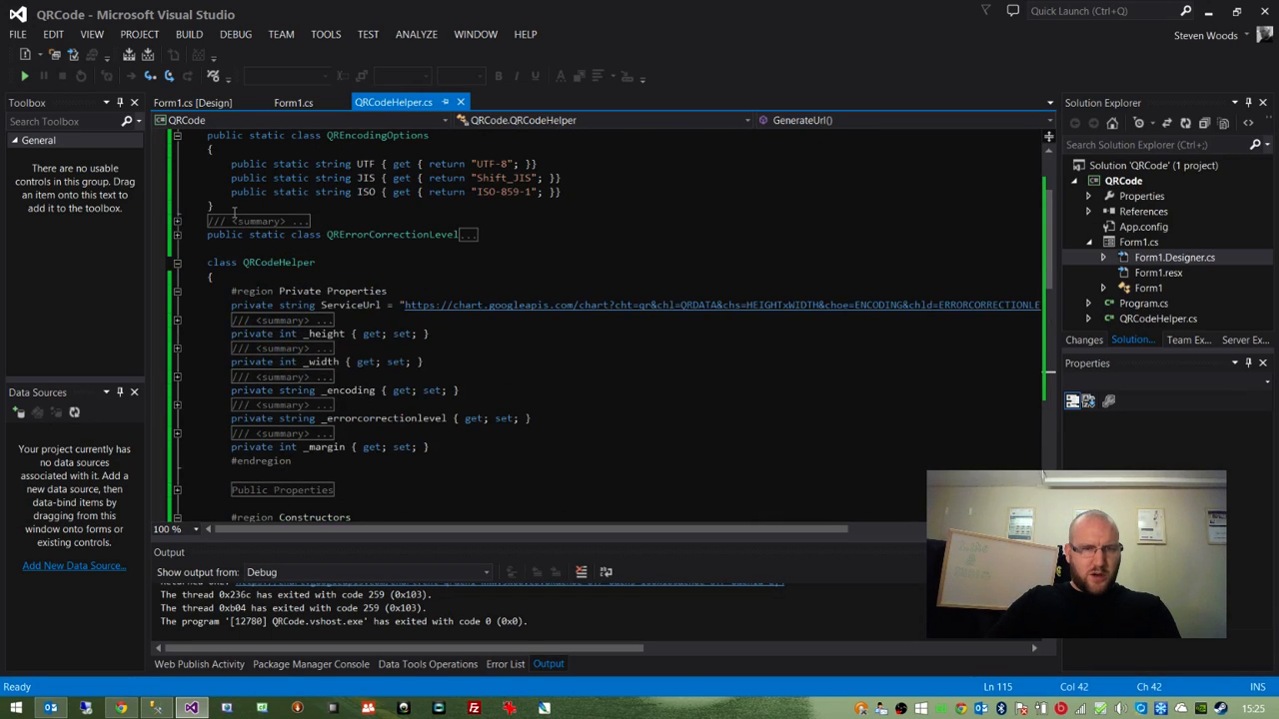
# - Highlight ServiceUrl in GenerateUrl, then return to the Form1.cs click handler
pyautogui.scroll(-3)
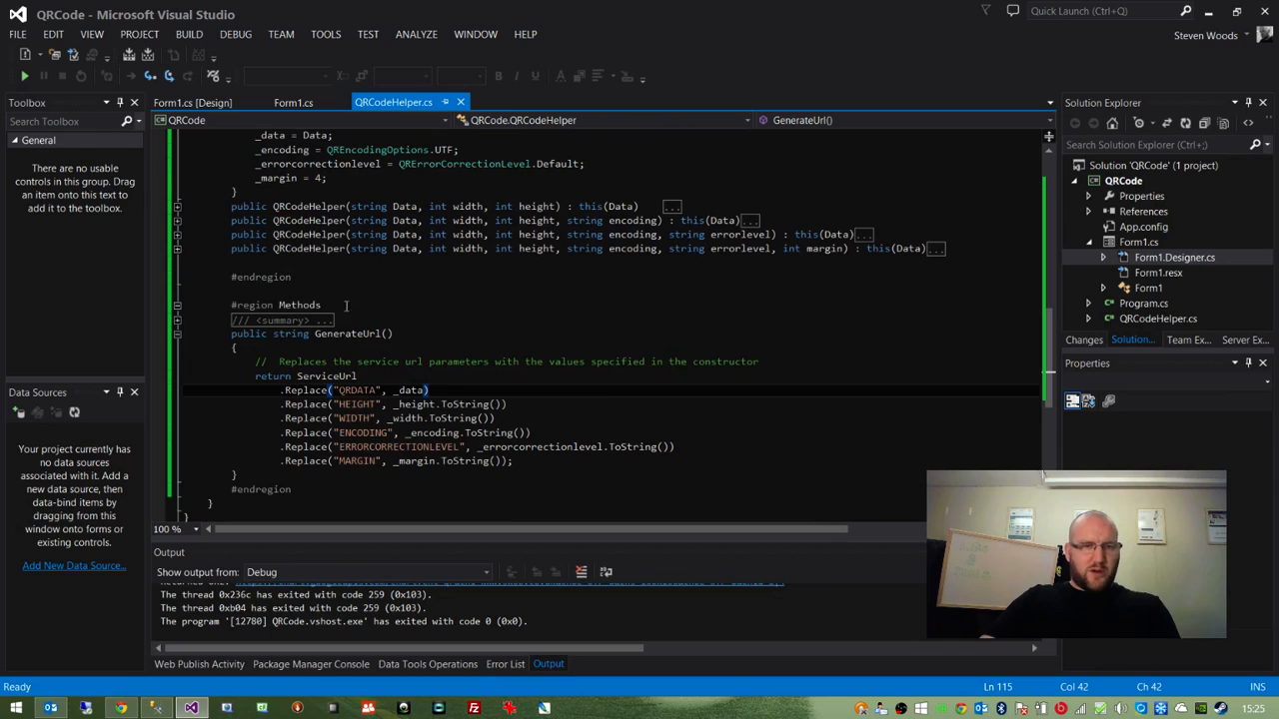
pyautogui.doubleClick(326, 376)
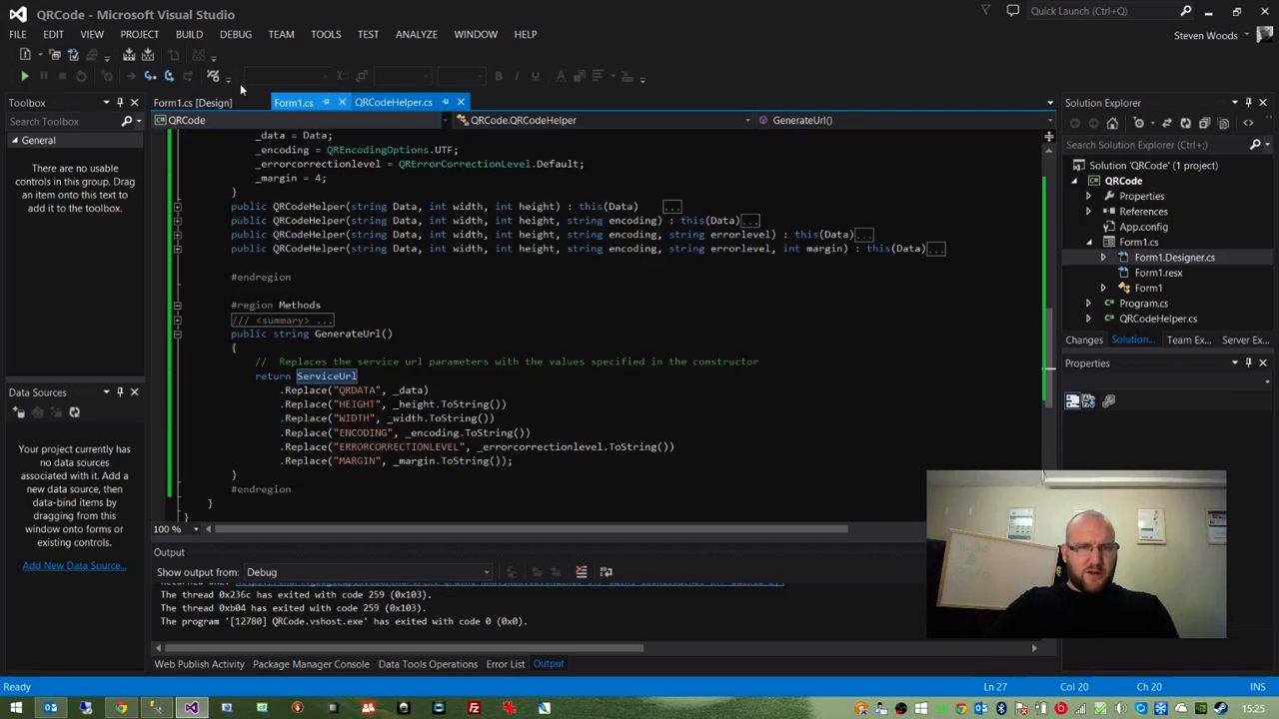
pyautogui.click(292, 102)
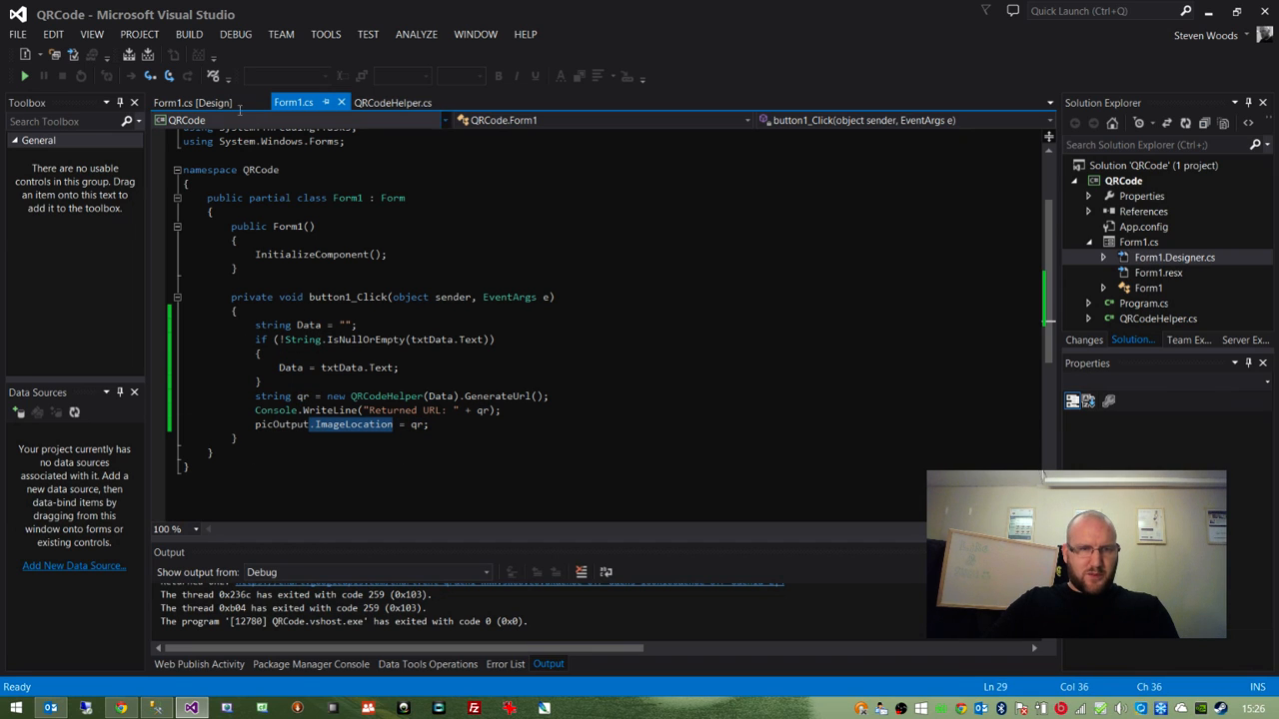
pyautogui.click(190, 102)
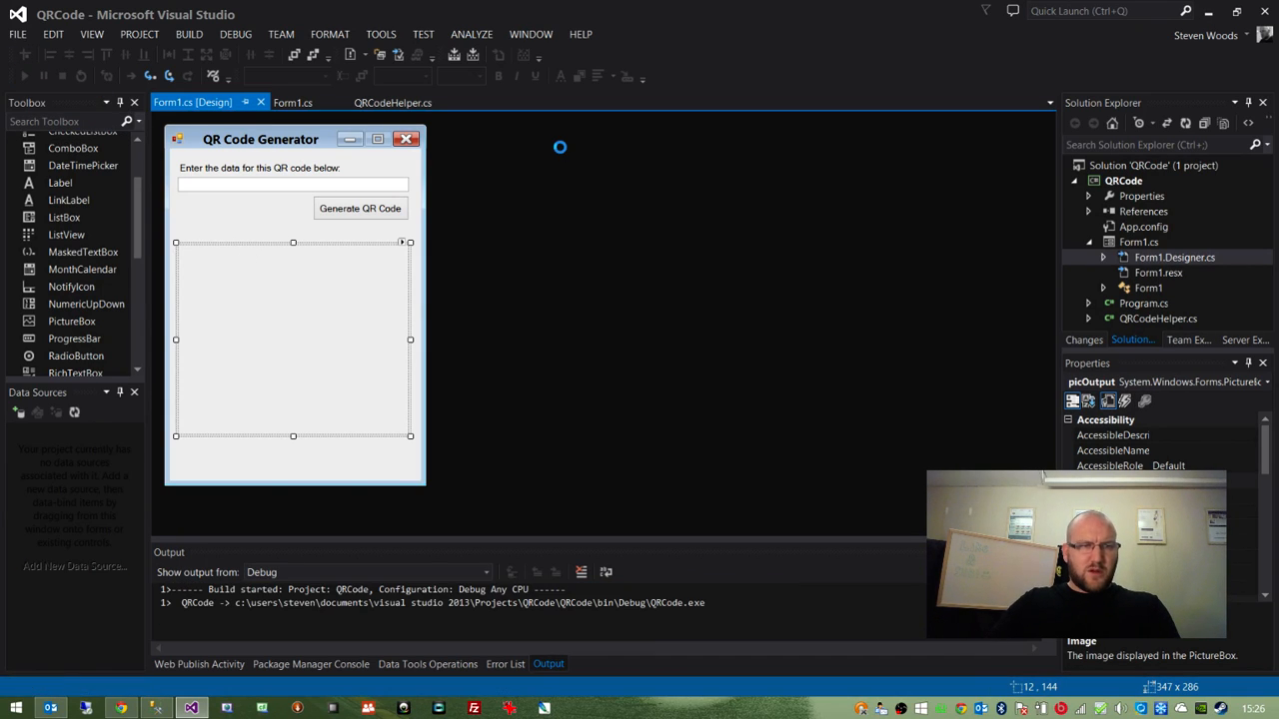
pyautogui.click(24, 76)
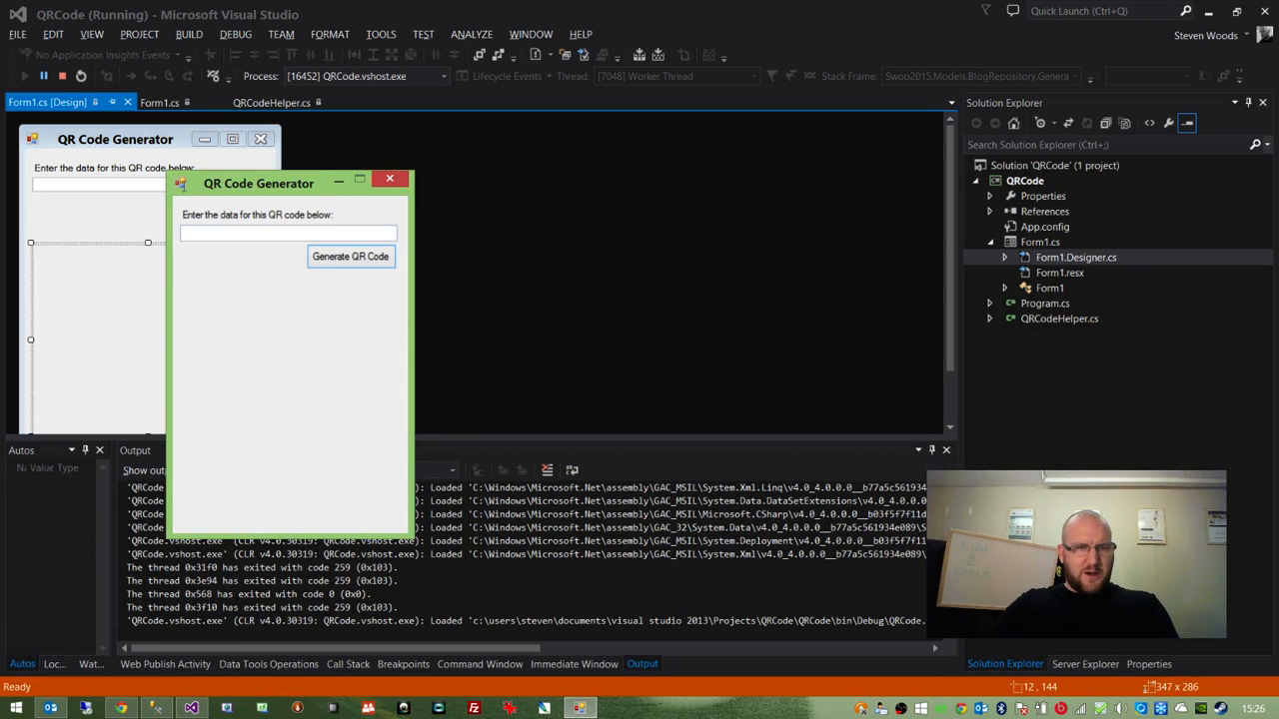
pyautogui.write('www.swoo')
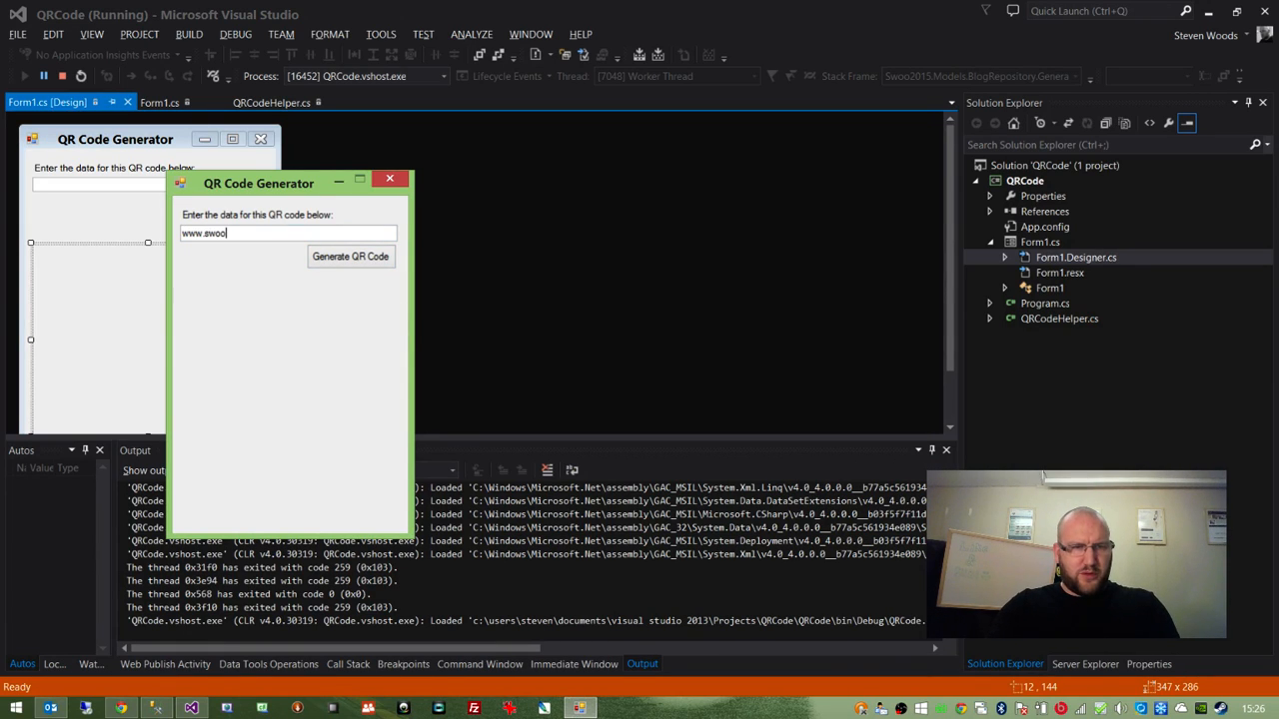
pyautogui.write('.co.uk')
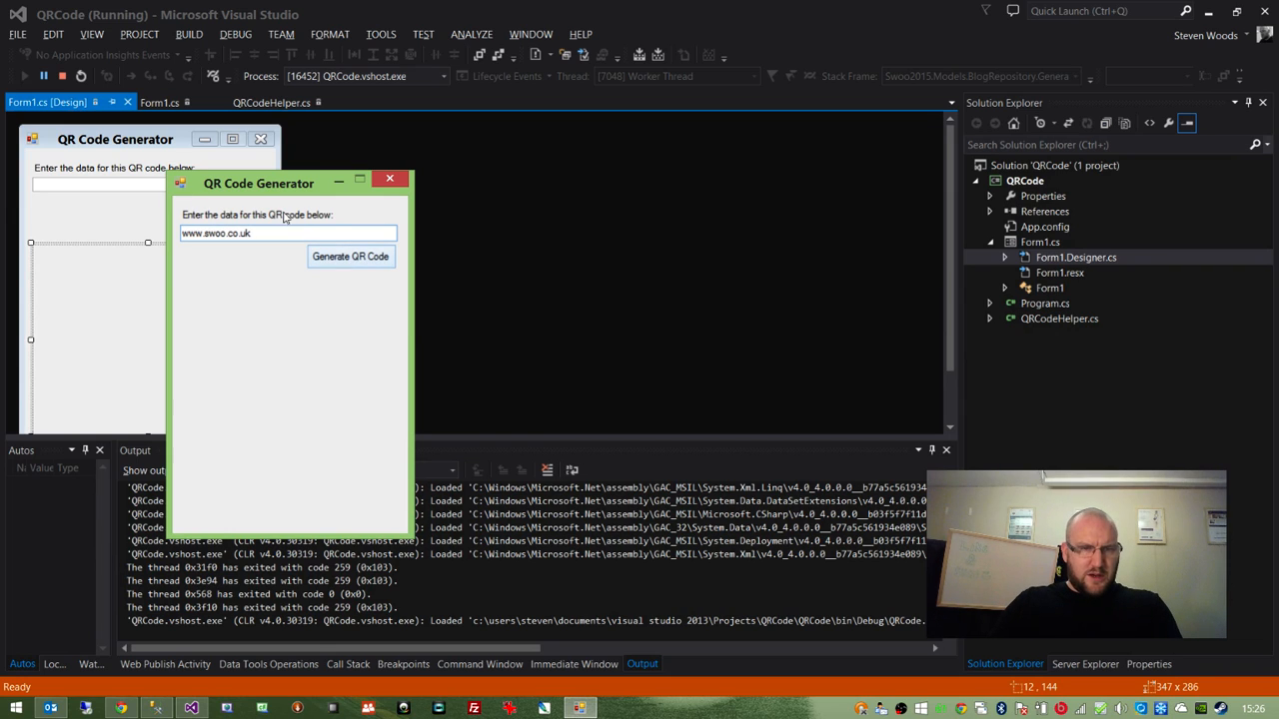
pyautogui.click(349, 256)
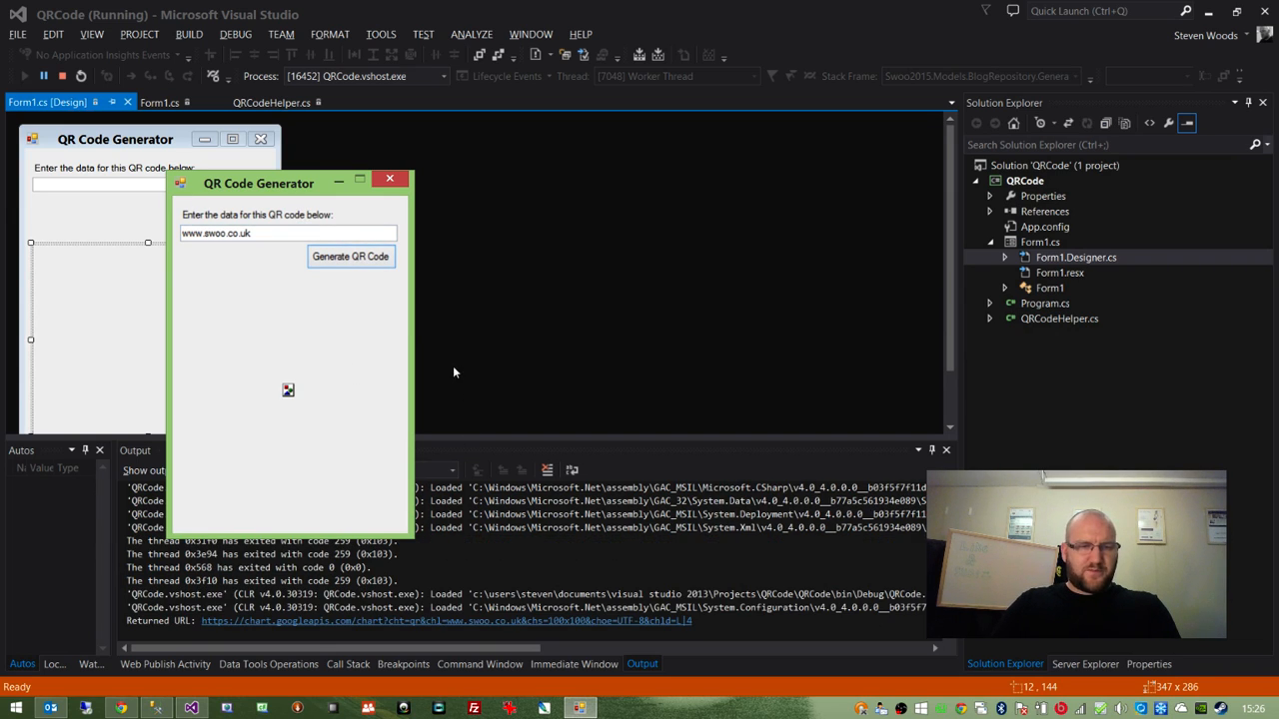
pyautogui.click(350, 256)
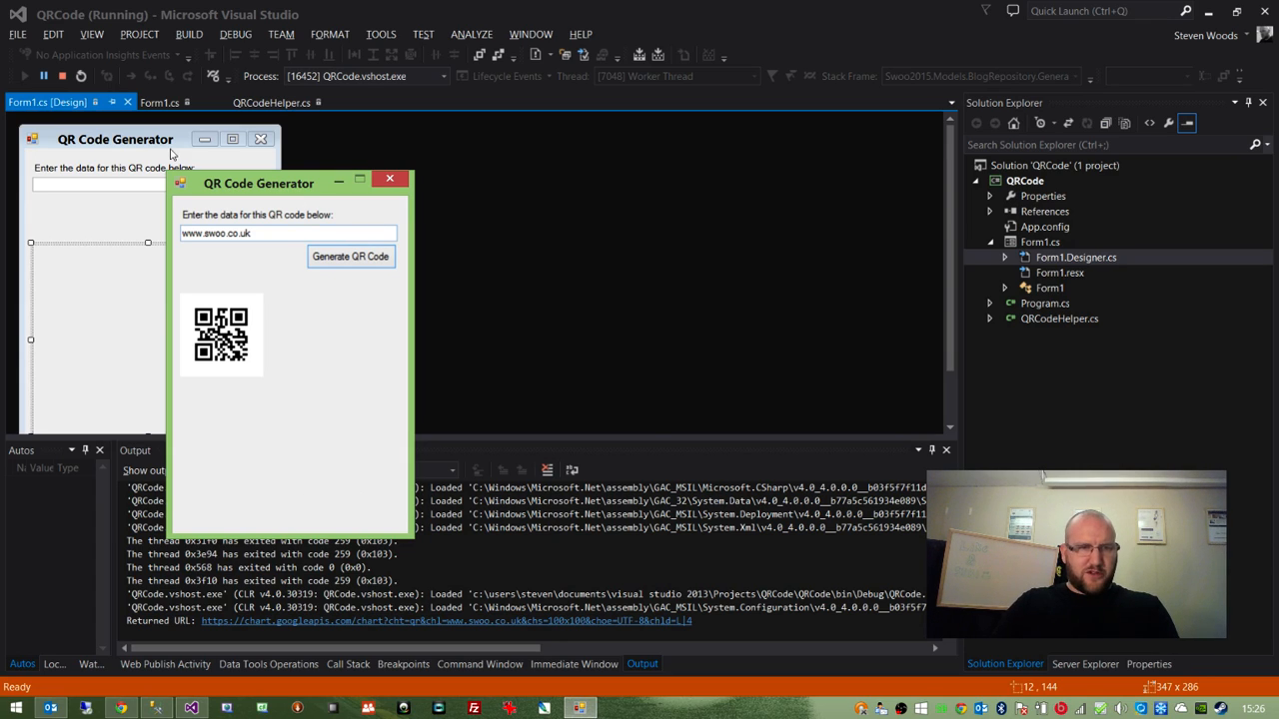
pyautogui.click(160, 102)
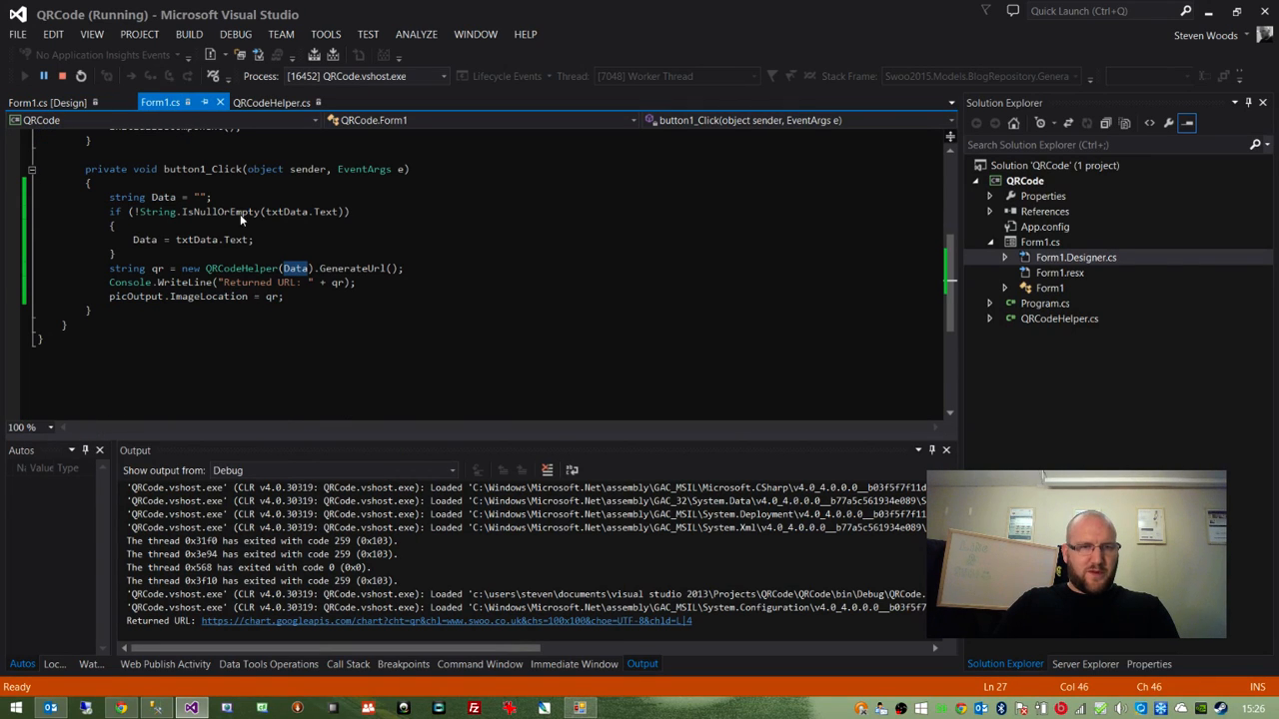
pyautogui.doubleClick(164, 197)
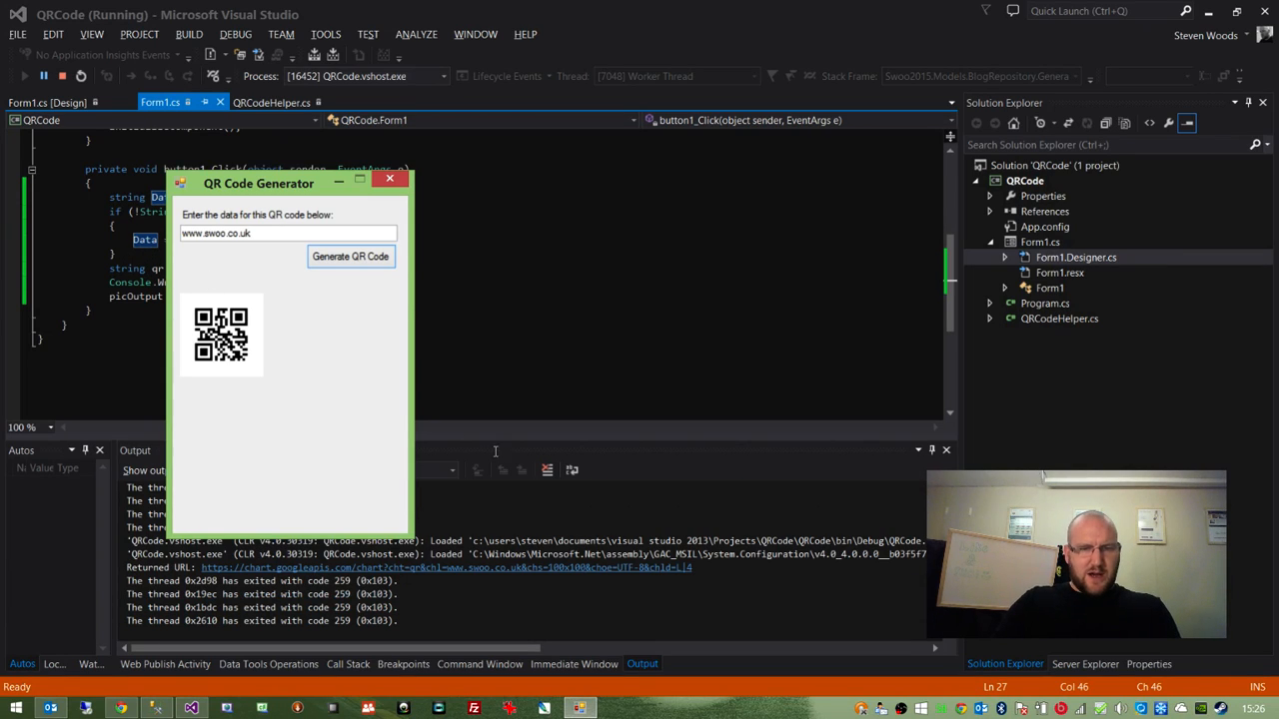
pyautogui.moveTo(499, 452)
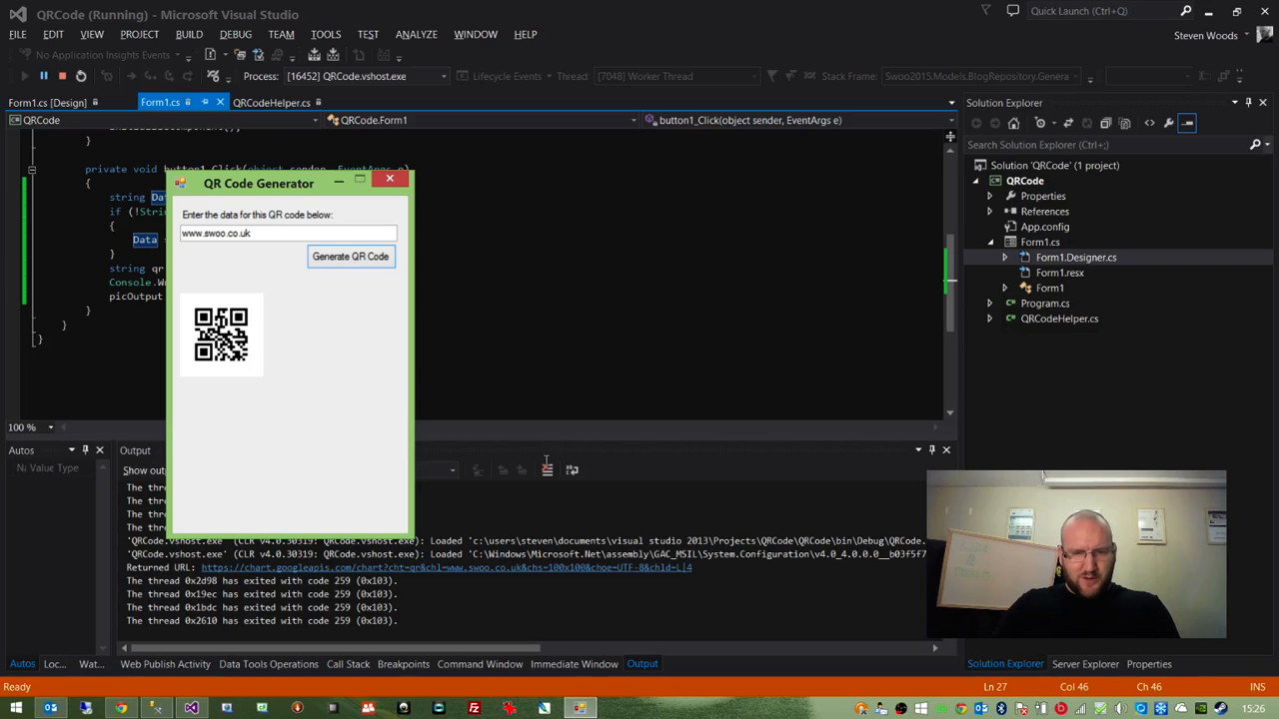
pyautogui.moveTo(548, 451)
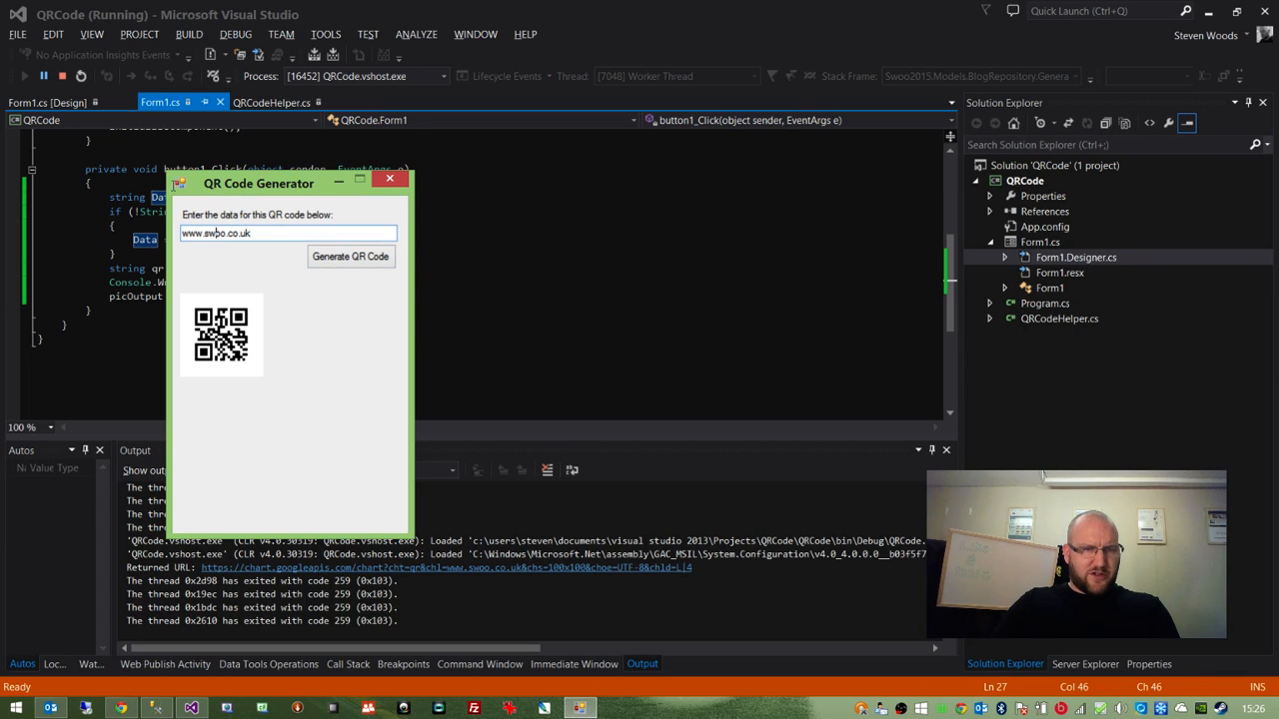
pyautogui.write('www.bbc.co')
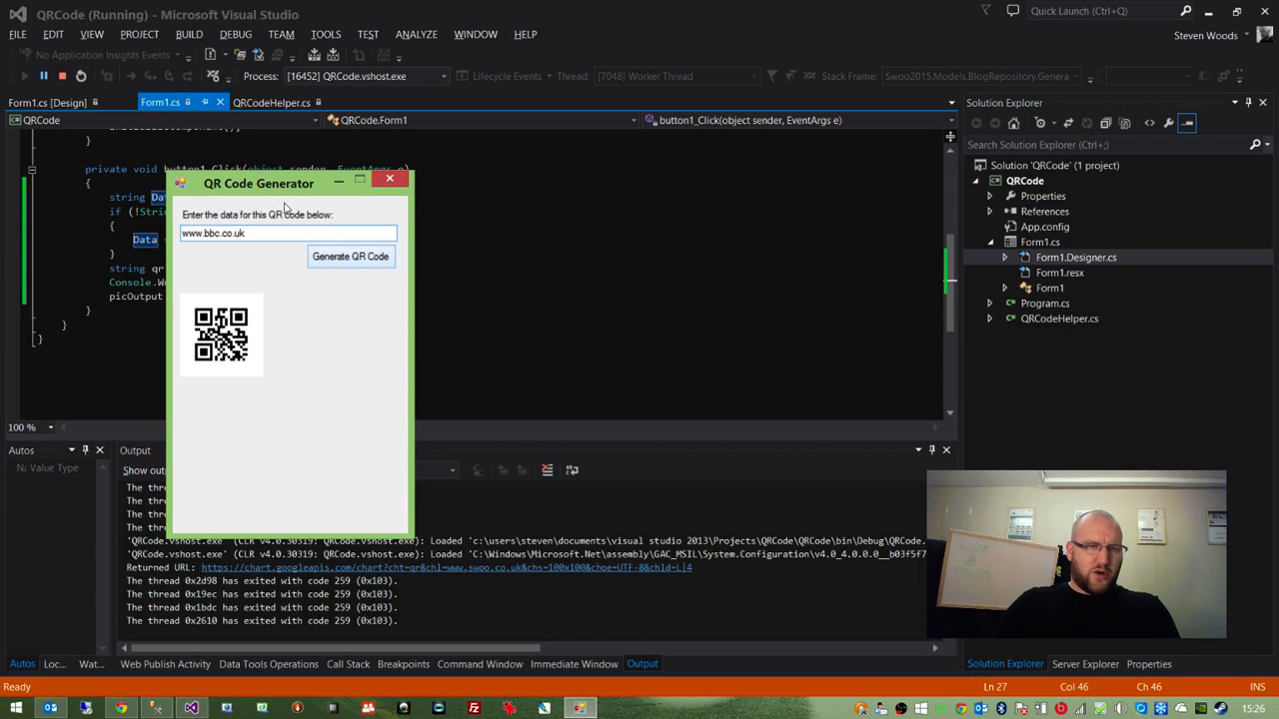
pyautogui.click(349, 256)
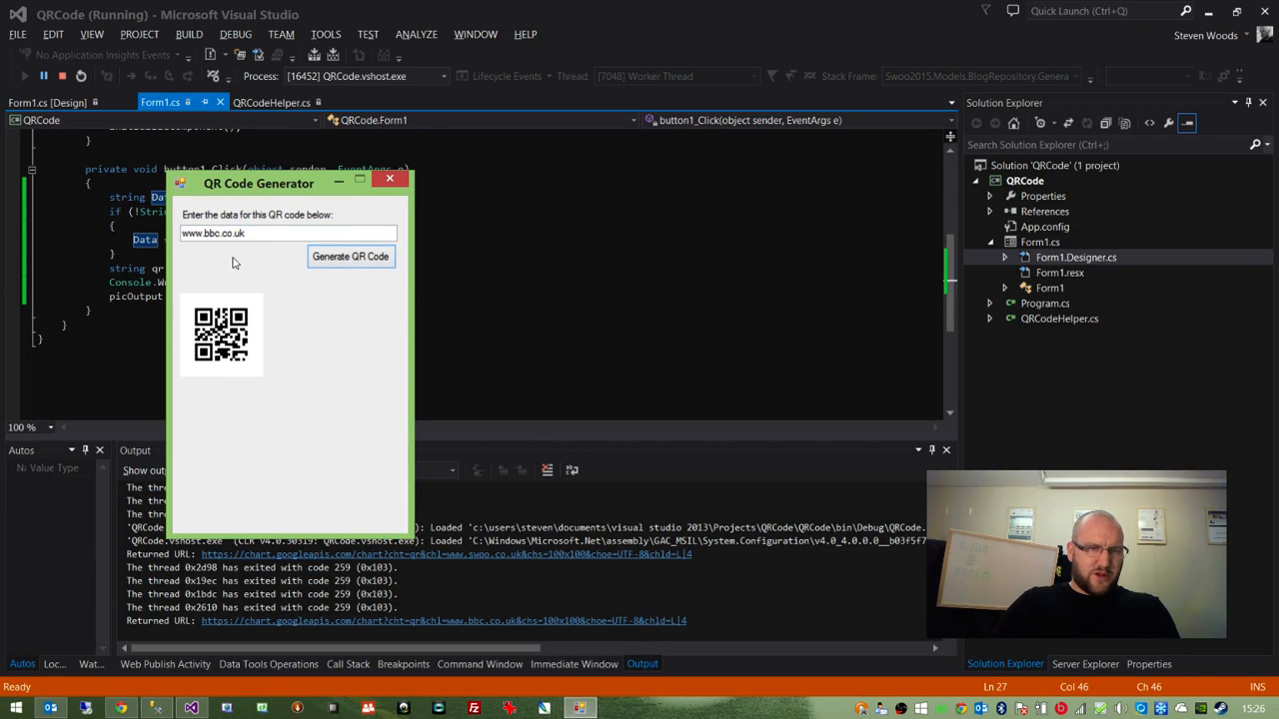
pyautogui.click(390, 180)
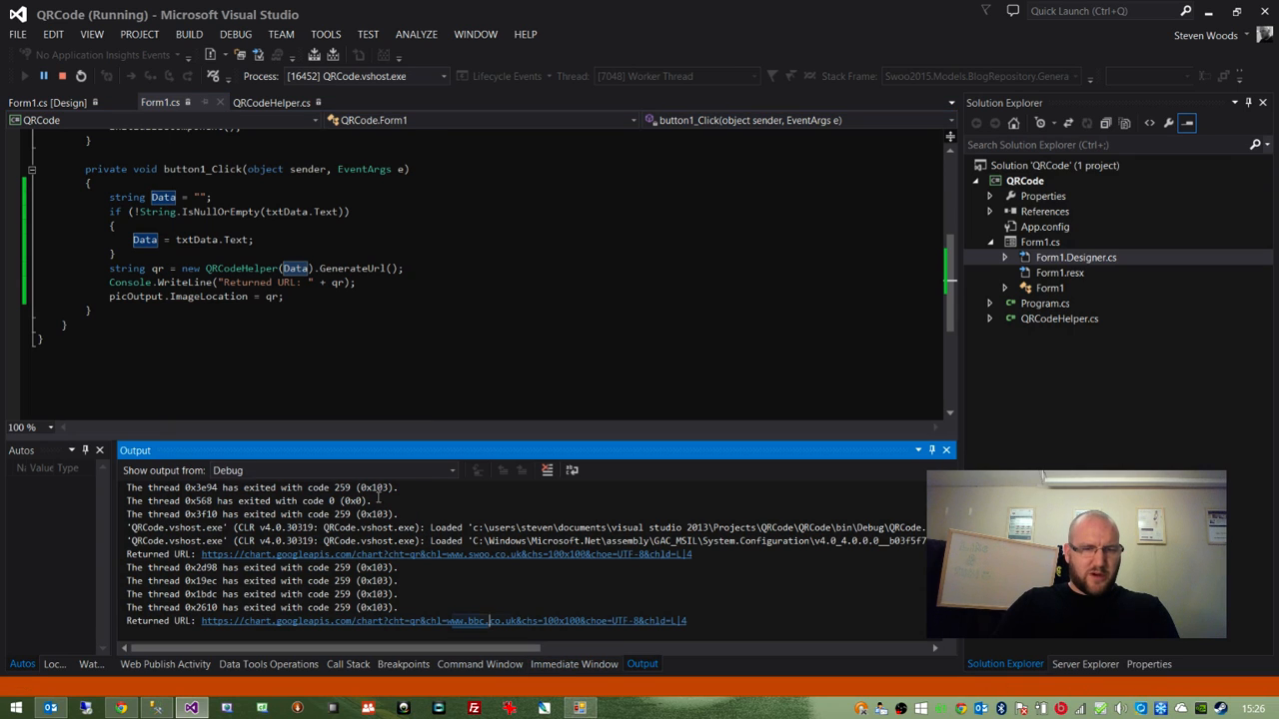
pyautogui.click(349, 256)
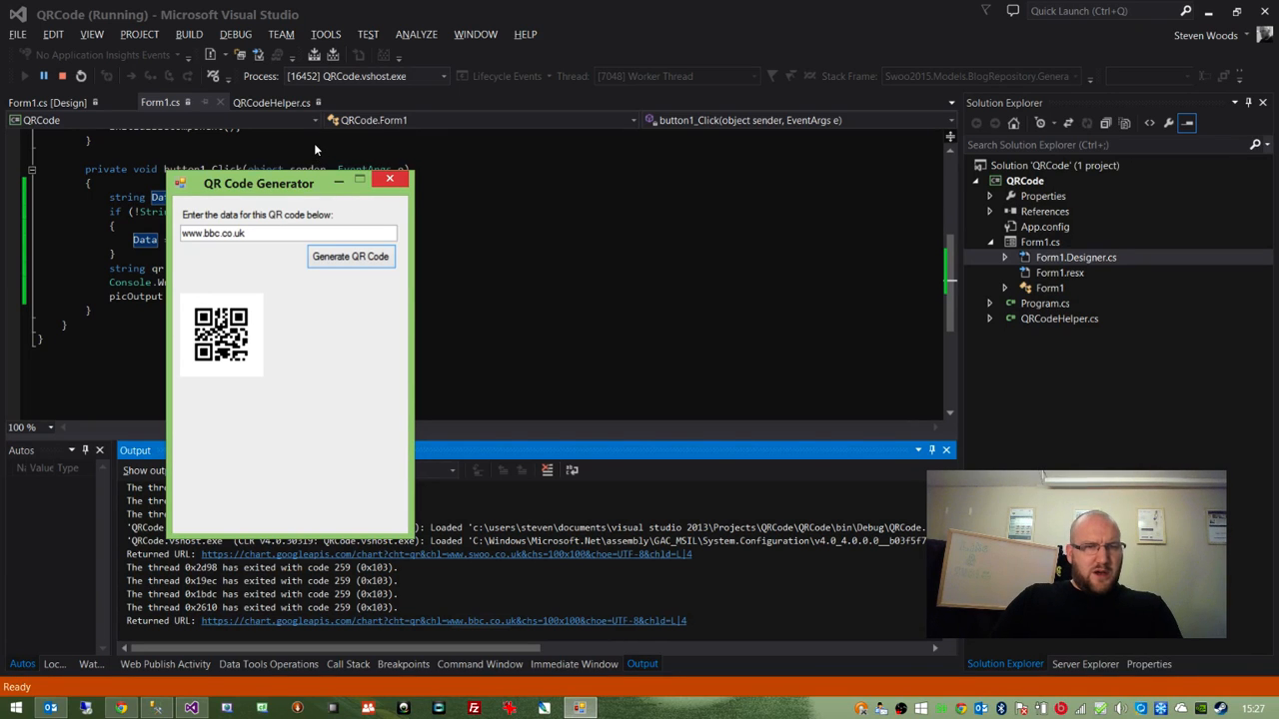
pyautogui.click(387, 178)
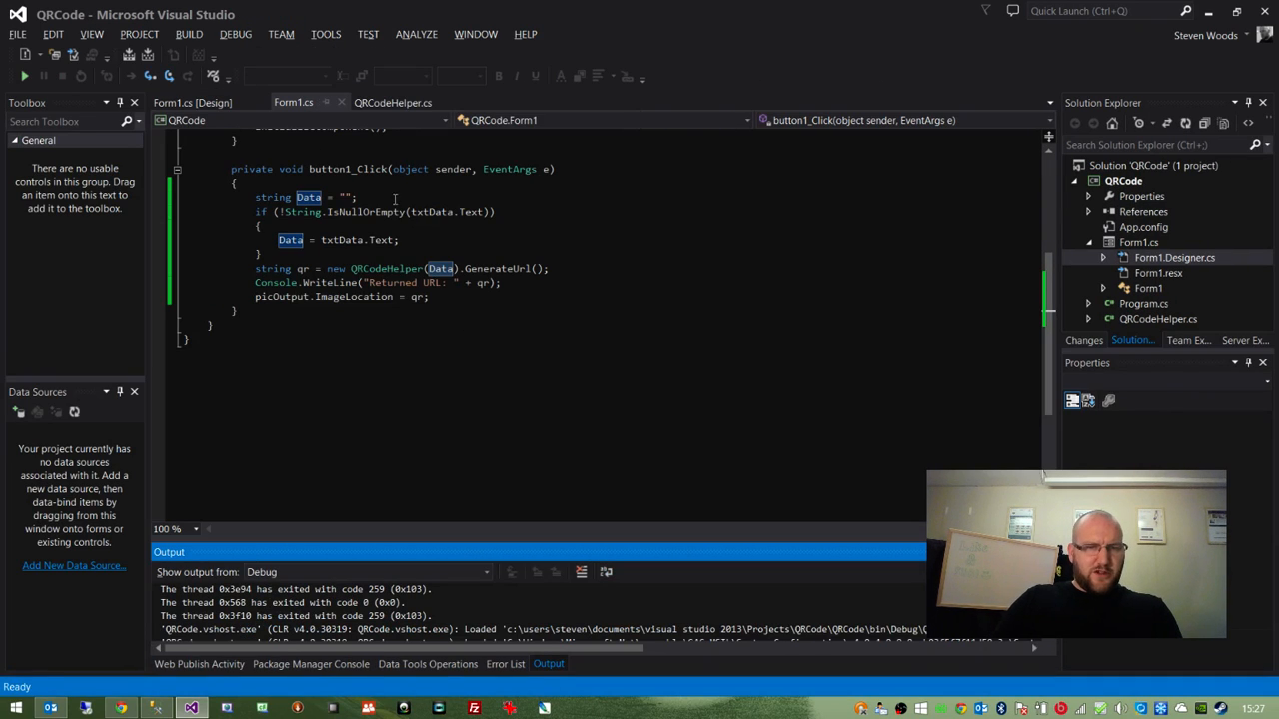
# - Change the helper call to new QRCodeHelper(Data, 250, 250)
pyautogui.click(392, 102)
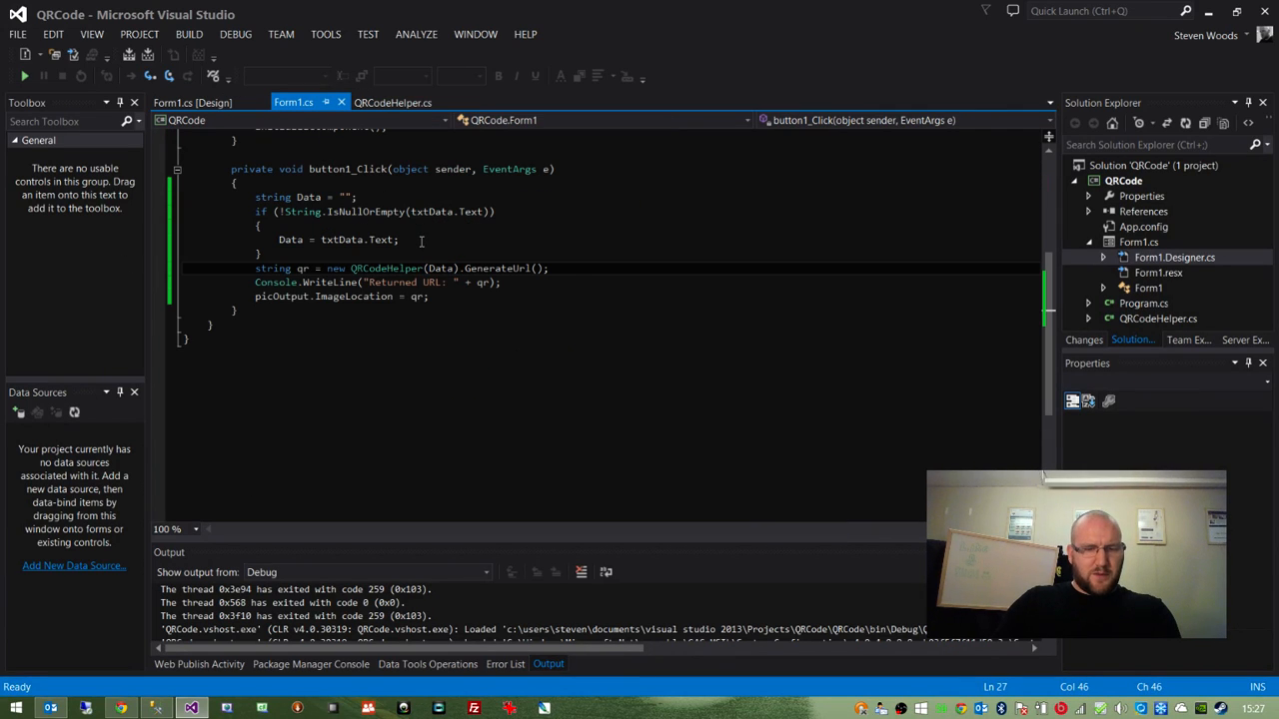
pyautogui.write(',250,2')
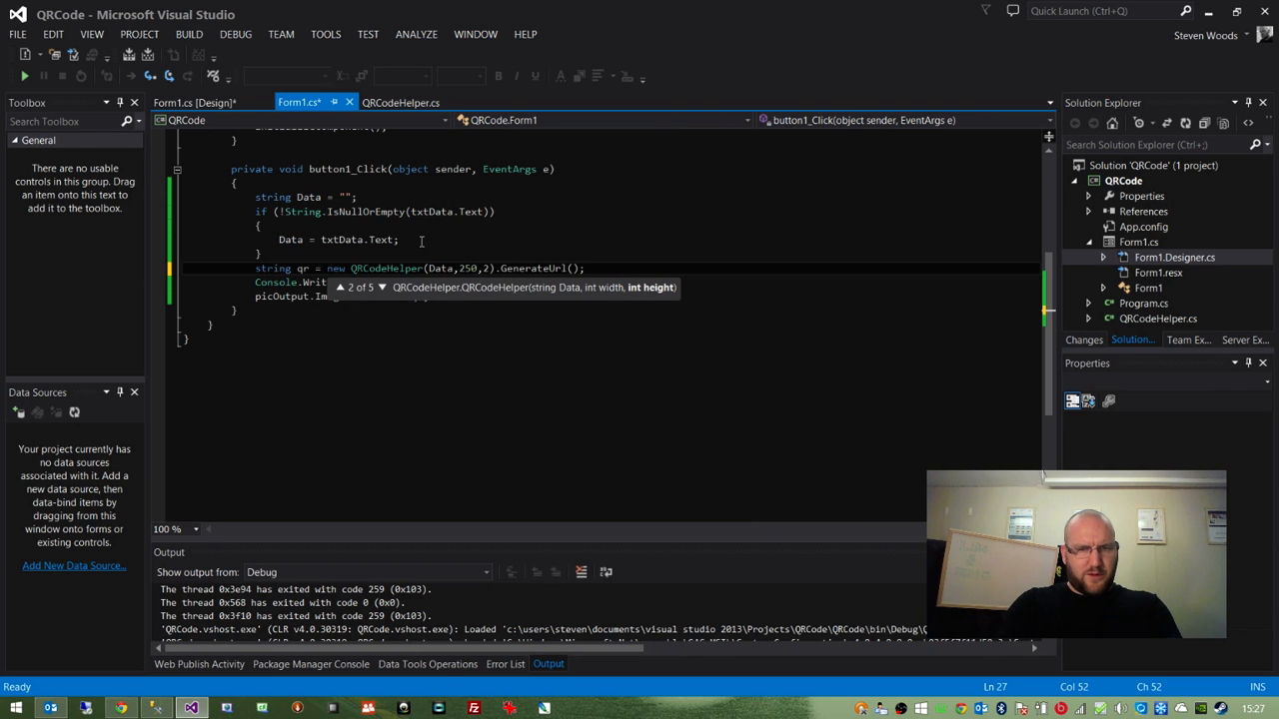
pyautogui.write('50')
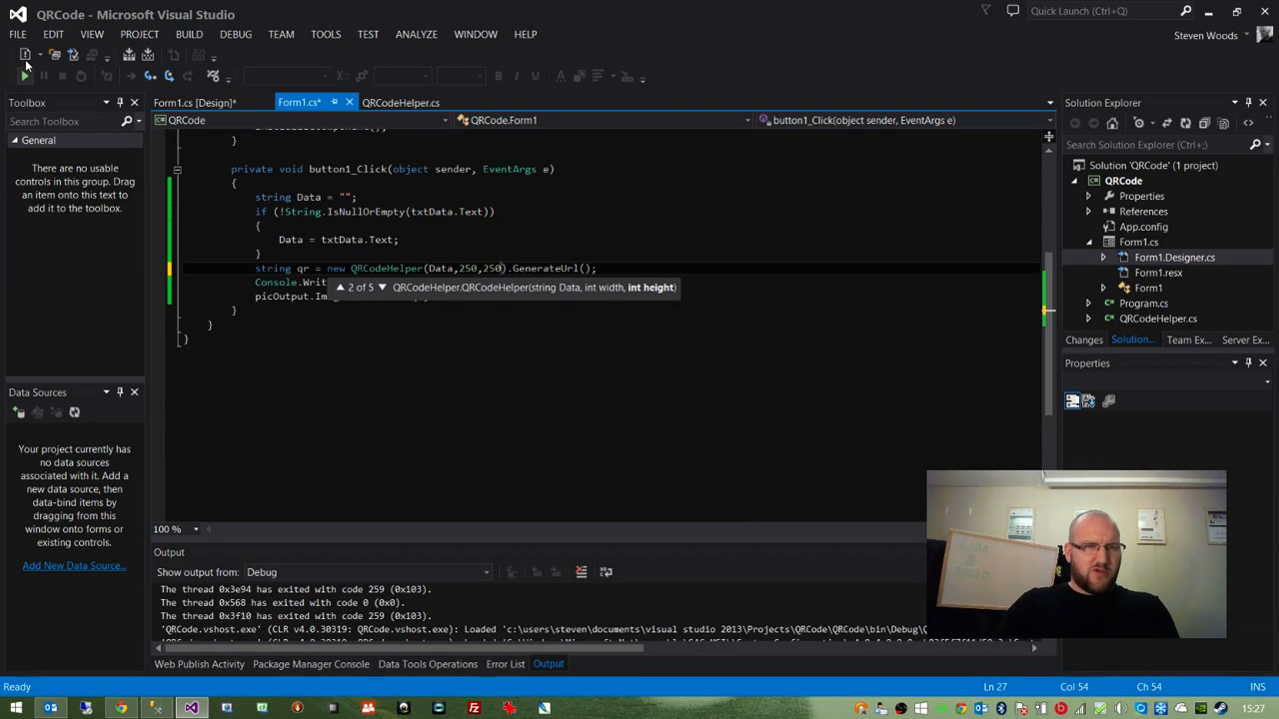
pyautogui.click(24, 75)
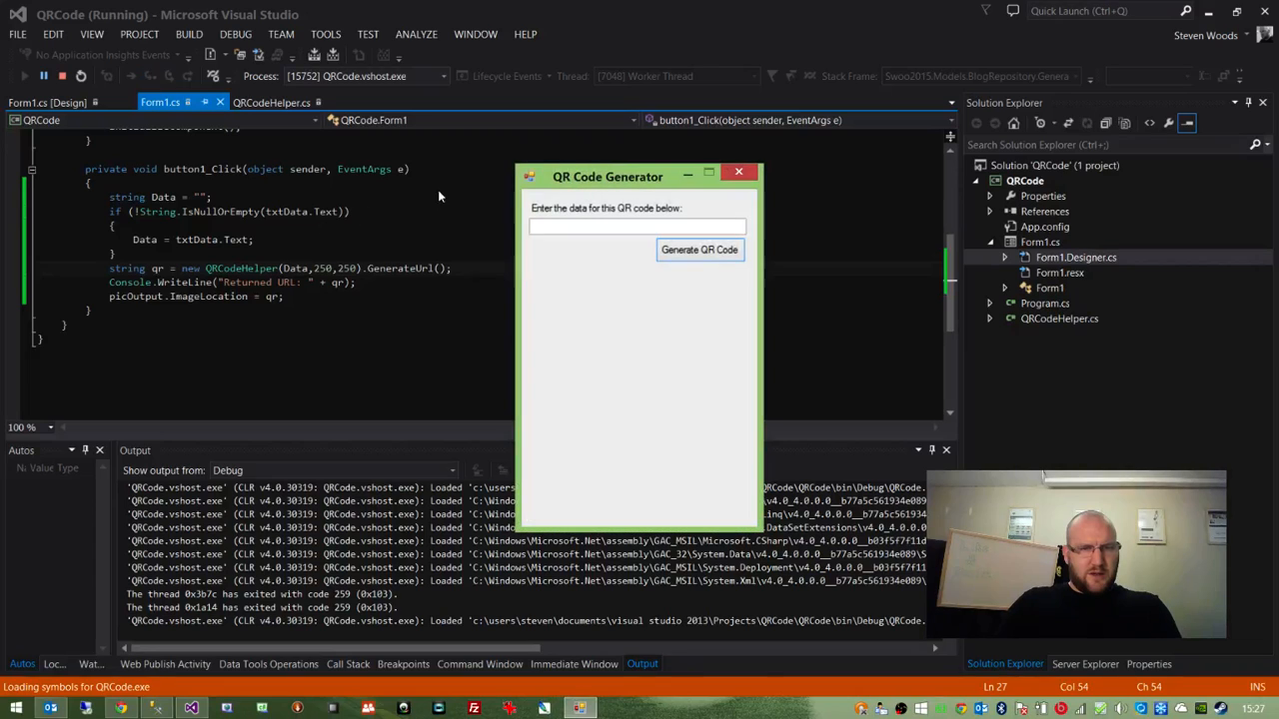
pyautogui.write('www.swoo')
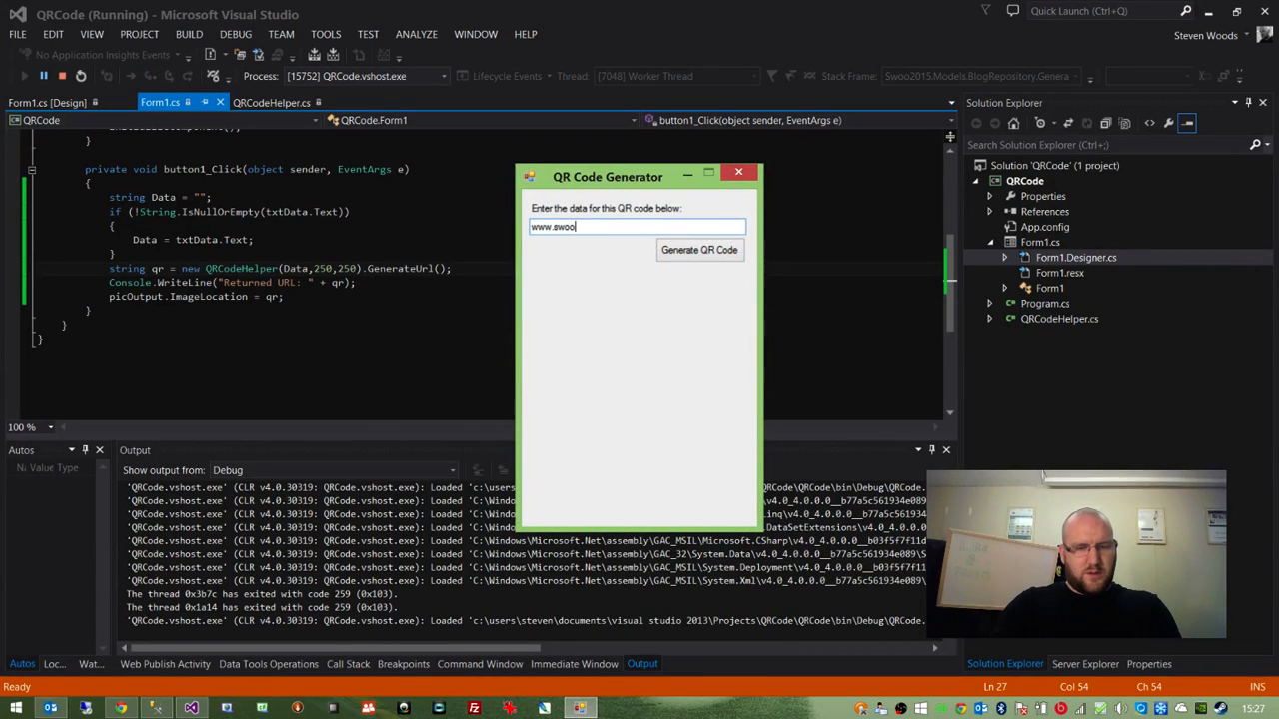
pyautogui.write('.co.uk')
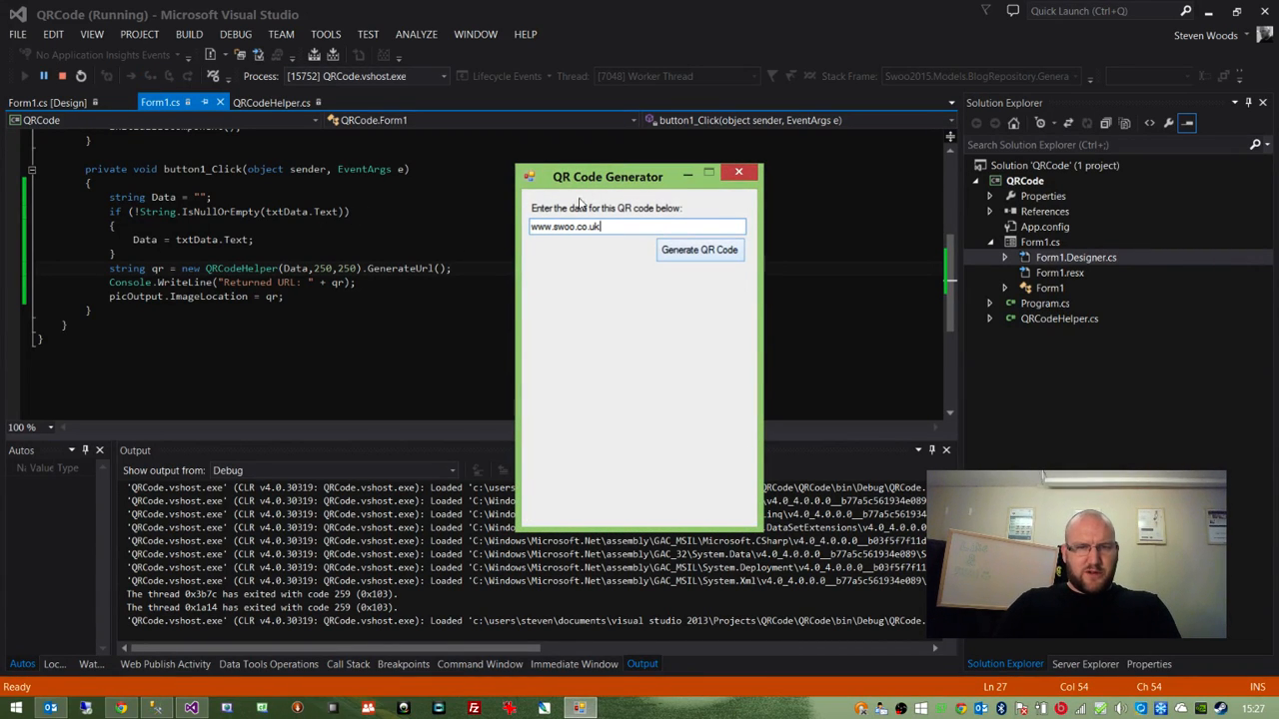
pyautogui.click(700, 248)
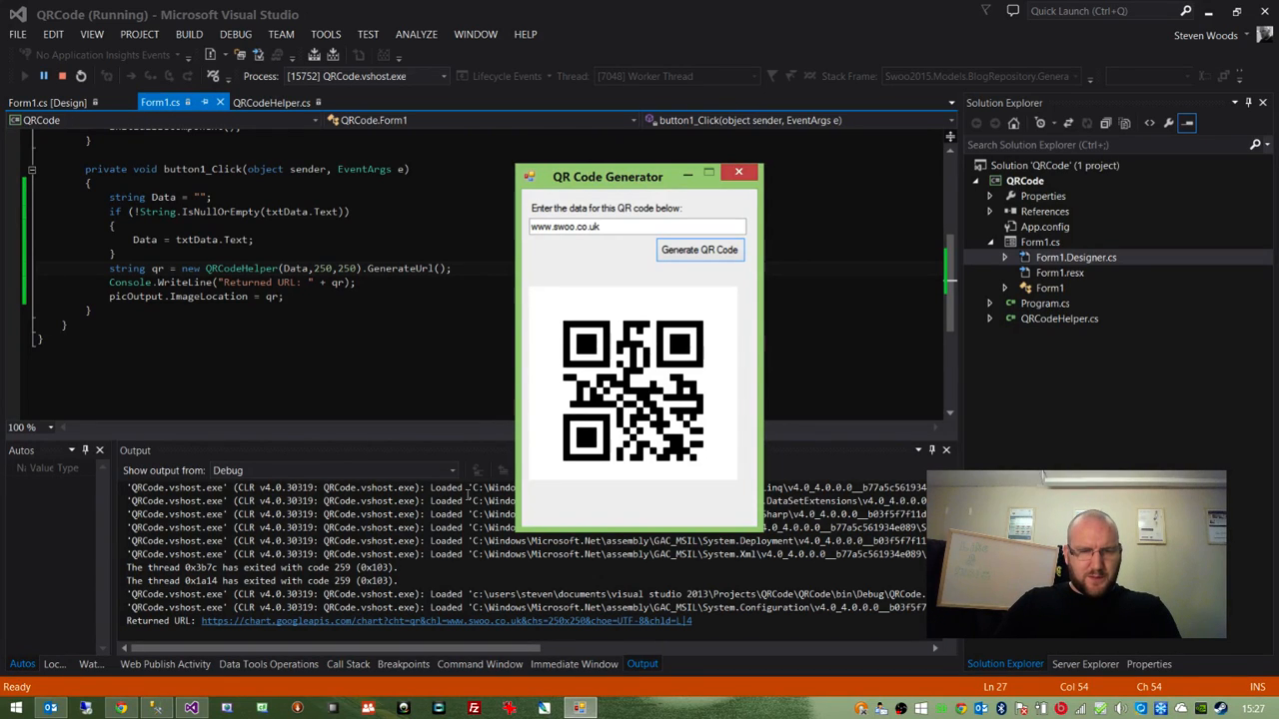
pyautogui.moveTo(499, 327)
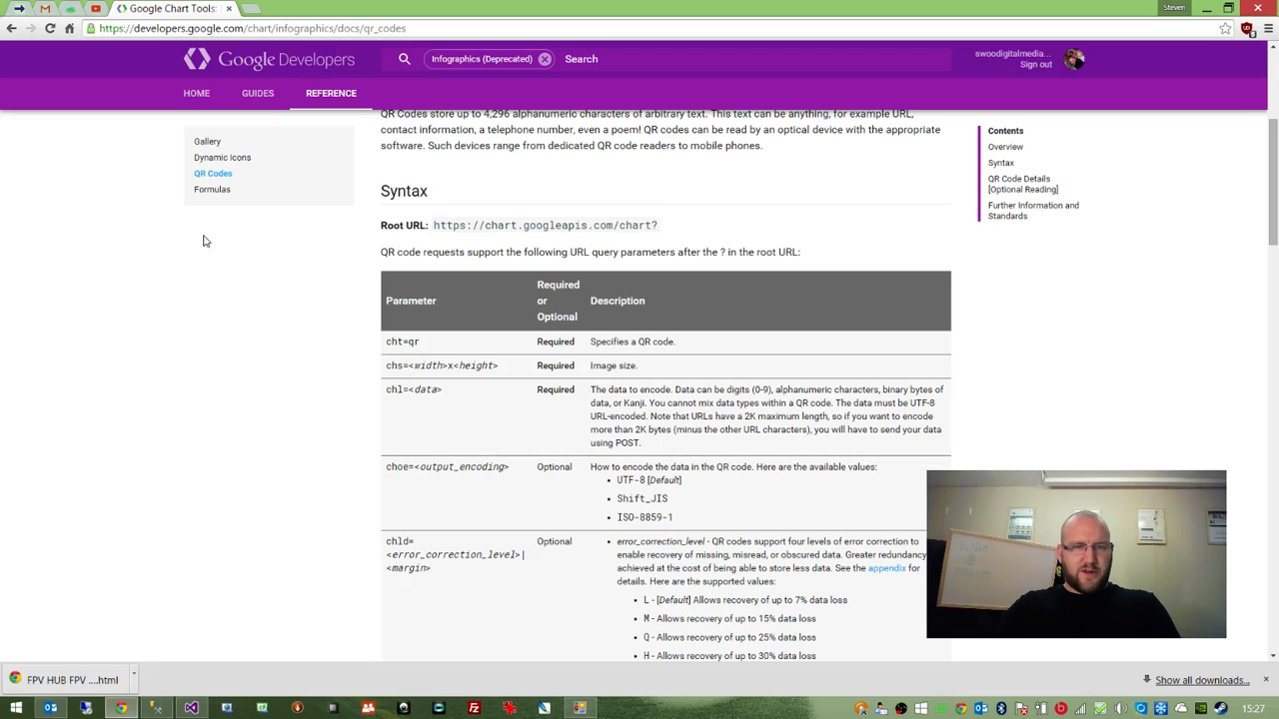
# - Highlight the Syntax parameters table in the docs, then return to Visual Studio
pyautogui.scroll(-3)
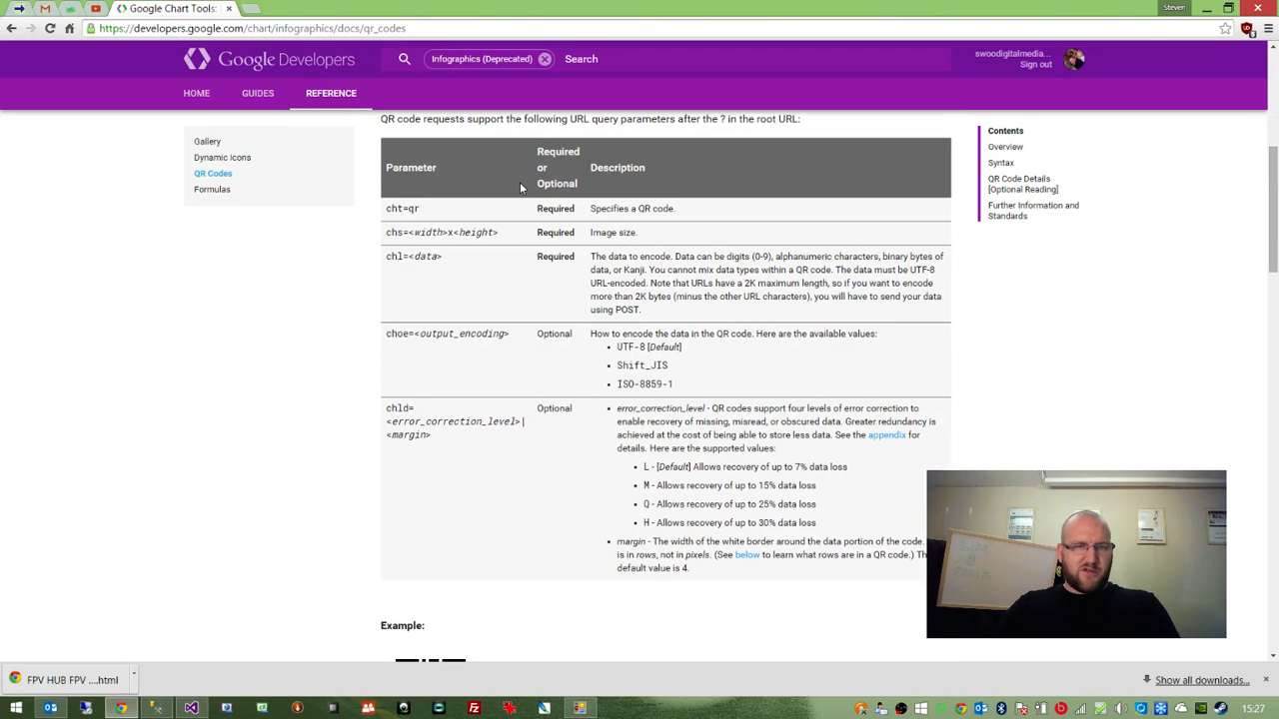
pyautogui.moveTo(585, 403)
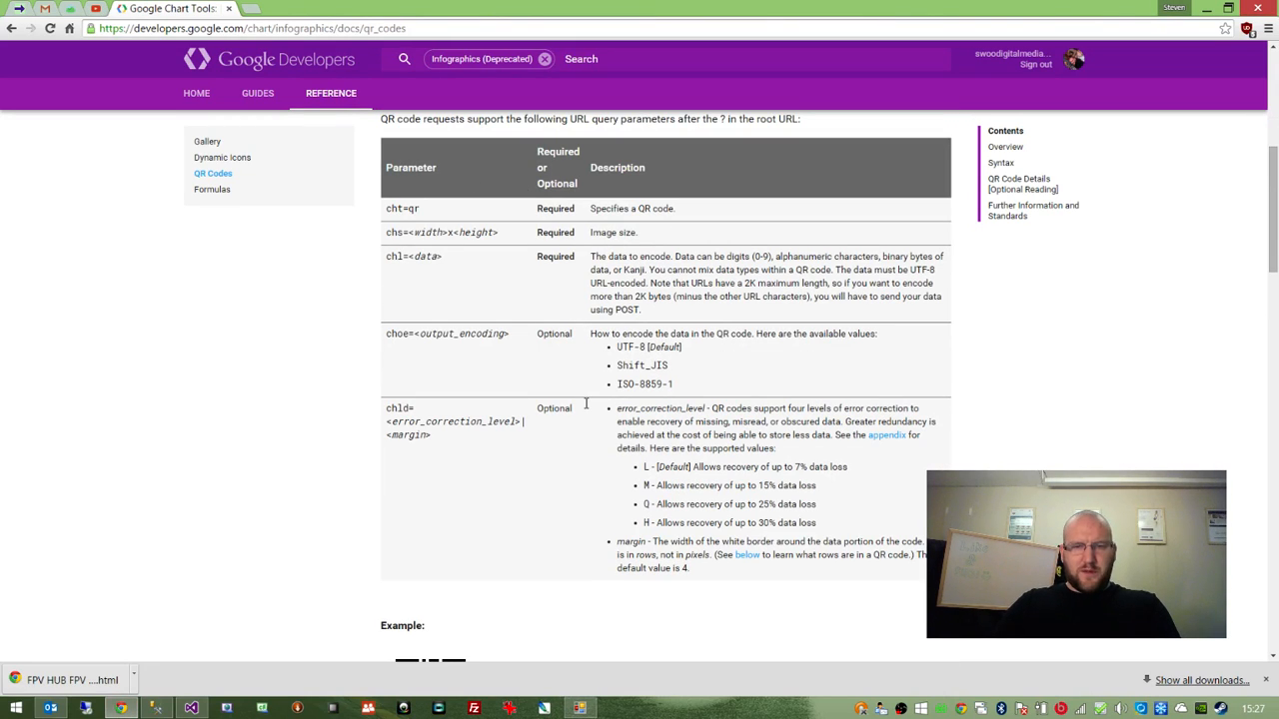
pyautogui.moveTo(384, 208); pyautogui.dragTo(688, 569)
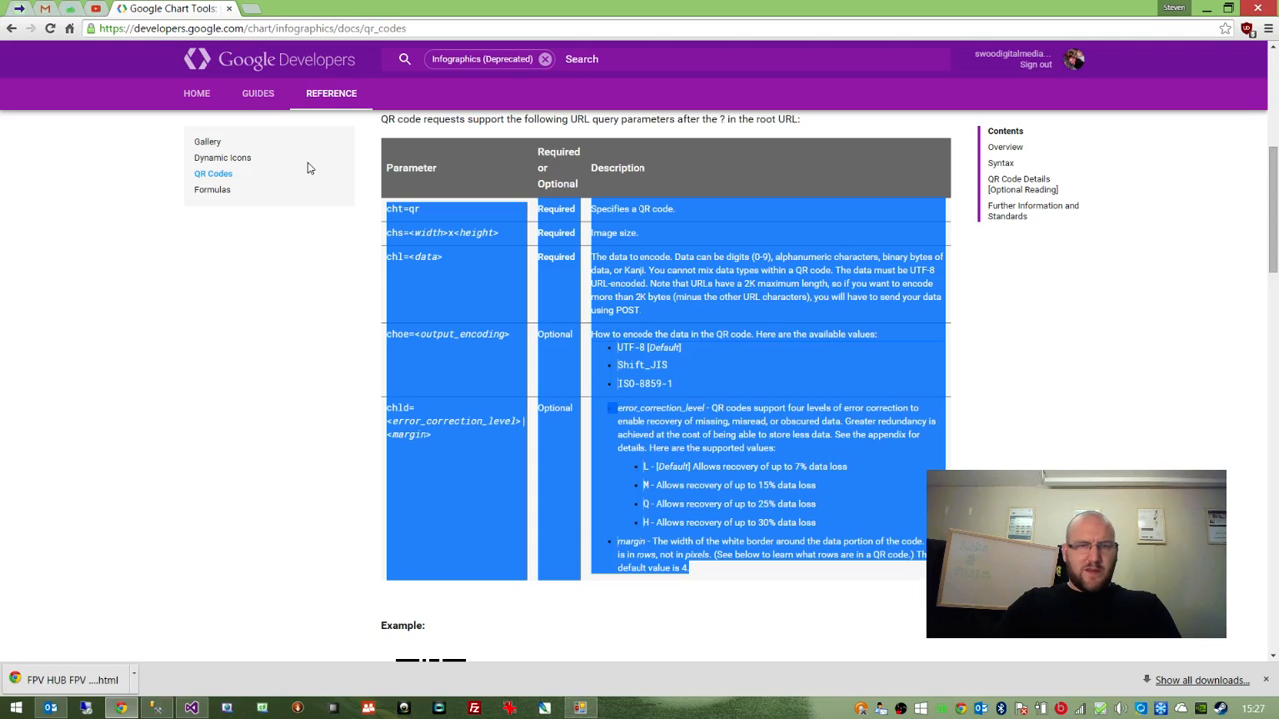
pyautogui.click(312, 168)
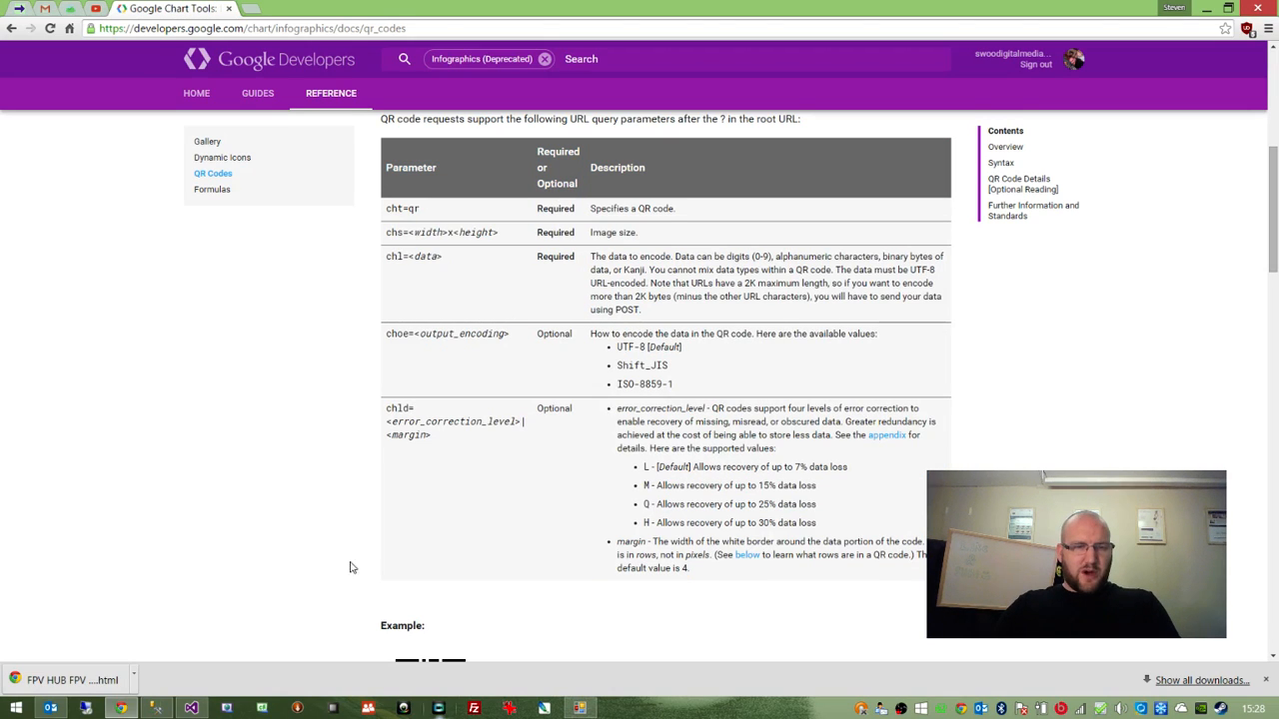
pyautogui.click(190, 709)
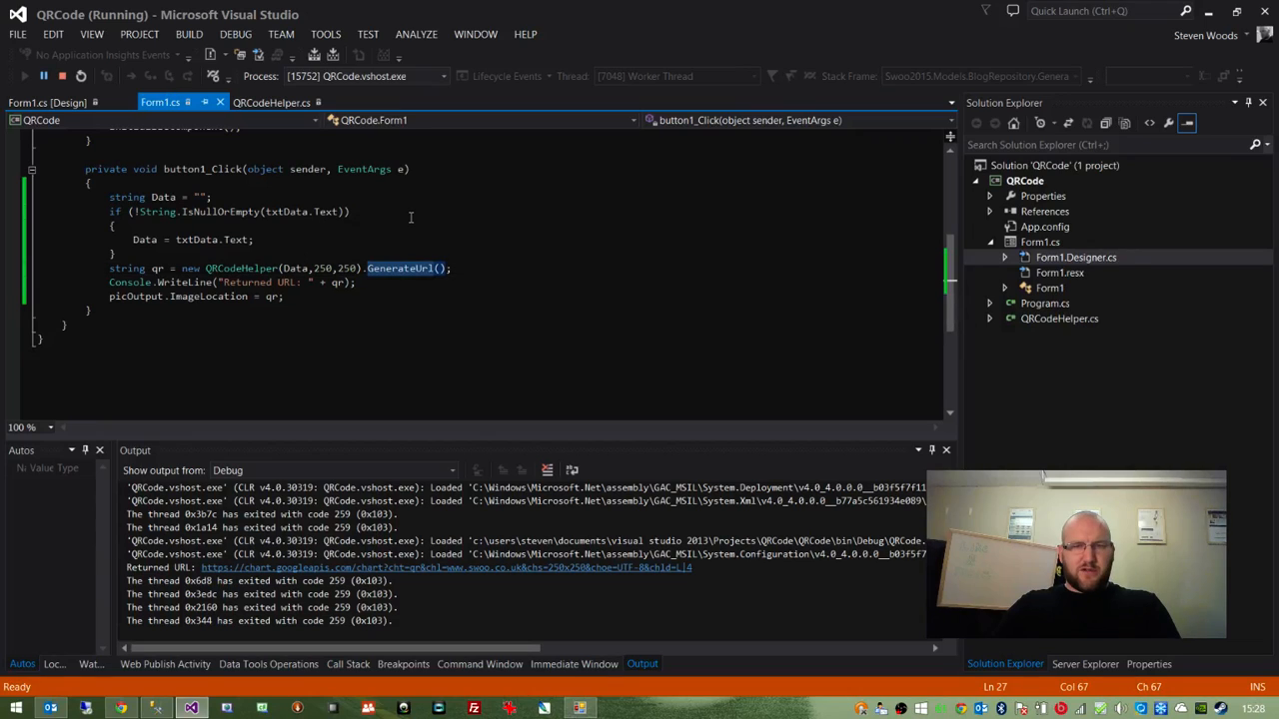
pyautogui.doubleClick(400, 268)
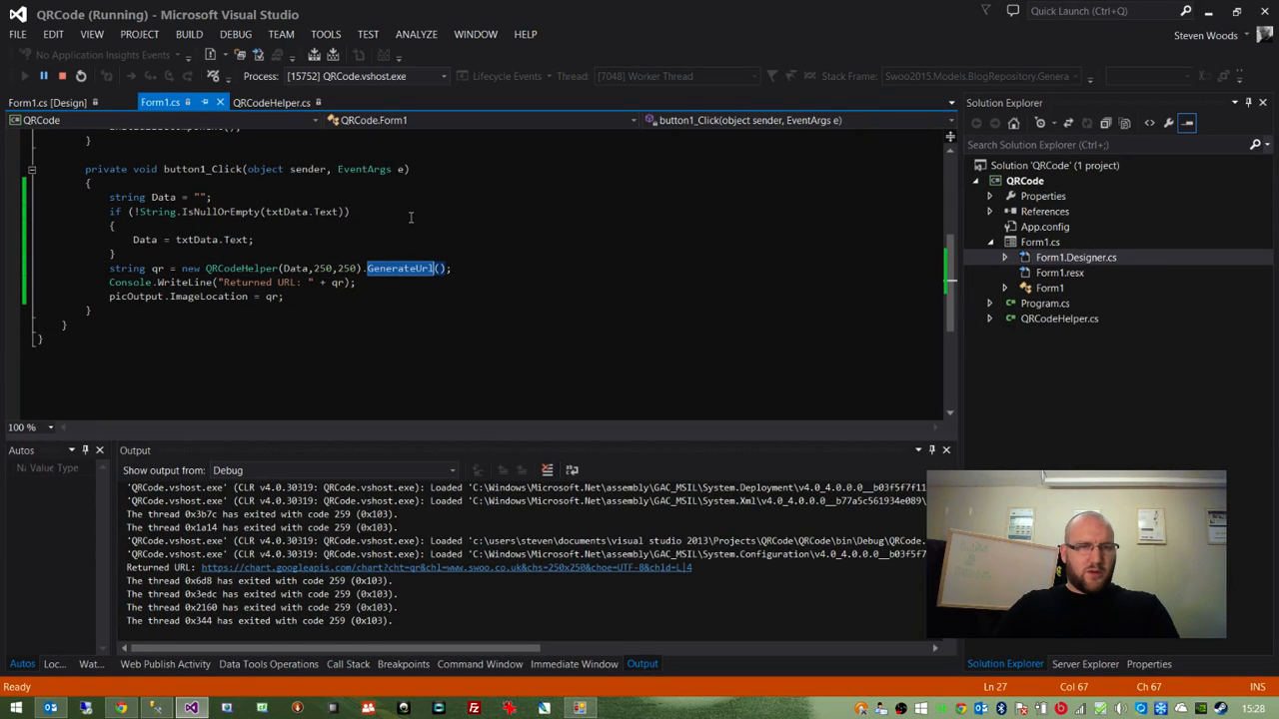